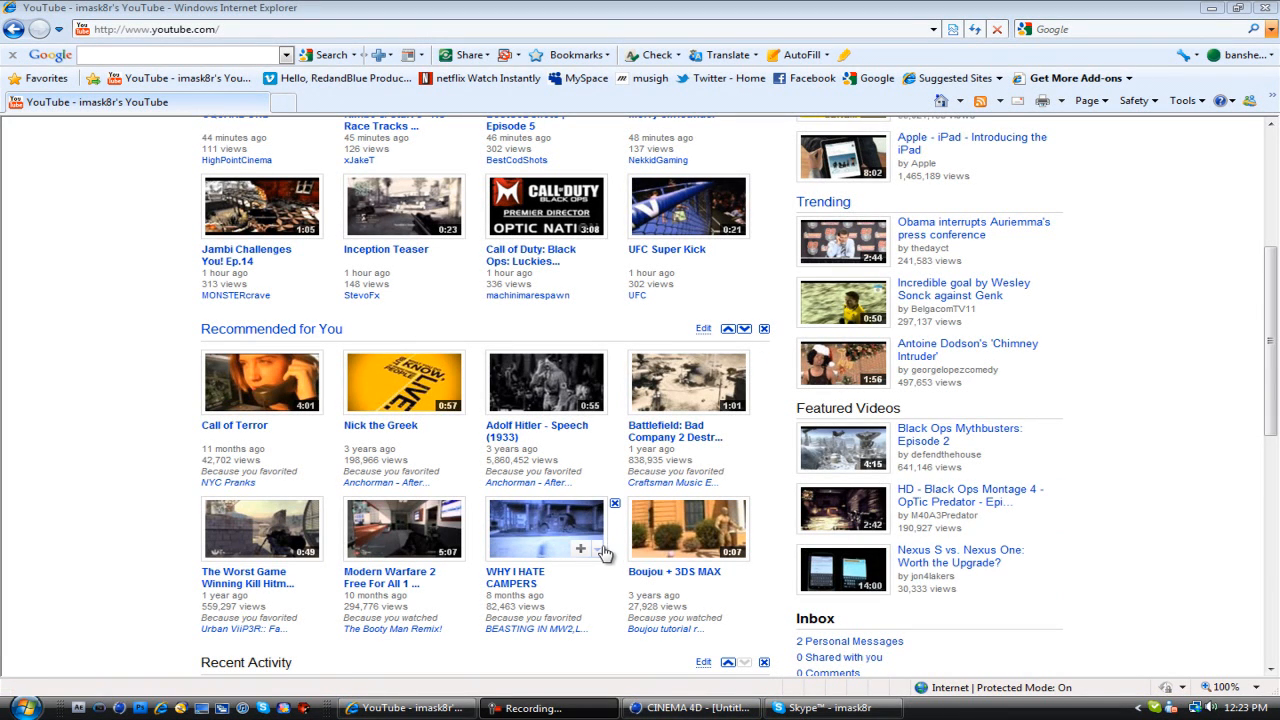
pyautogui.moveTo(385, 256)
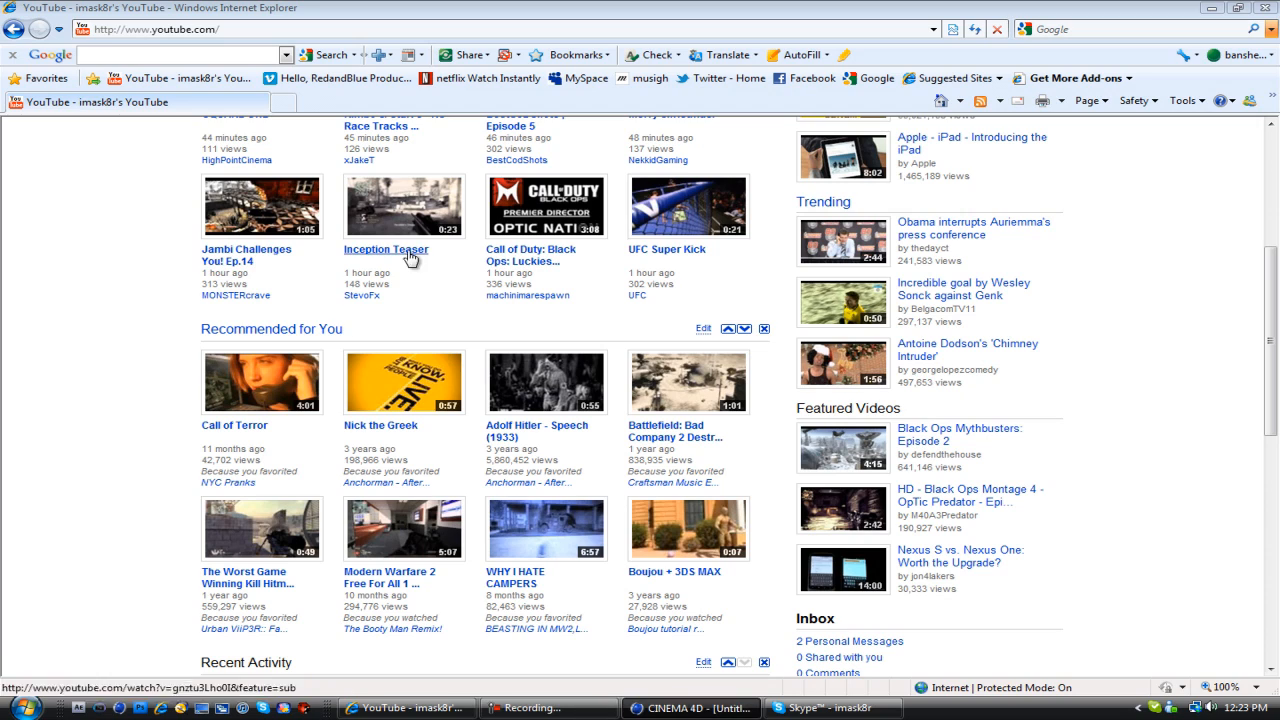
pyautogui.moveTo(483, 250)
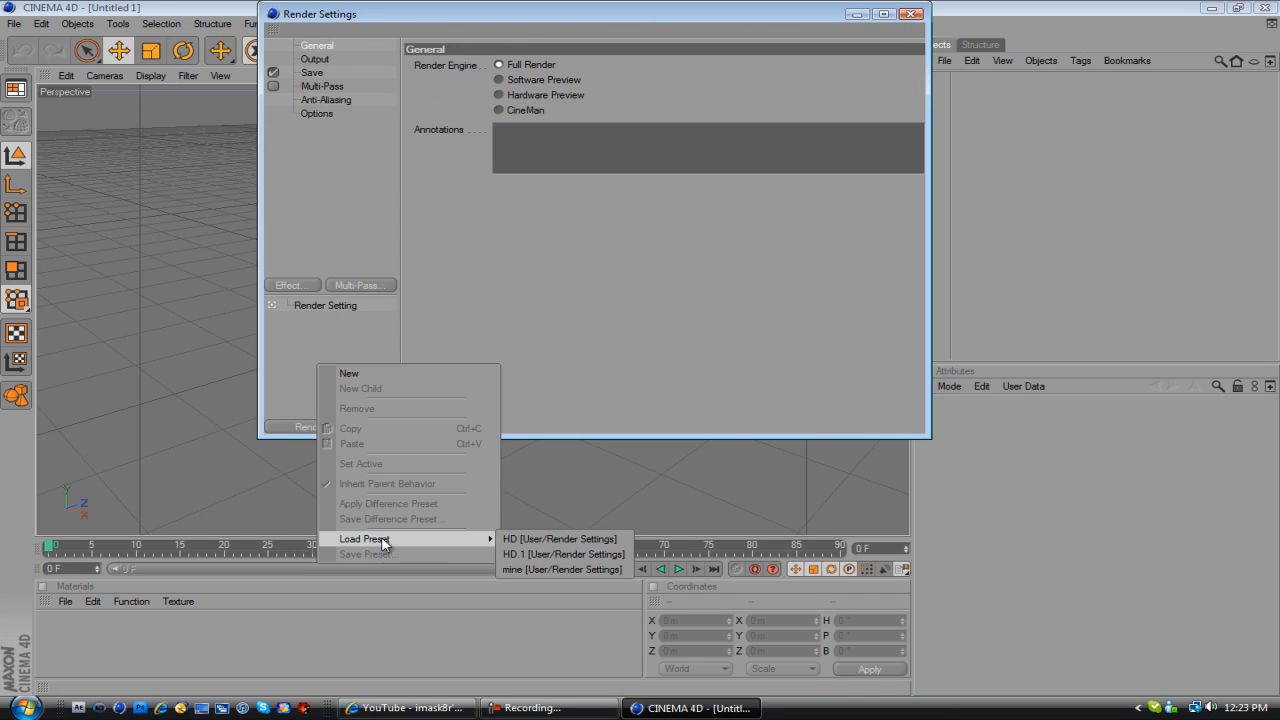
# Load the HD.1 render preset and confirm the 1280×720 output resolution and frame range
pyautogui.click(562, 553)
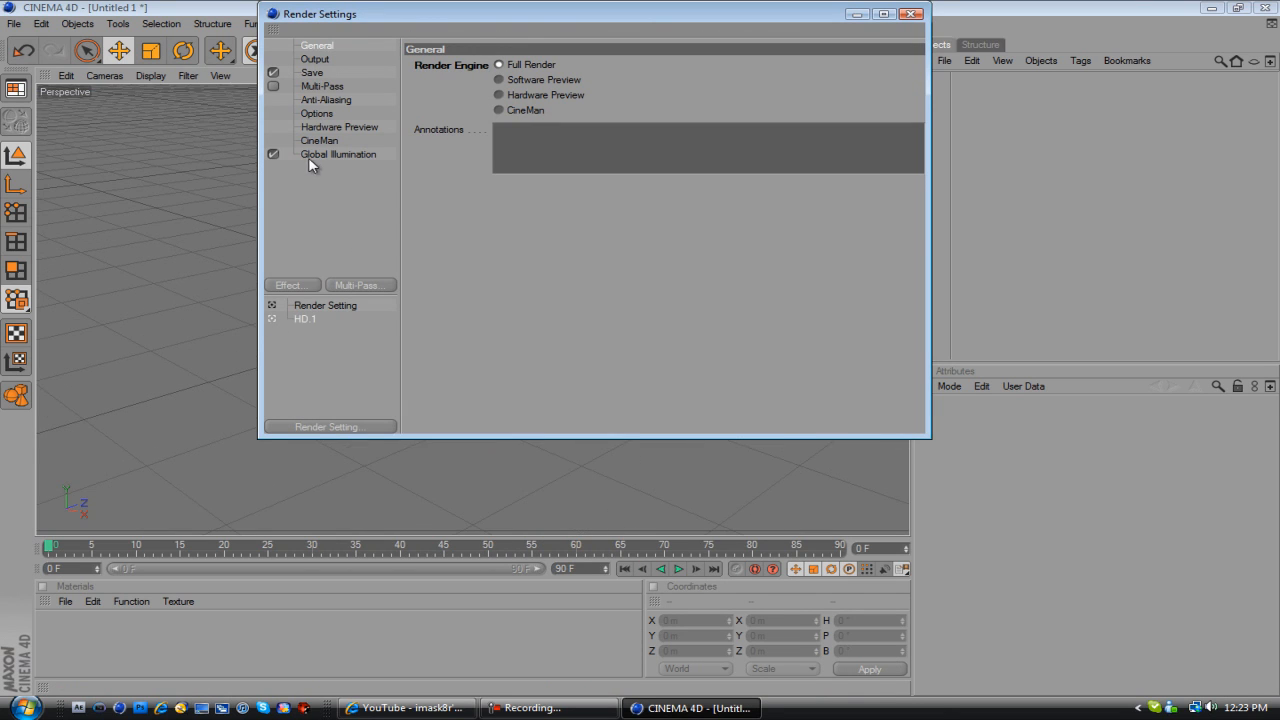
pyautogui.click(315, 58)
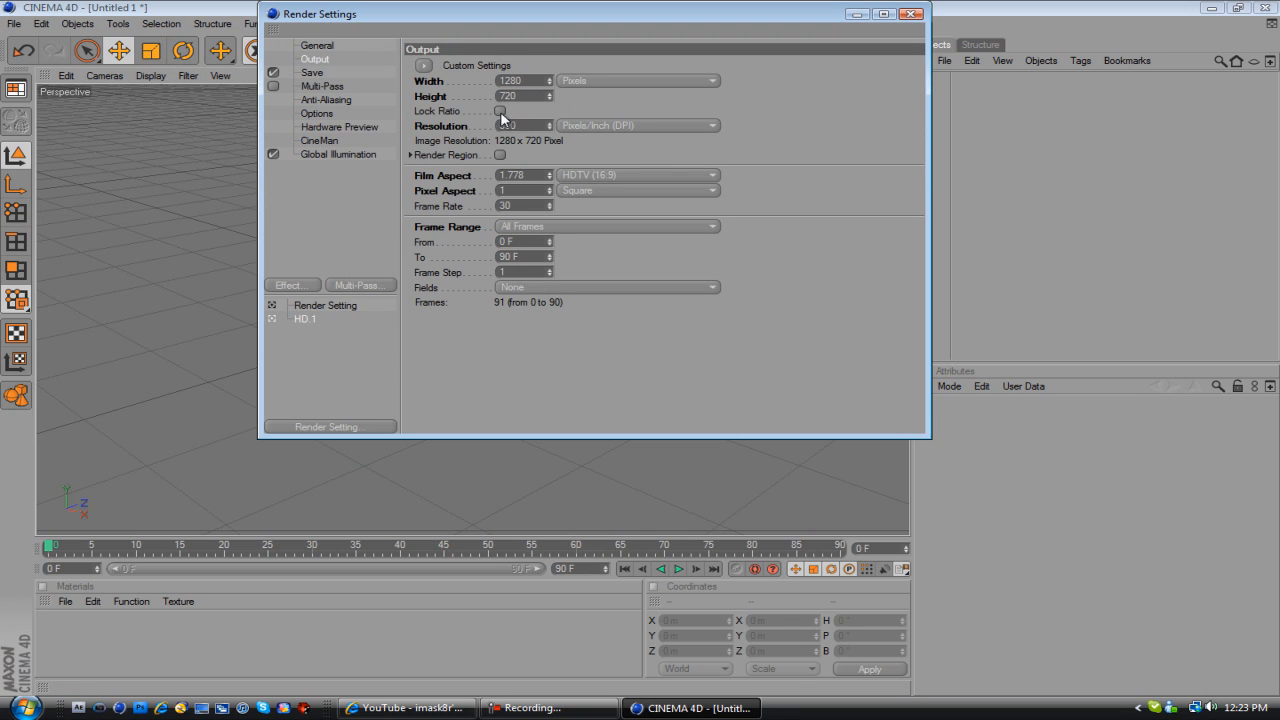
pyautogui.click(910, 13)
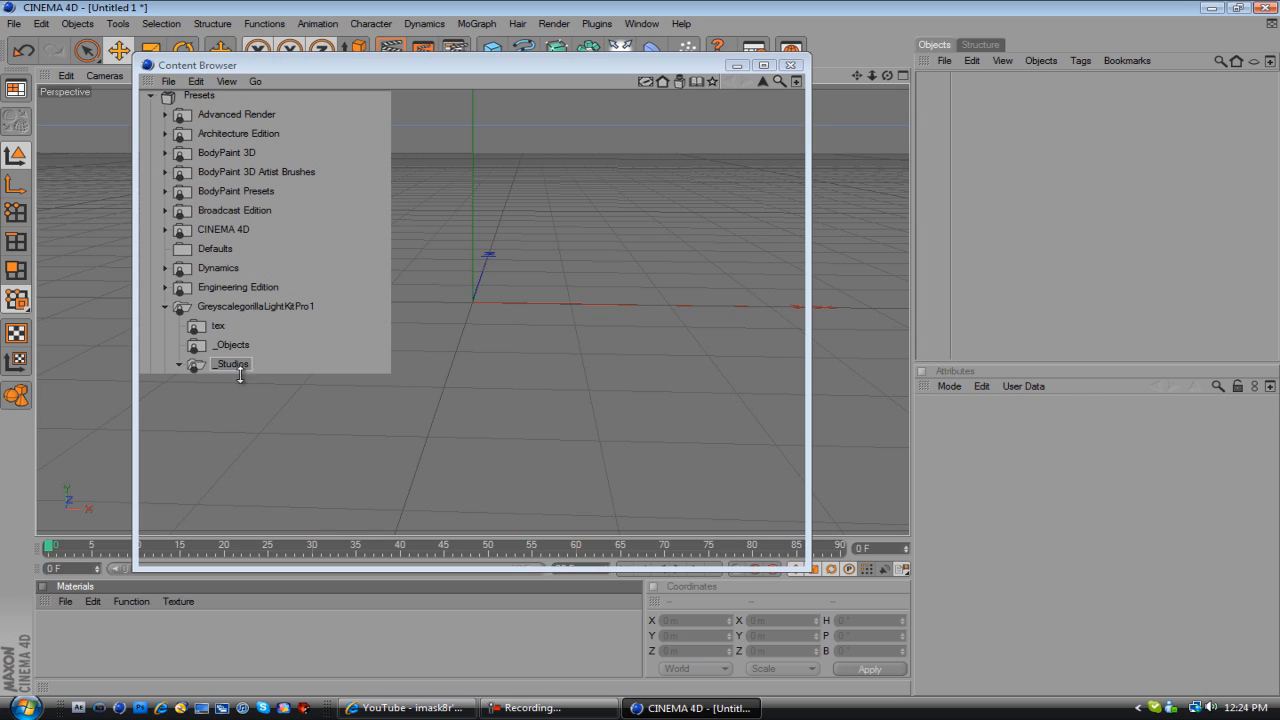
# Open 3LightProductStudio.c4d from the light kit's _Studios folder and select the Replace Me placeholders
pyautogui.click(231, 363)
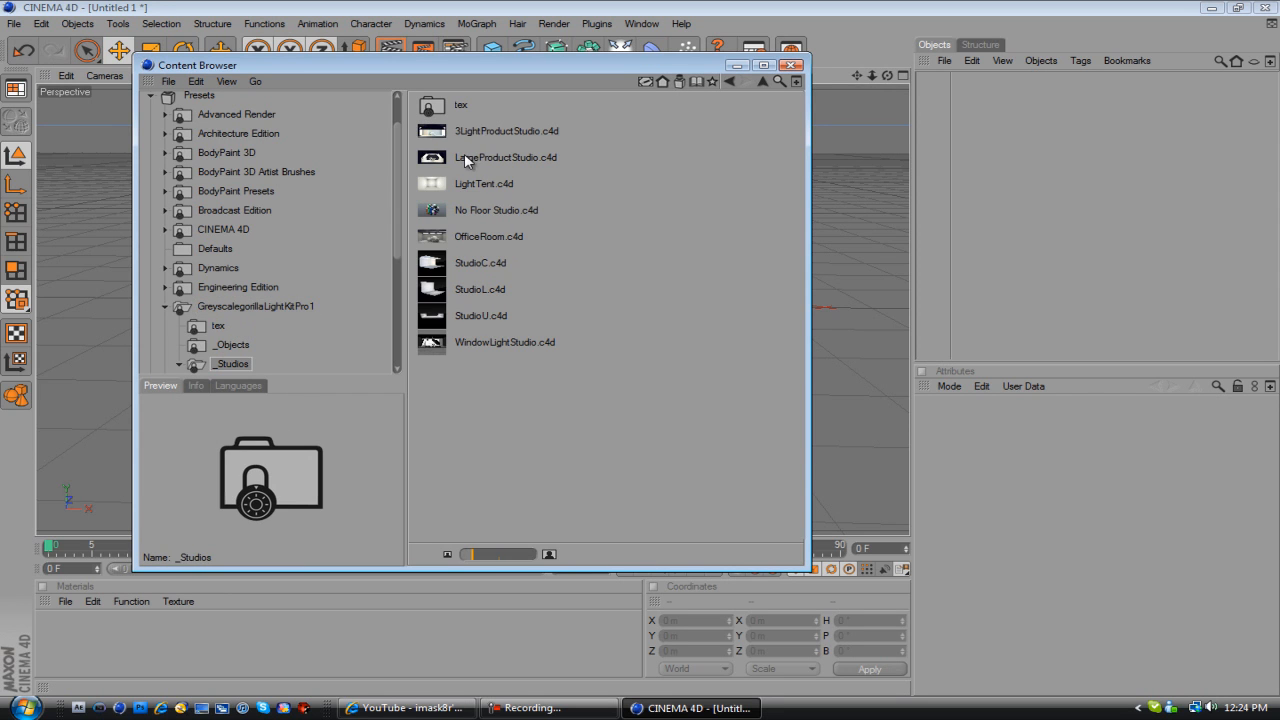
pyautogui.click(506, 131)
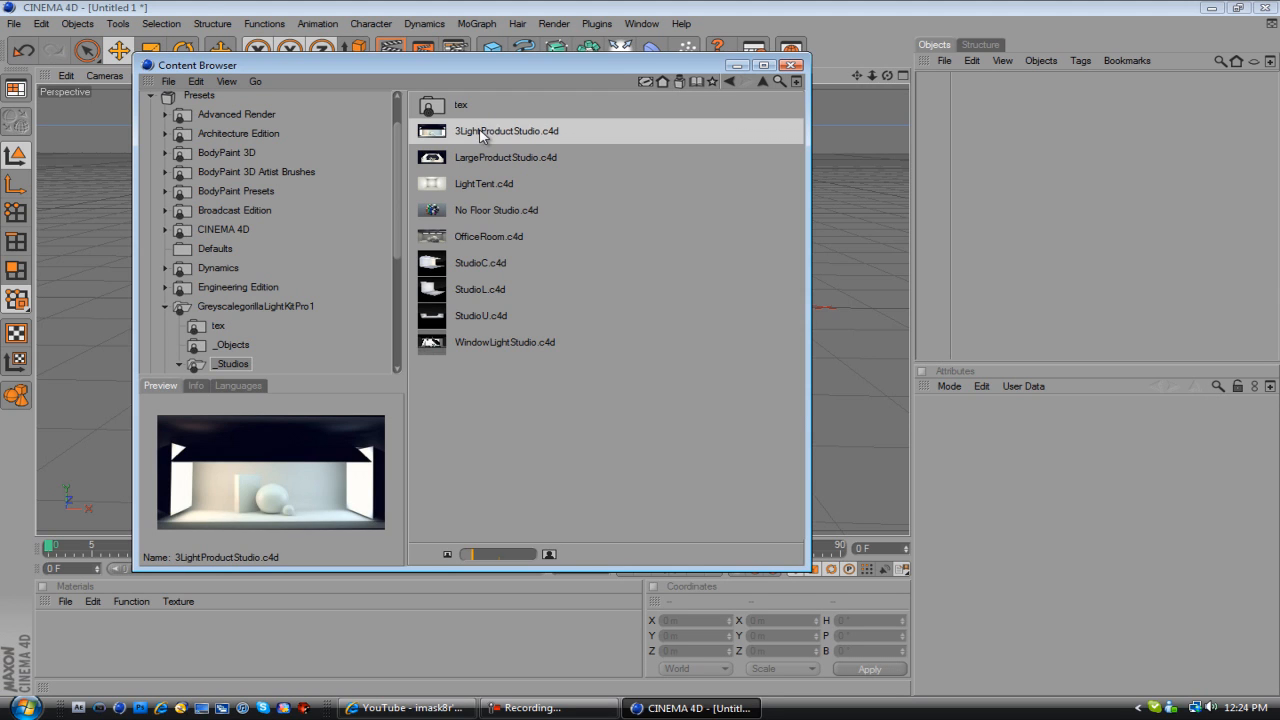
pyautogui.doubleClick(506, 131)
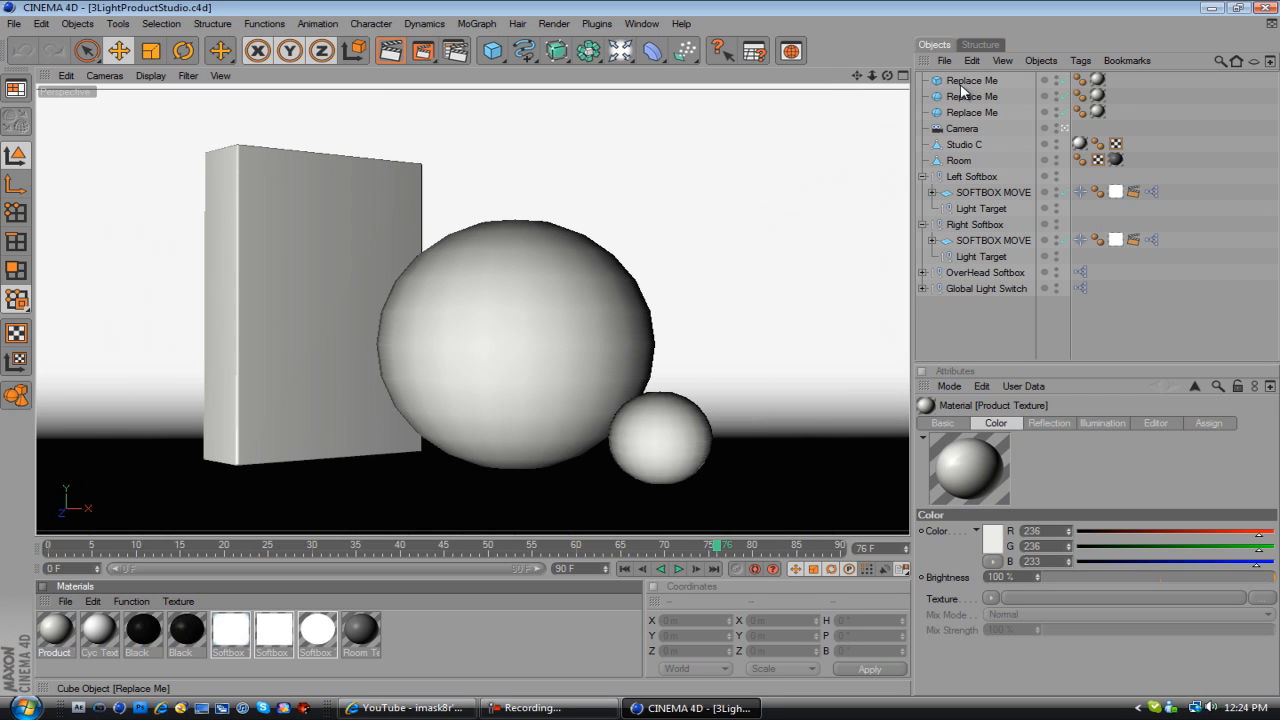
pyautogui.click(970, 80)
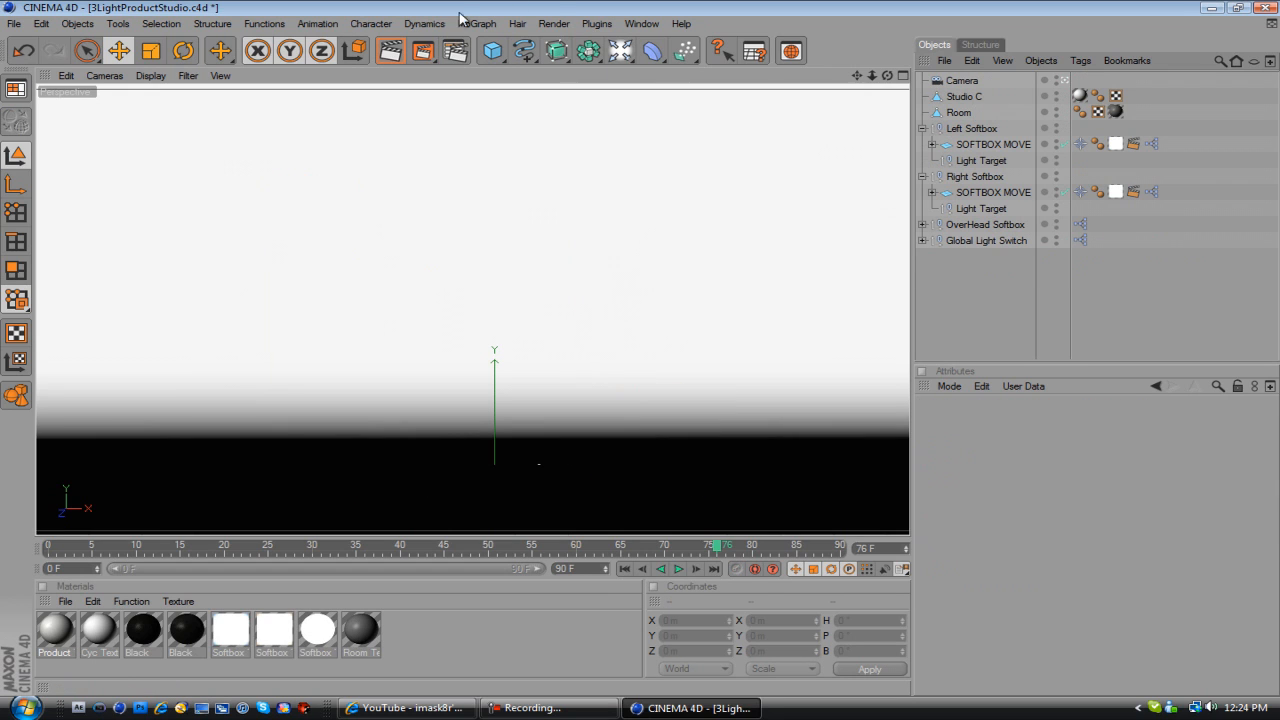
pyautogui.moveTo(480, 28)
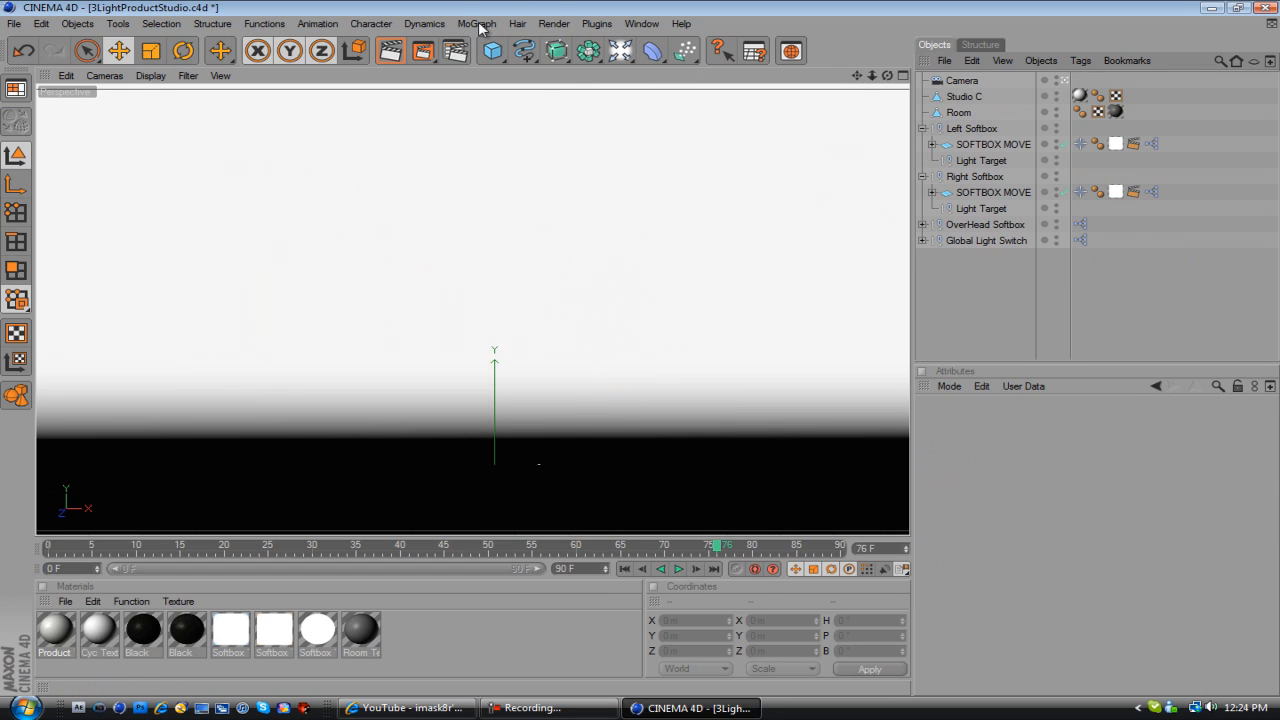
# Add a MoGraph Text Object reading 'Transformers'
pyautogui.click(477, 23)
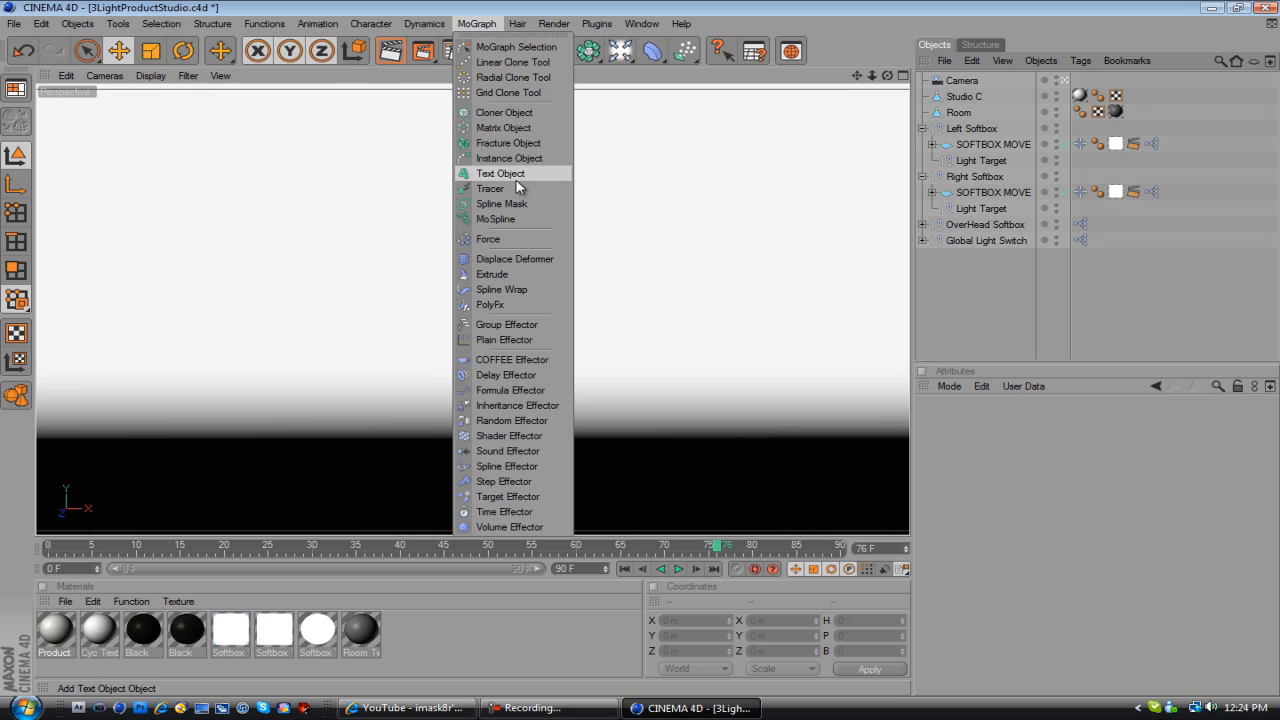
pyautogui.click(500, 173)
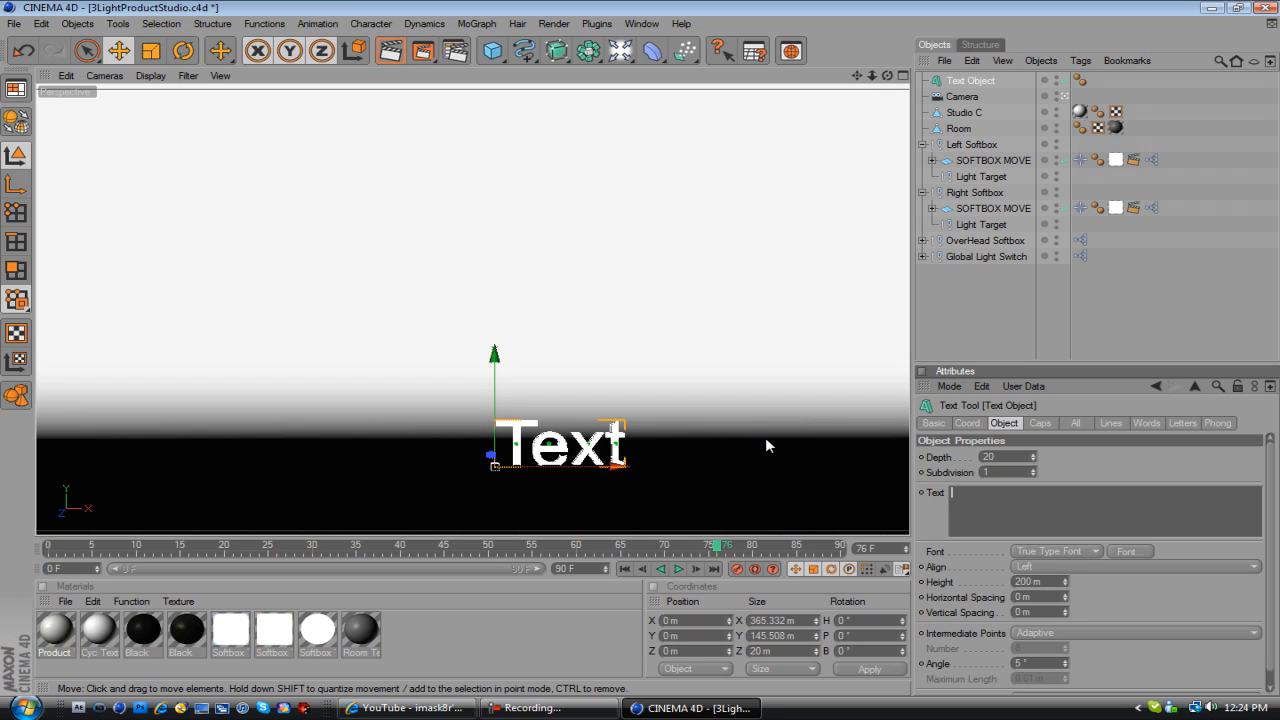
pyautogui.write('Transformers')
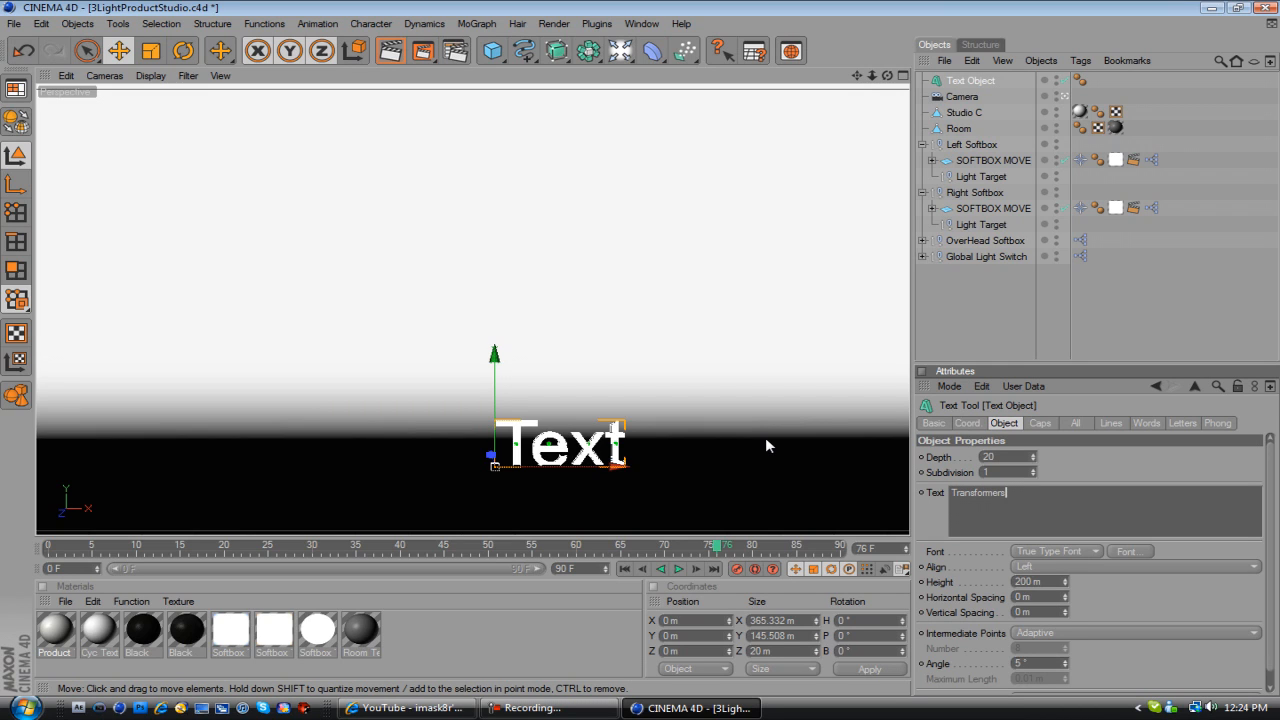
# Set the text font to Molot, increase extrusion depth to 338, and raise the text
pyautogui.click(1129, 551)
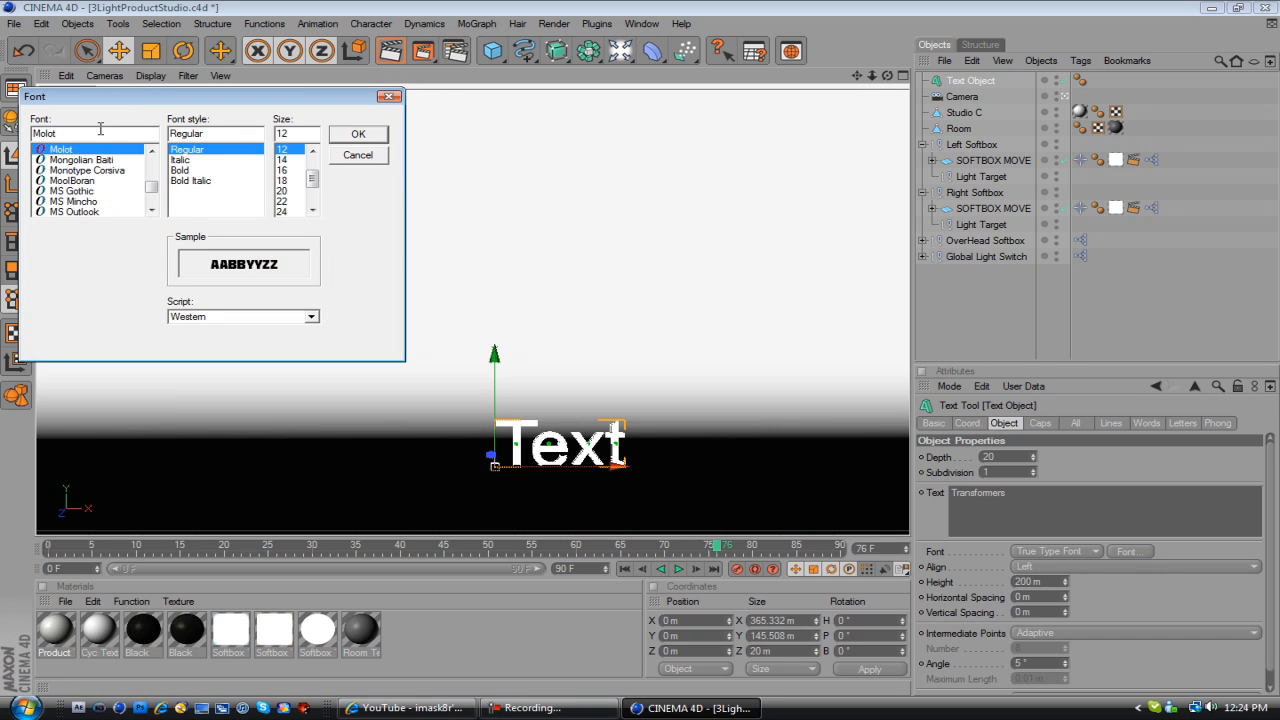
pyautogui.tripleClick(90, 133)
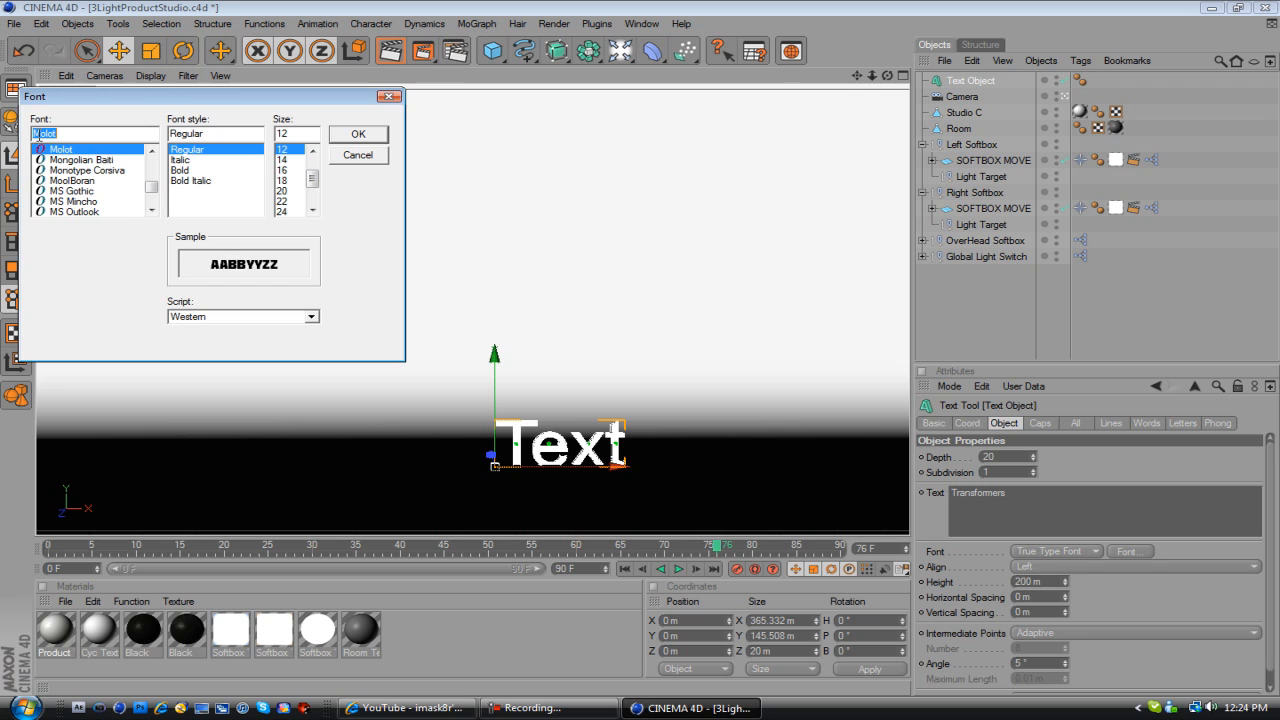
pyautogui.click(357, 133)
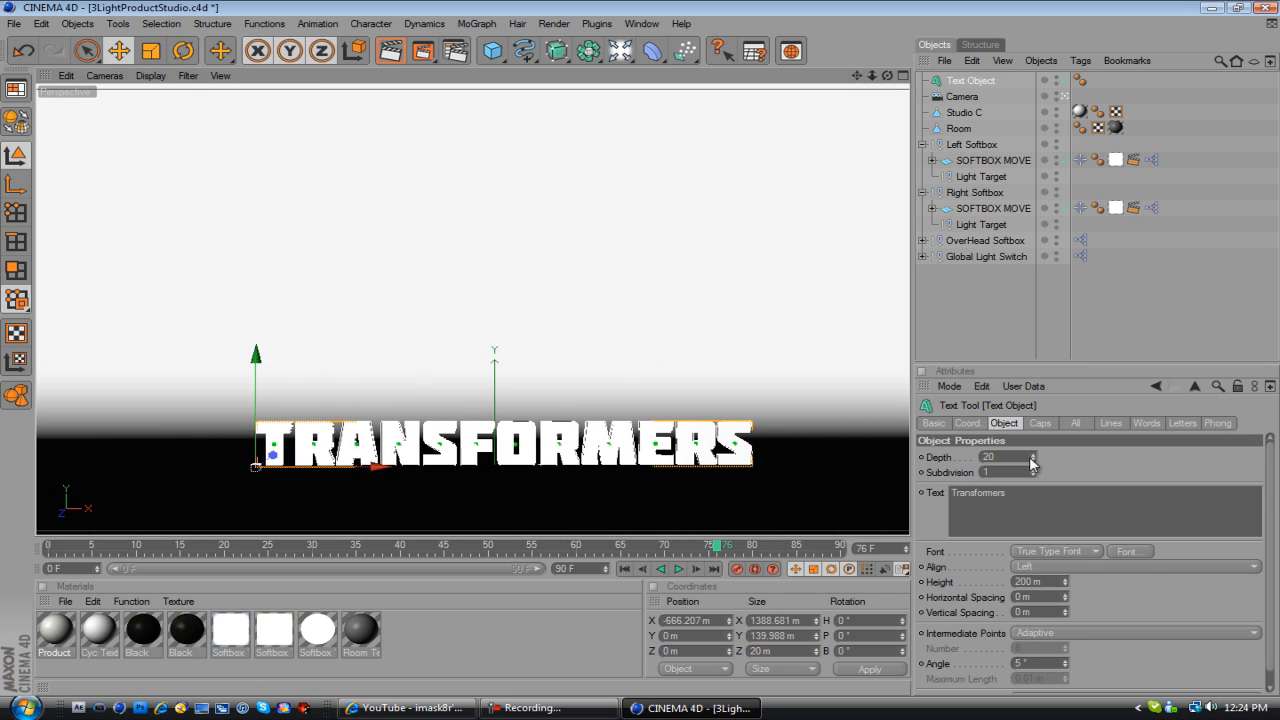
pyautogui.moveTo(1010, 457); pyautogui.dragTo(1040, 457)
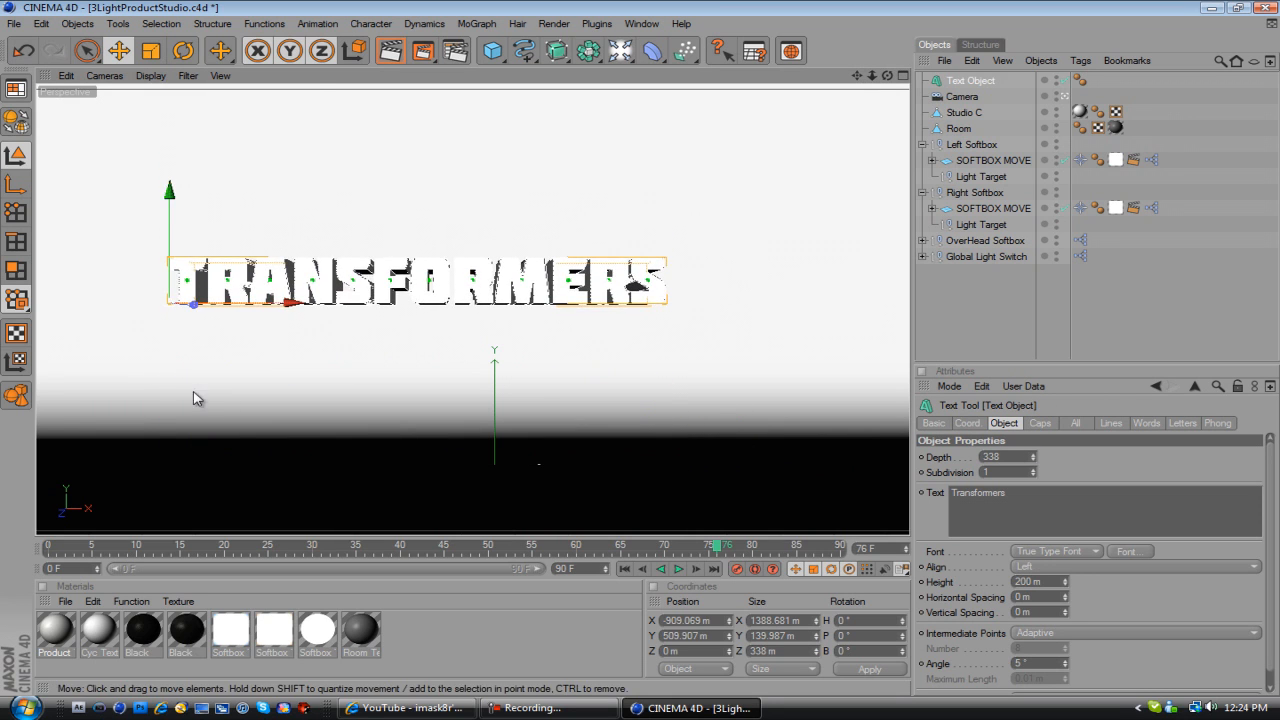
pyautogui.moveTo(197, 398); pyautogui.dragTo(398, 305)
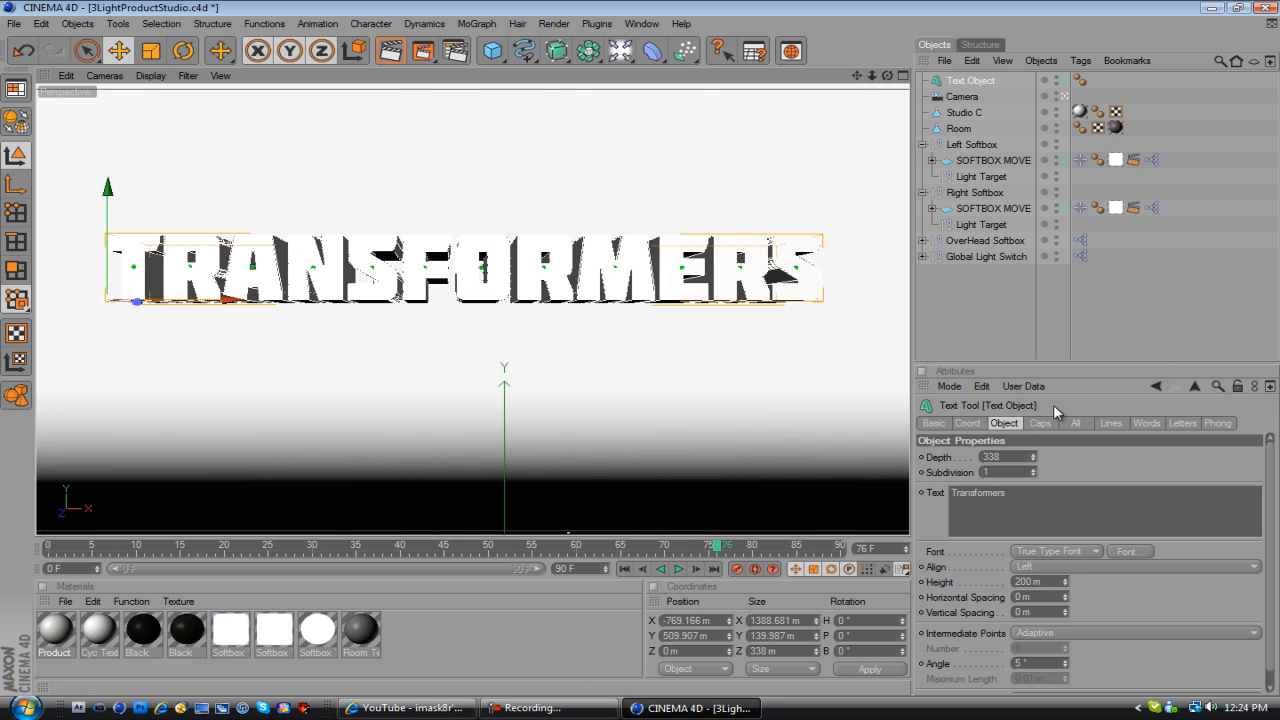
# Set Start and End caps to Fillet Cap with 3 steps and a 4 m radius
pyautogui.click(1039, 423)
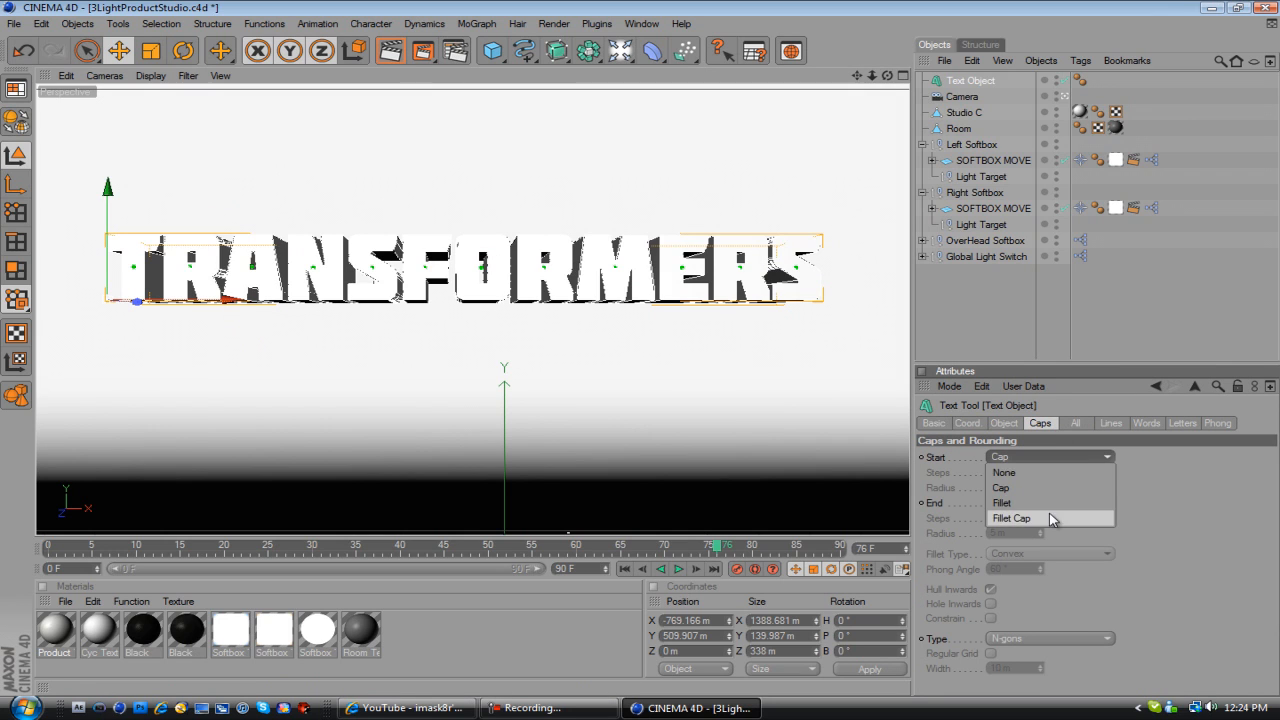
pyautogui.click(1010, 518)
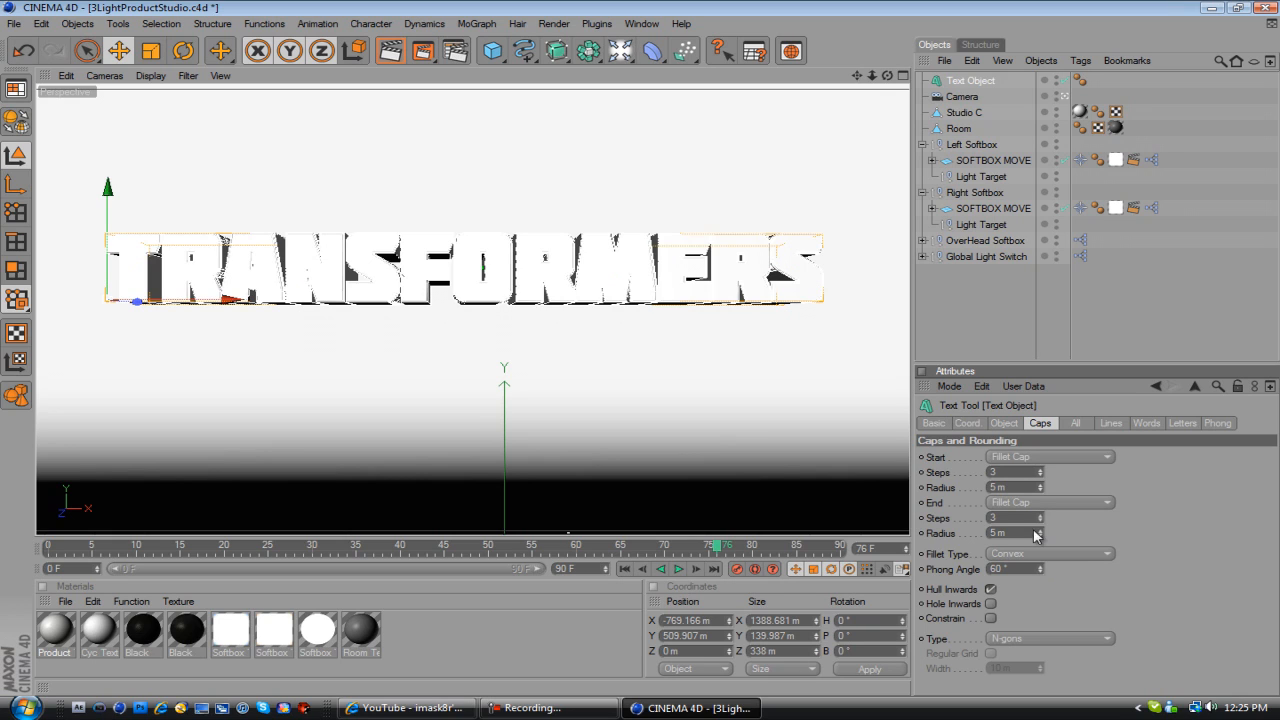
pyautogui.click(1042, 532)
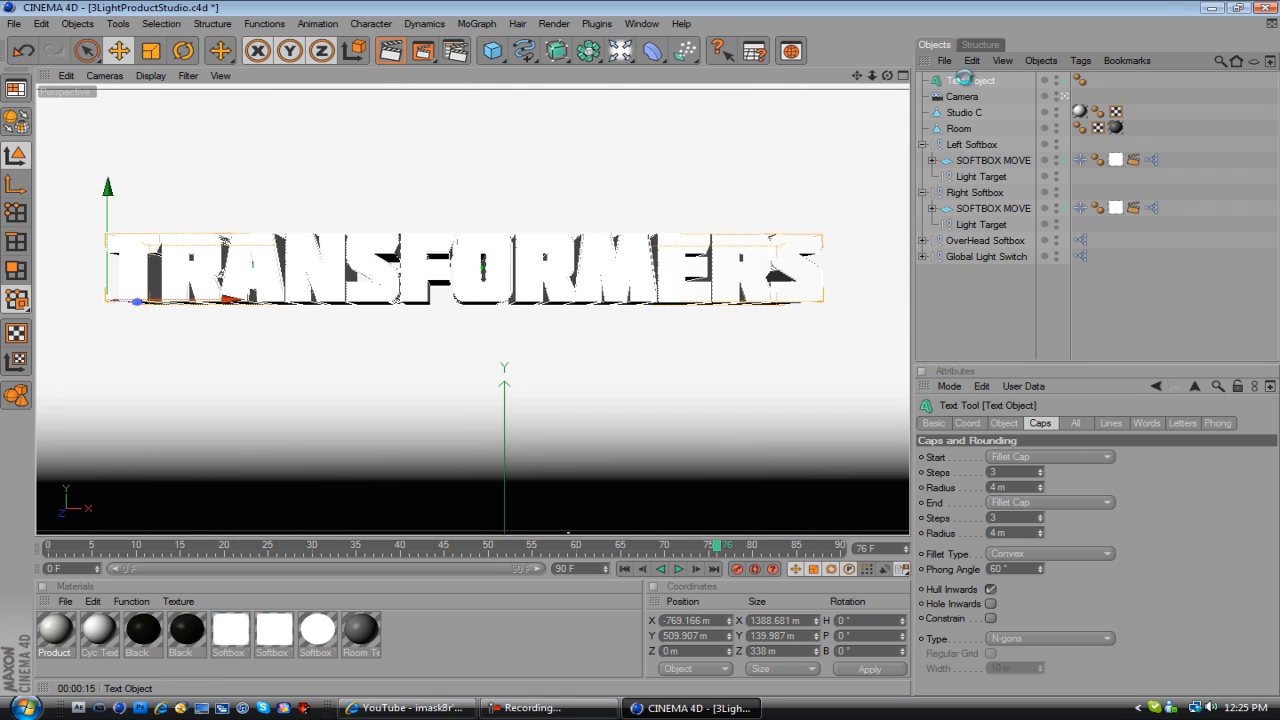
# Make the Text Object editable and expand it into twelve separate letter objects
pyautogui.click(970, 81)
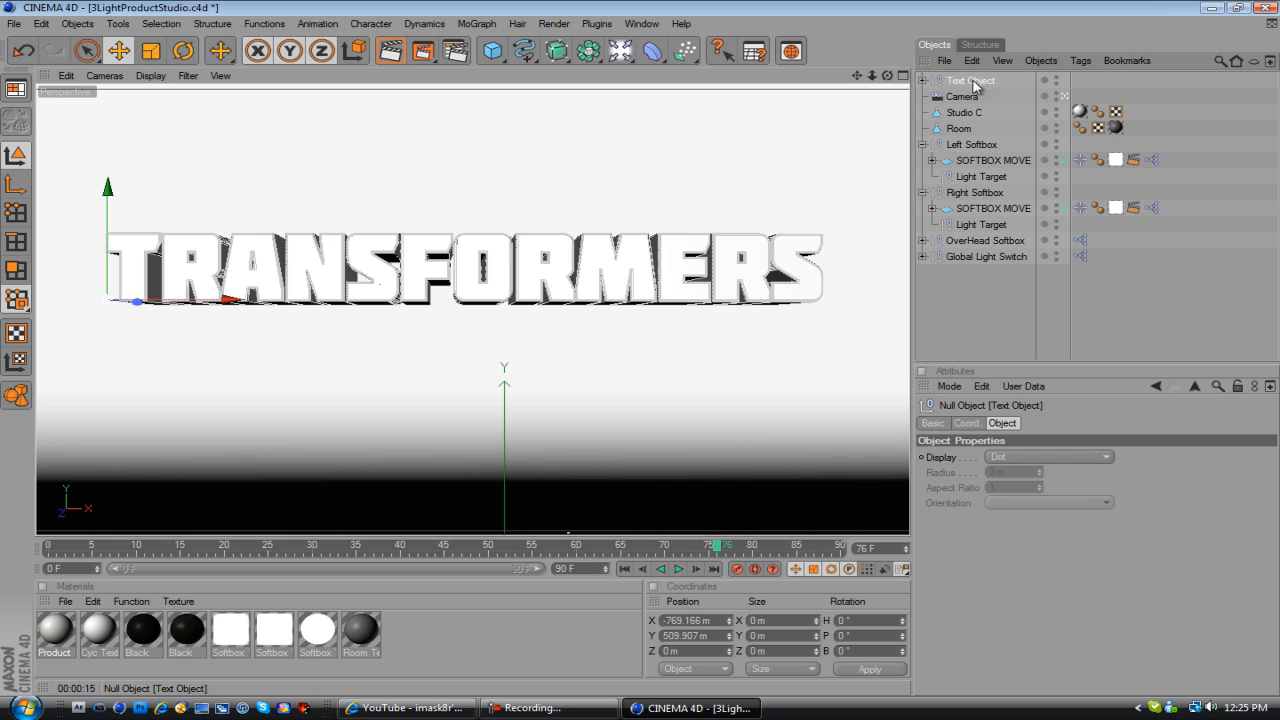
pyautogui.click(922, 80)
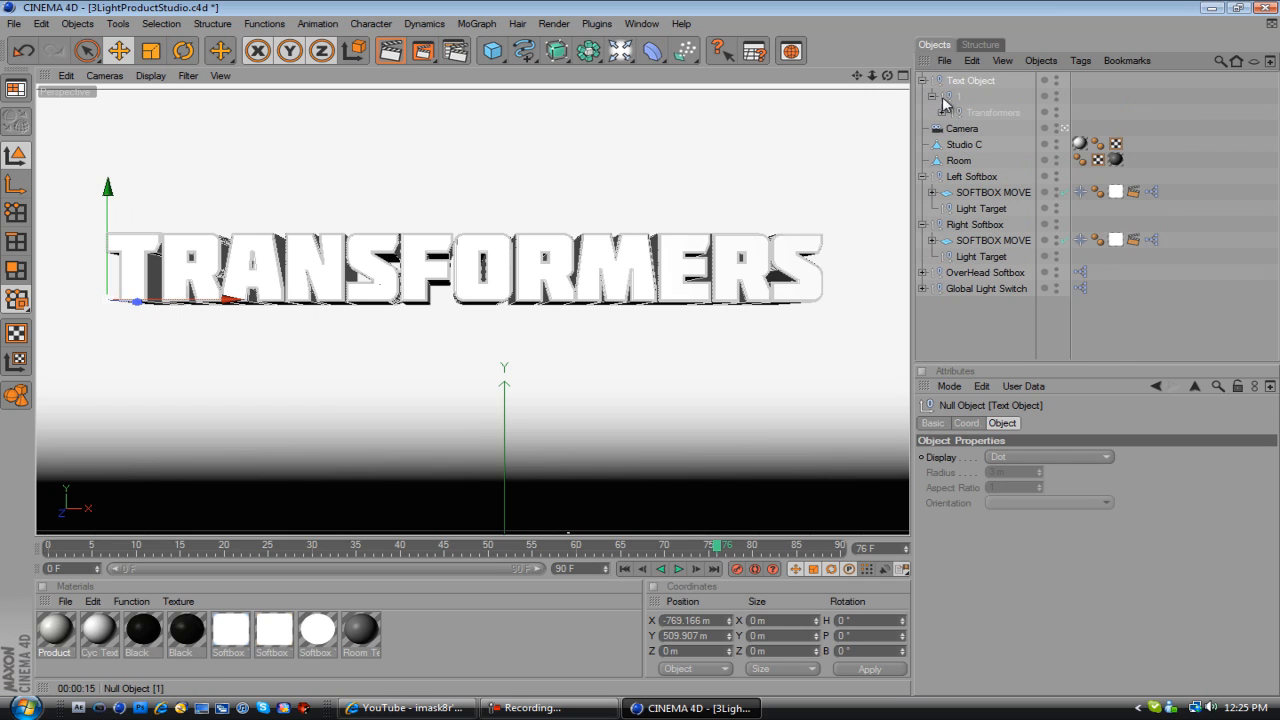
pyautogui.click(933, 111)
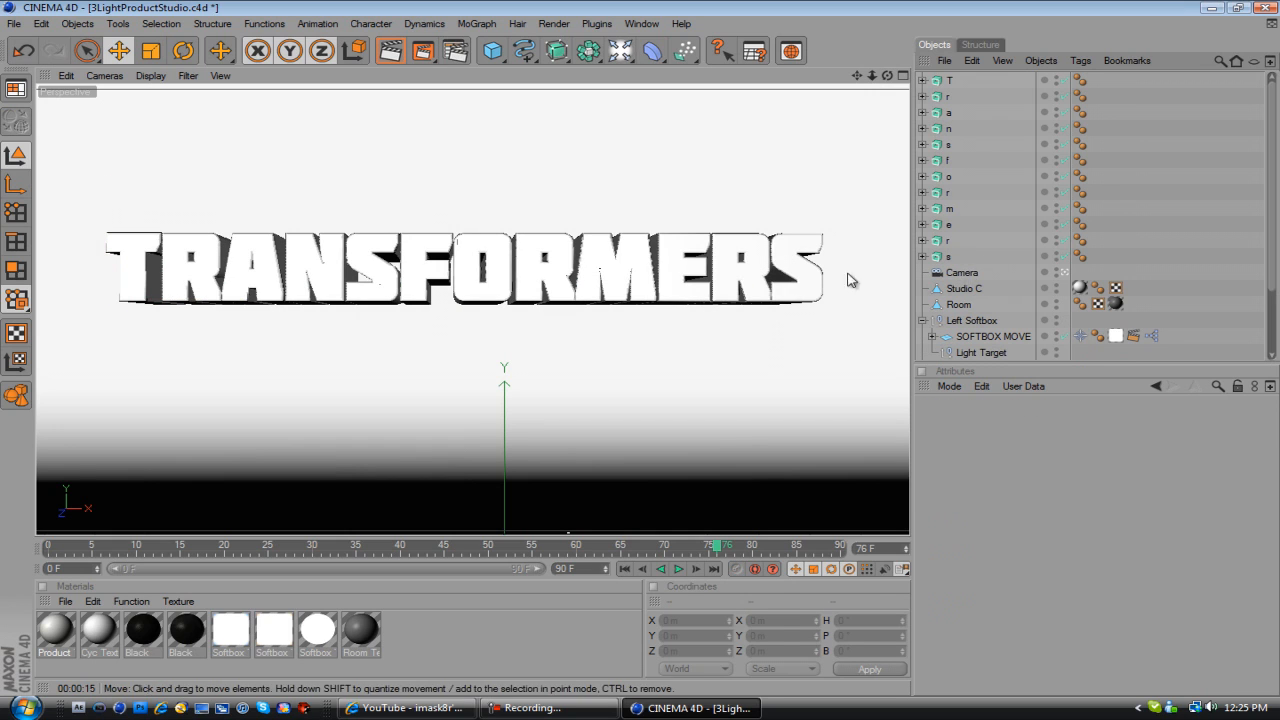
pyautogui.click(948, 80)
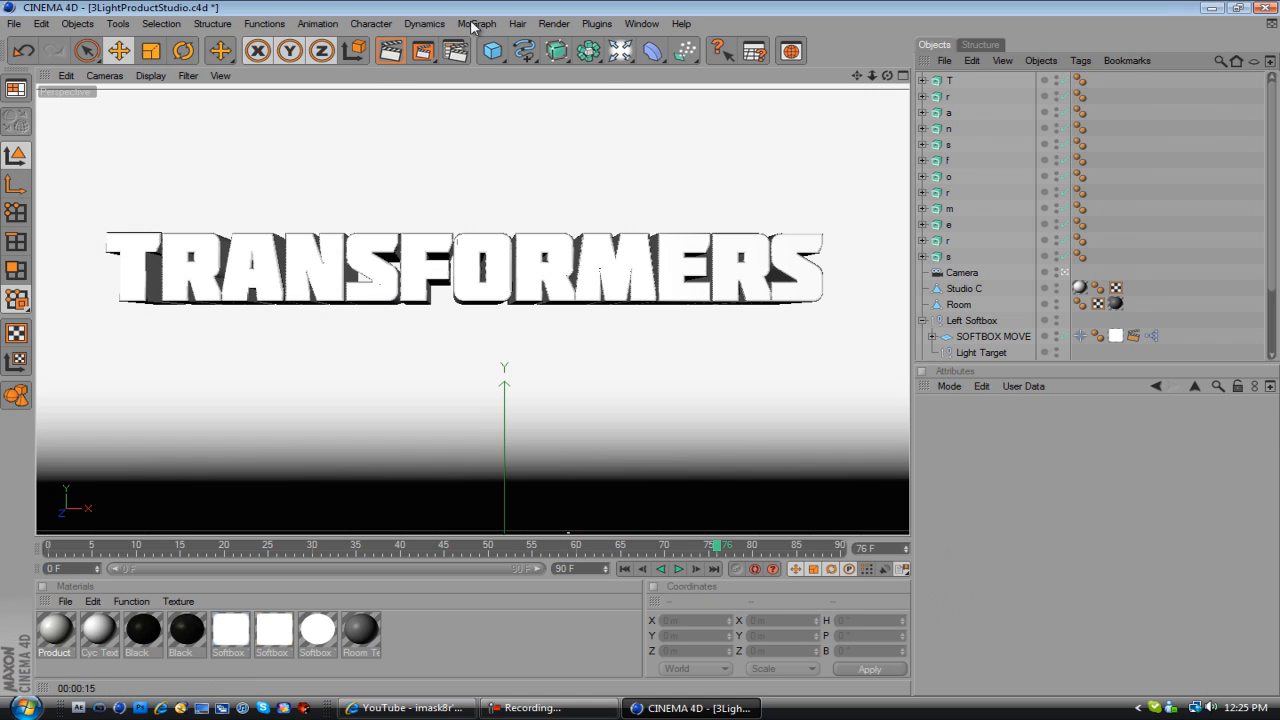
# Add a Fracture Object holding the twelve letters and move it slightly down along Y
pyautogui.click(477, 23)
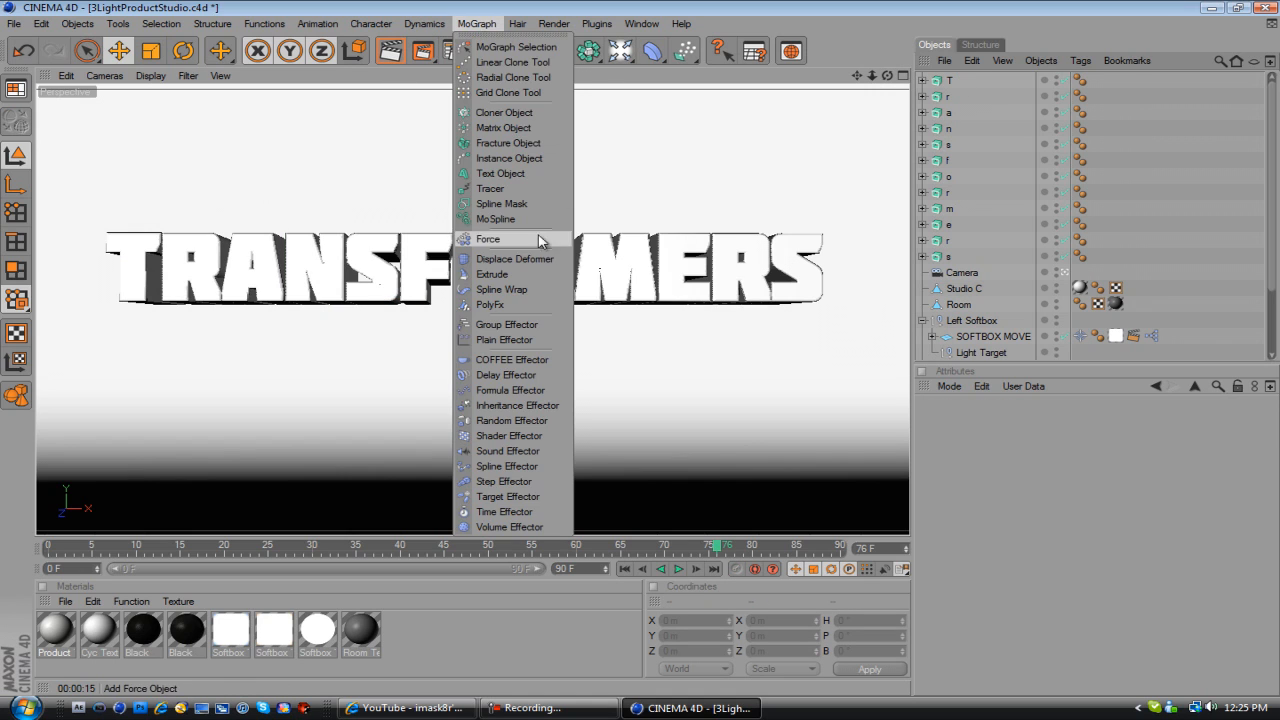
pyautogui.moveTo(498, 143)
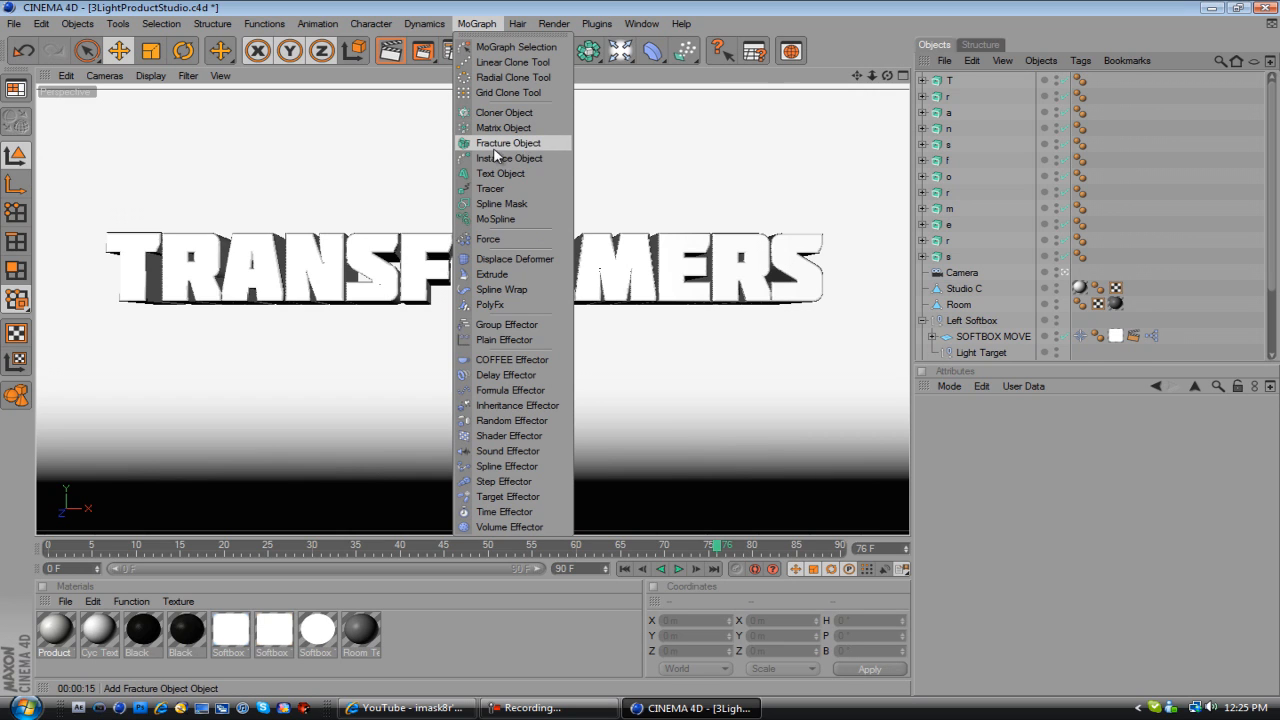
pyautogui.click(508, 143)
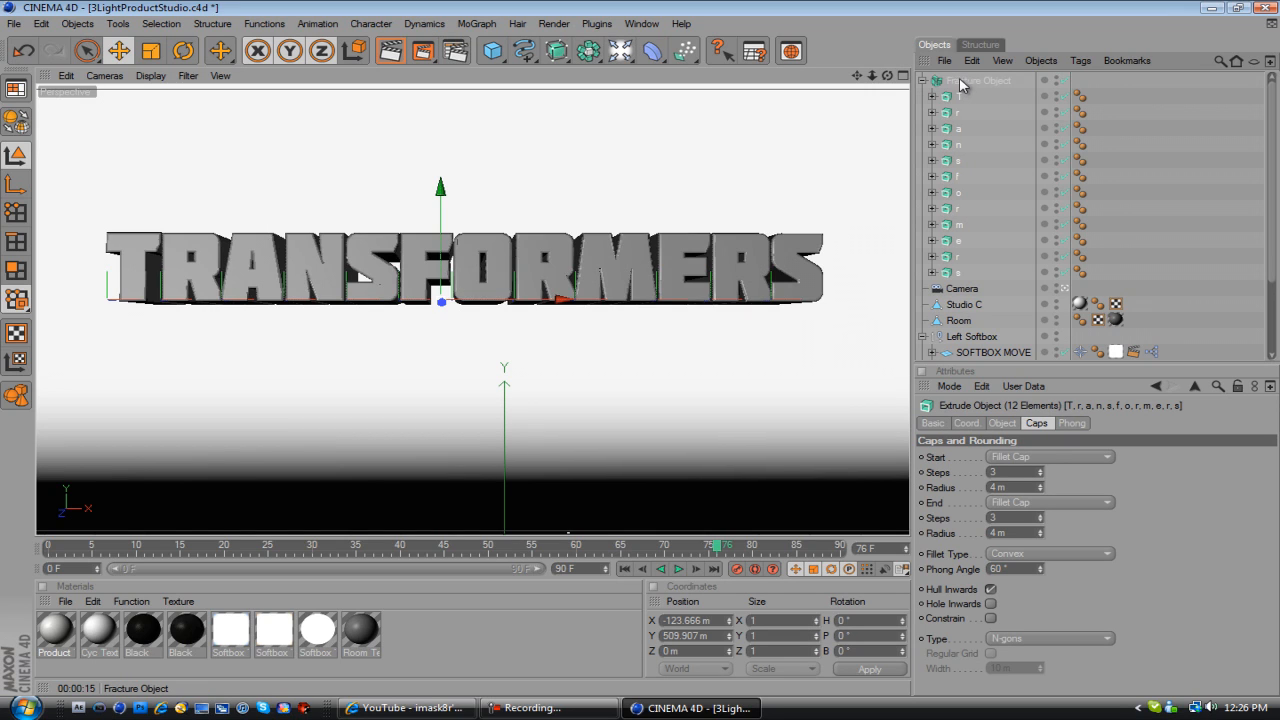
pyautogui.click(978, 80)
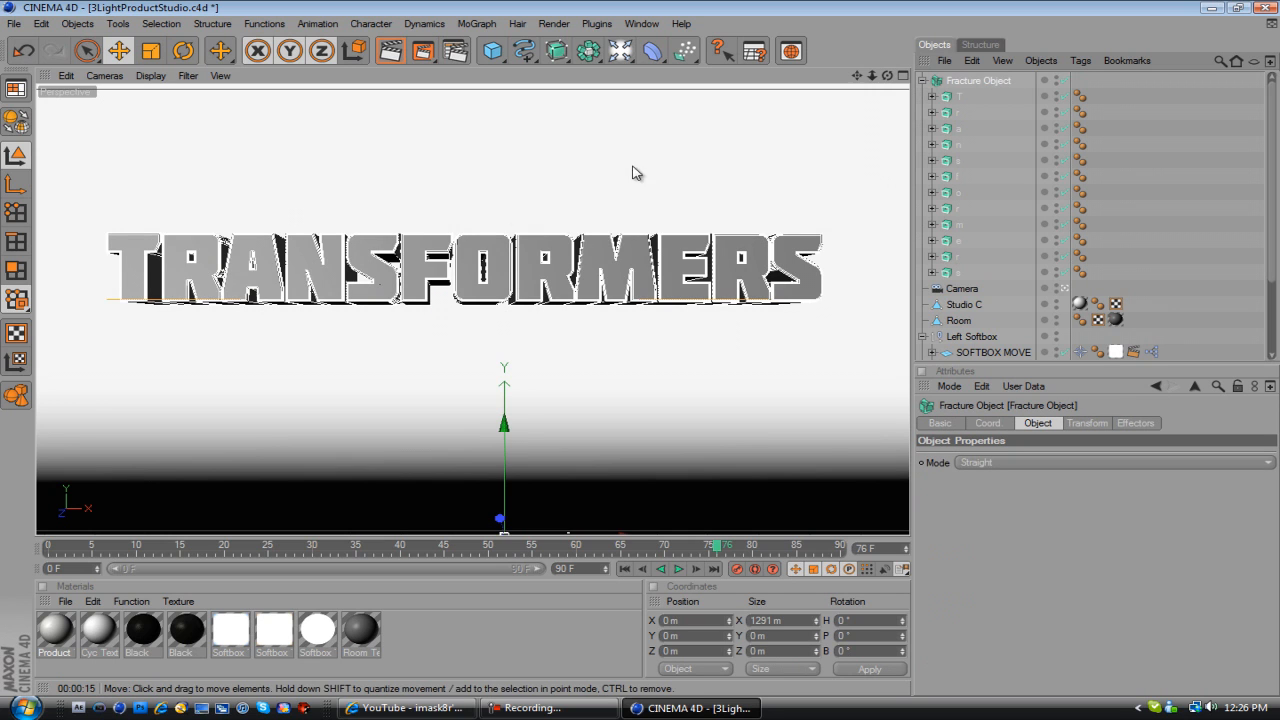
pyautogui.moveTo(504, 424); pyautogui.dragTo(504, 390)
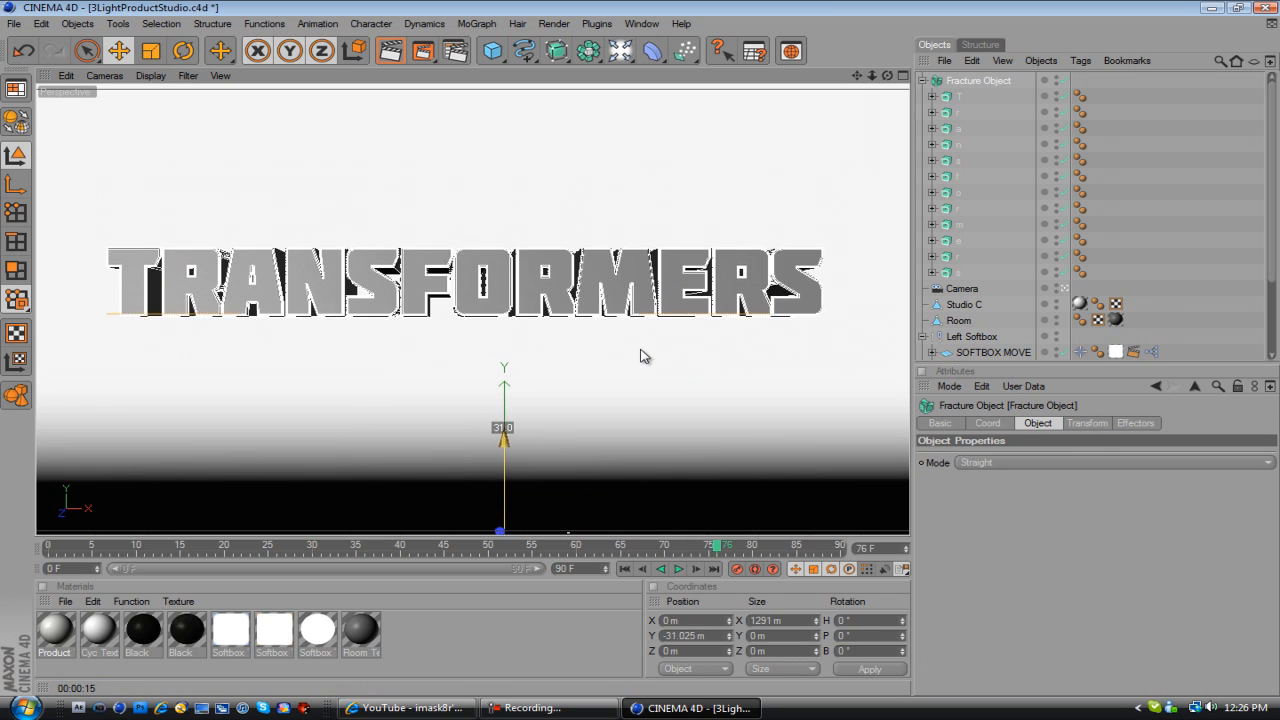
pyautogui.click(958, 96)
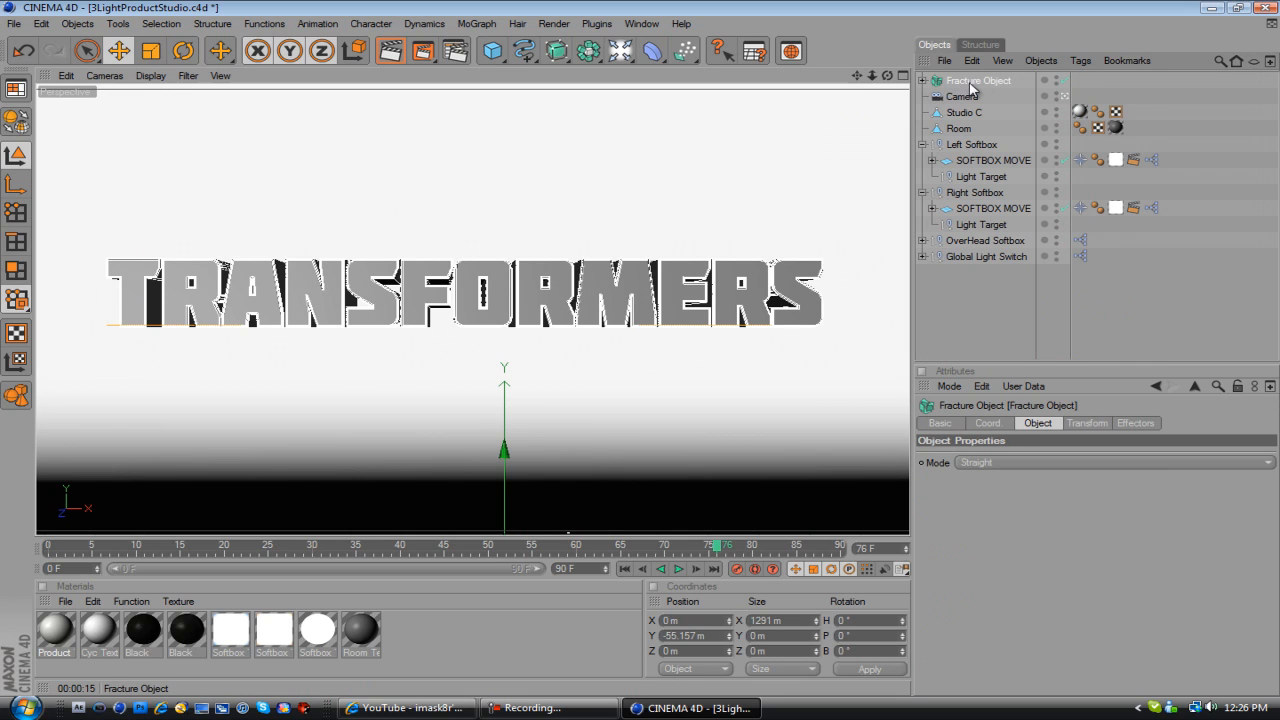
# Run Thrausi with Pieces set to 8 to shatter the letters into Fracture97
pyautogui.click(597, 23)
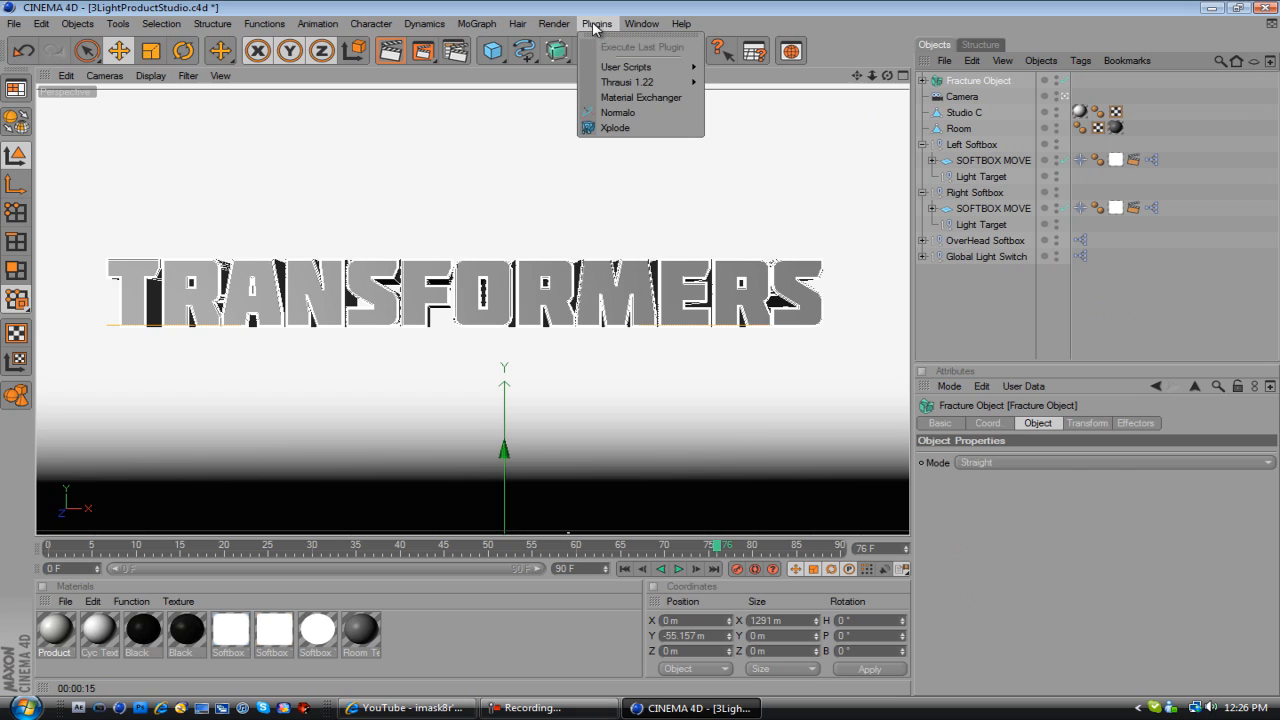
pyautogui.moveTo(627, 82)
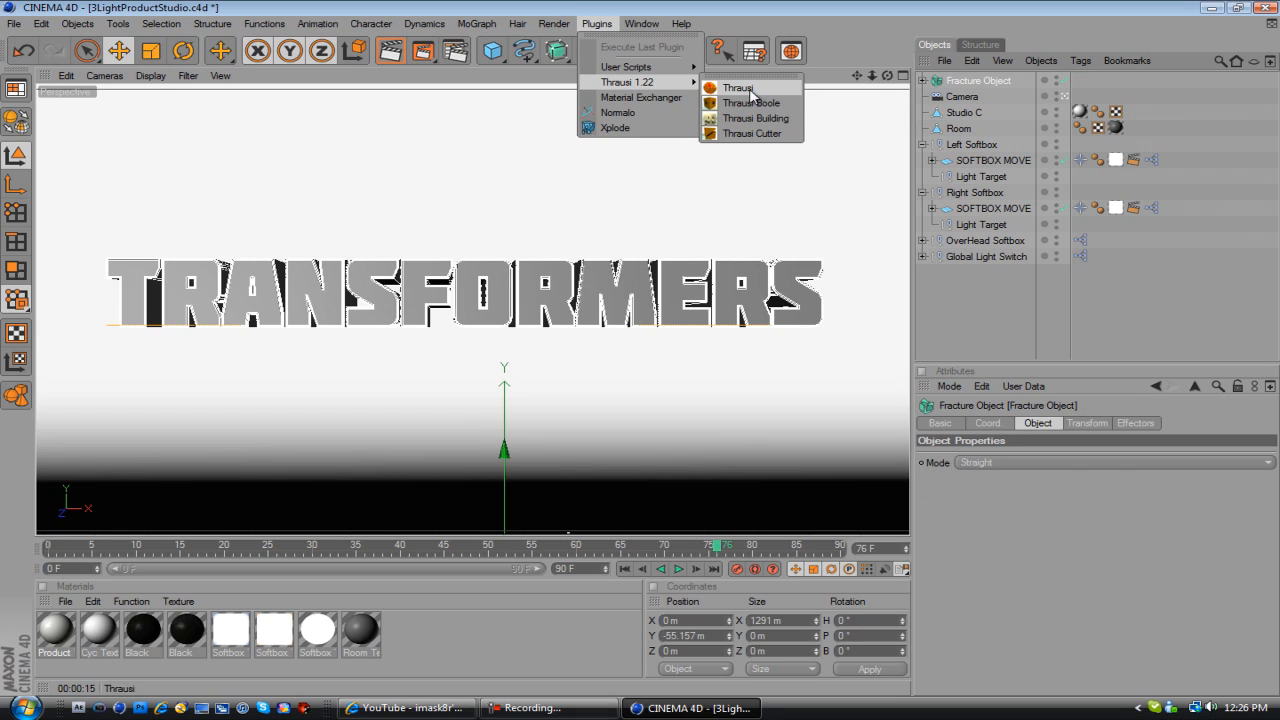
pyautogui.moveTo(752, 96)
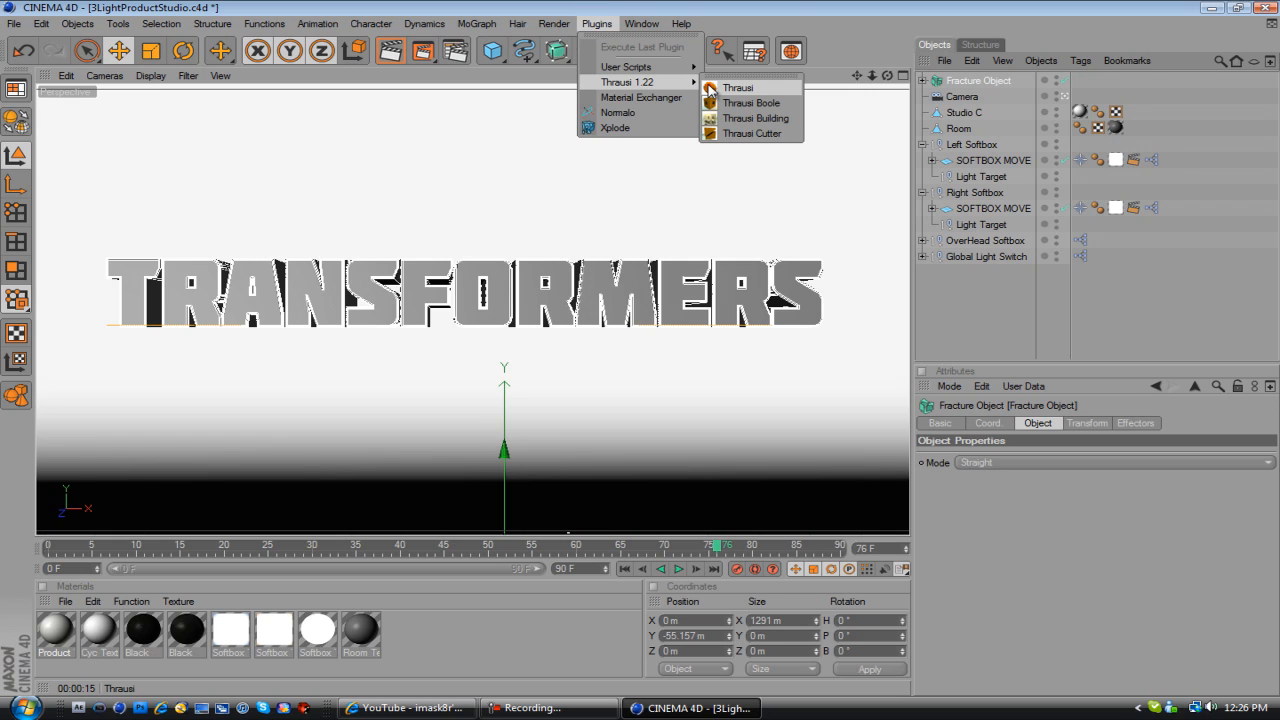
pyautogui.click(737, 88)
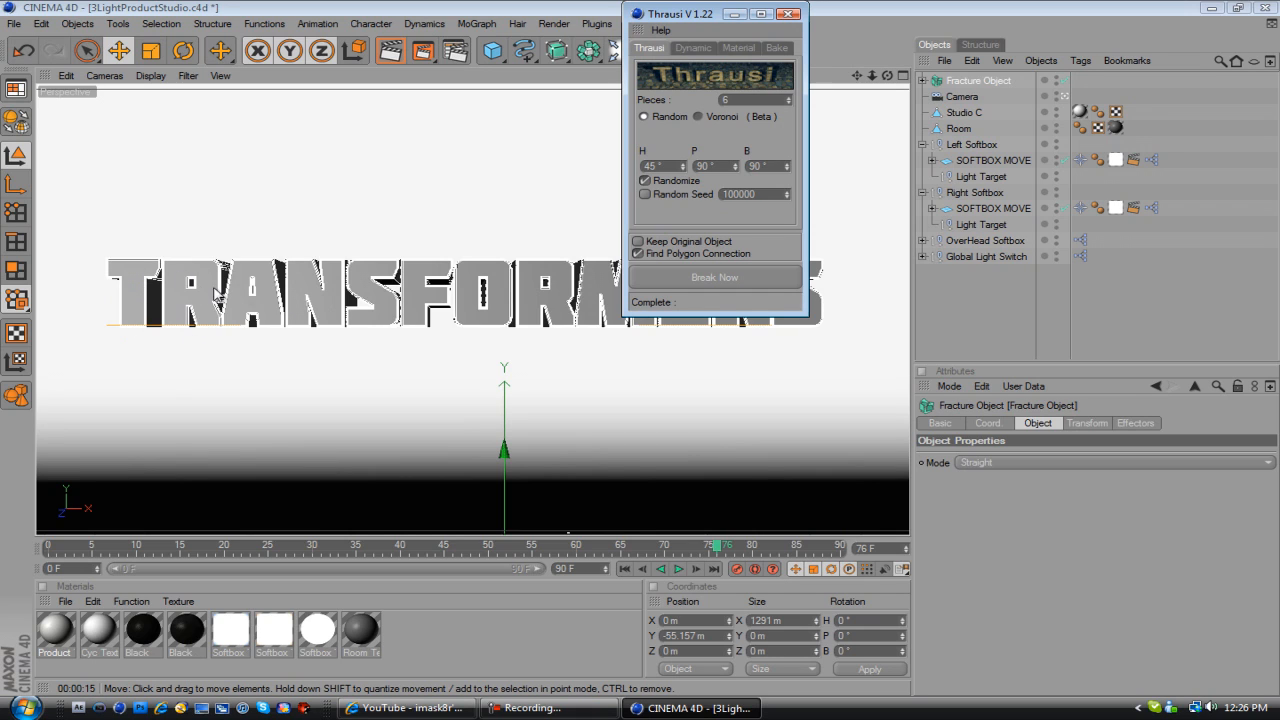
pyautogui.click(789, 96)
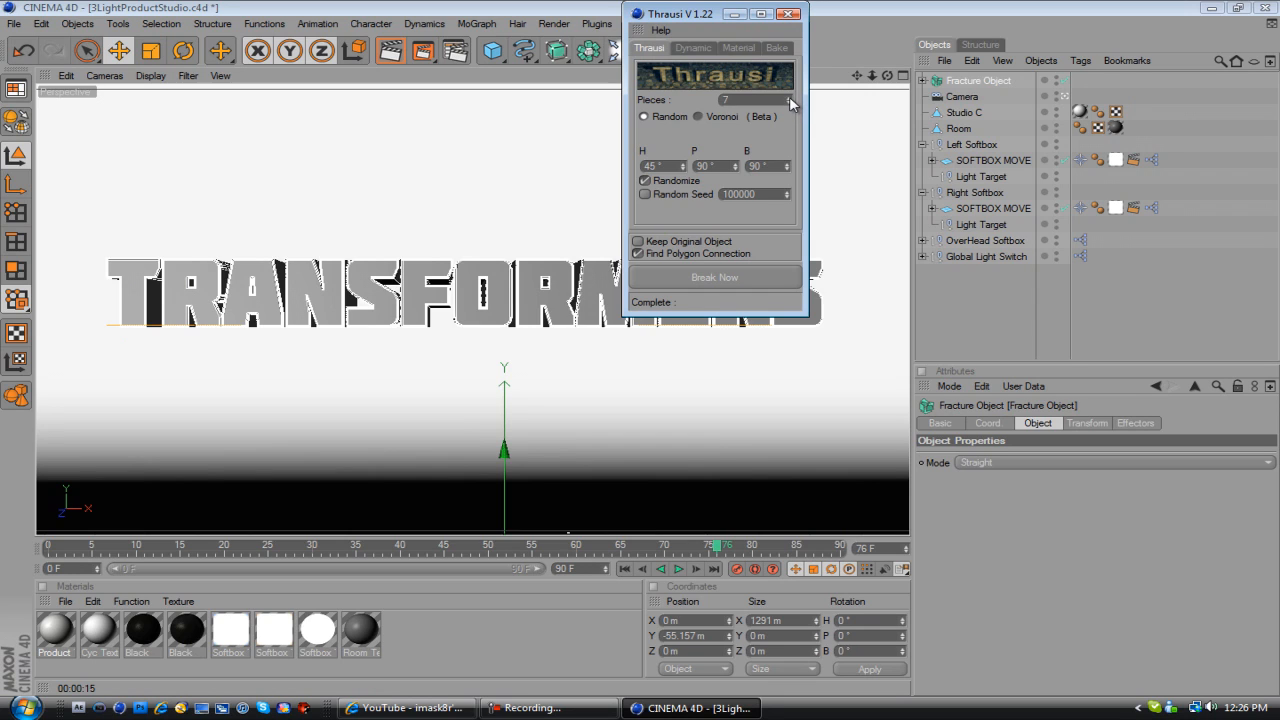
pyautogui.click(786, 96)
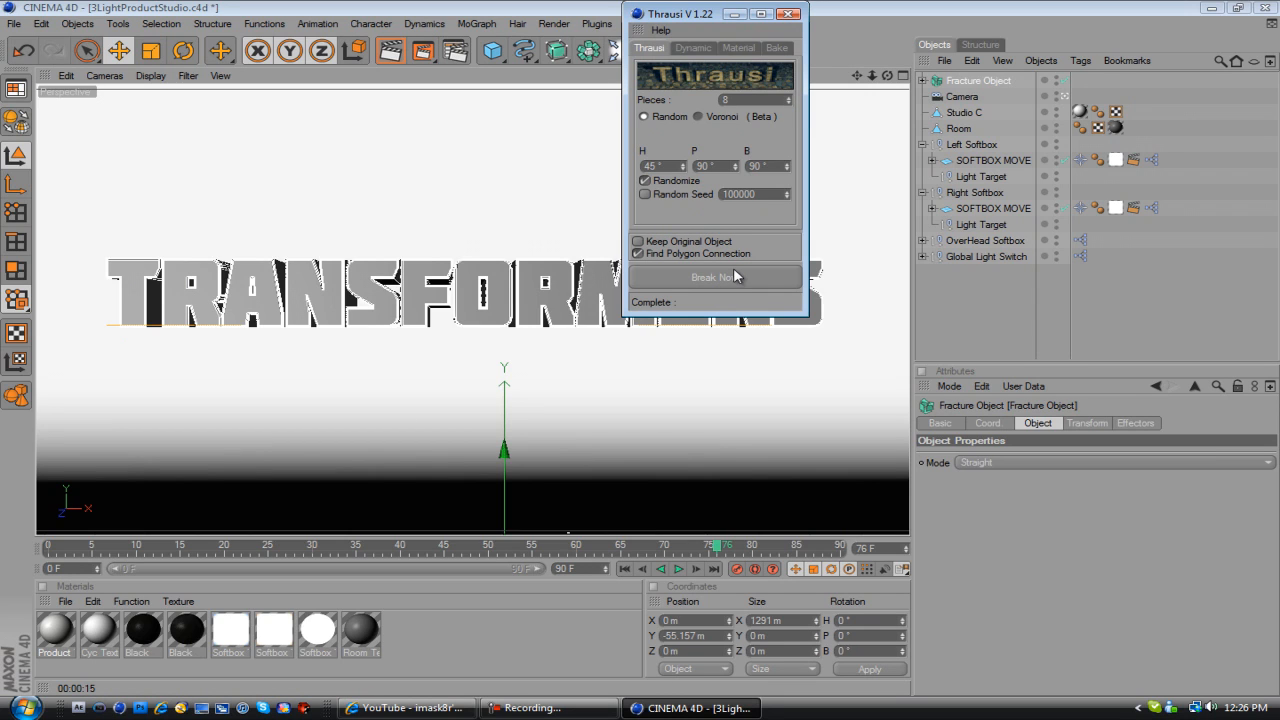
pyautogui.click(714, 277)
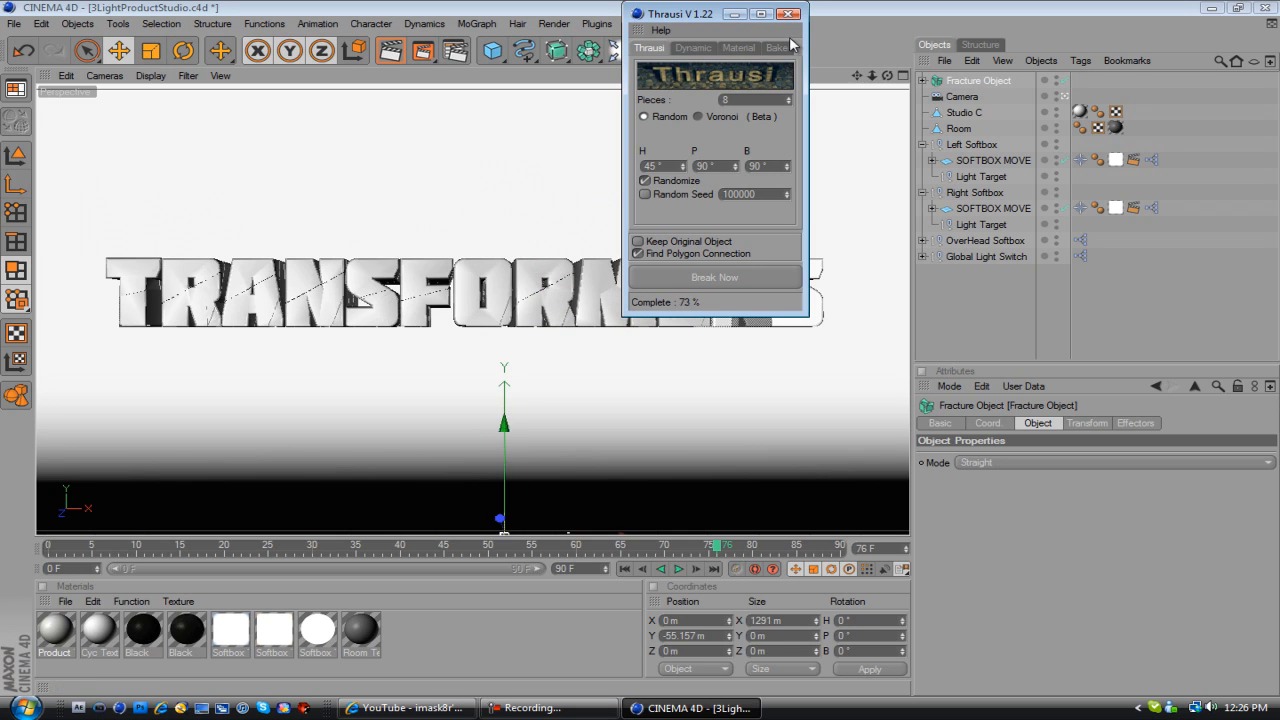
pyautogui.click(714, 277)
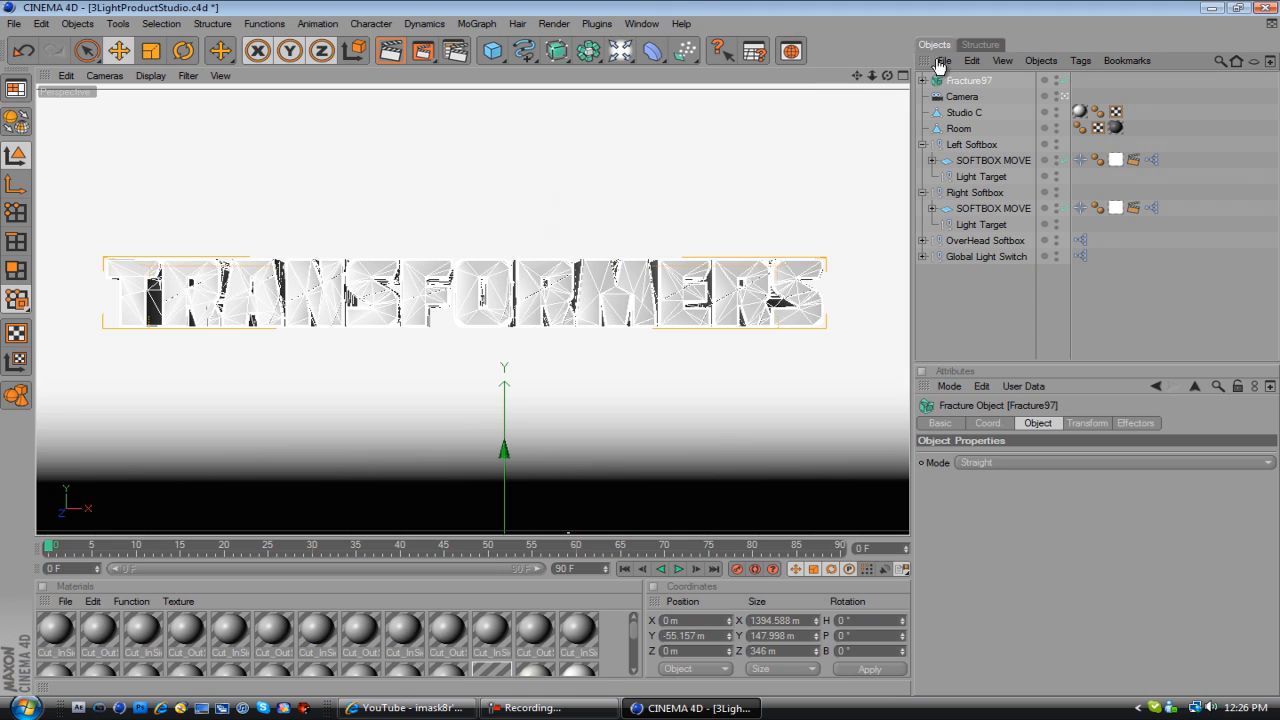
# Expand Fracture97 and scroll through its numbered shard pieces
pyautogui.click(922, 80)
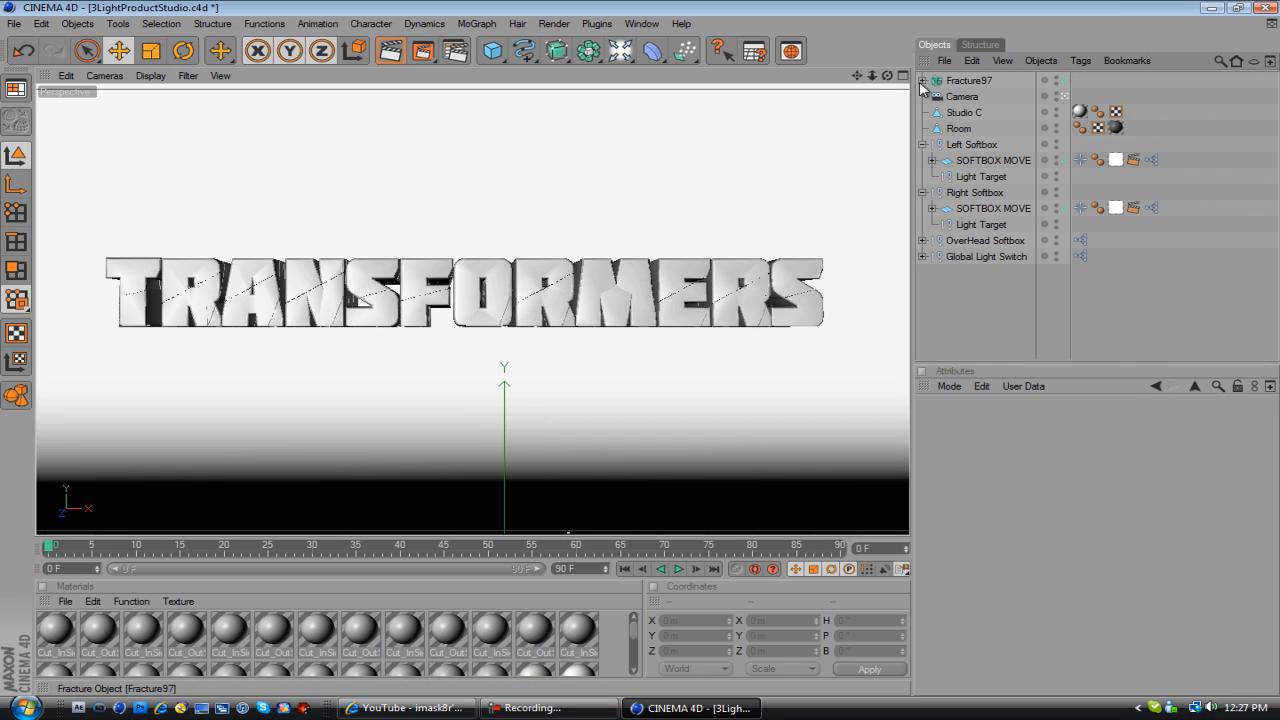
pyautogui.click(923, 80)
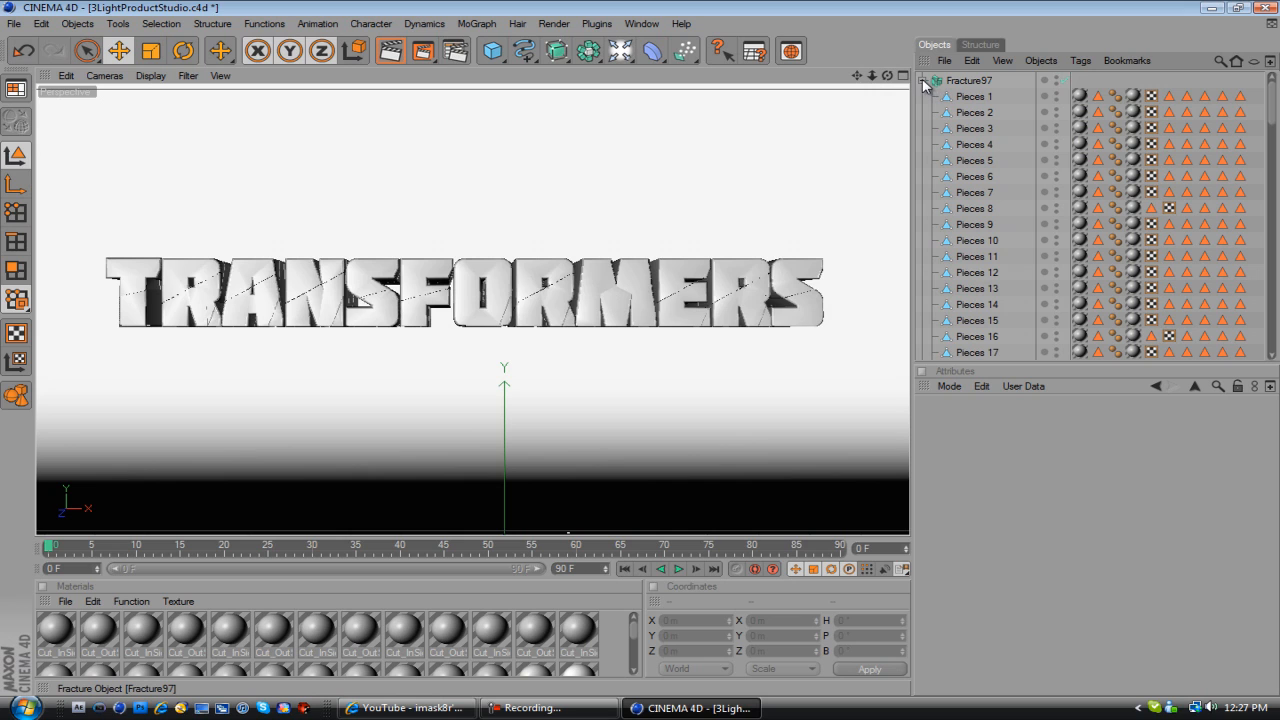
pyautogui.scroll(-3)
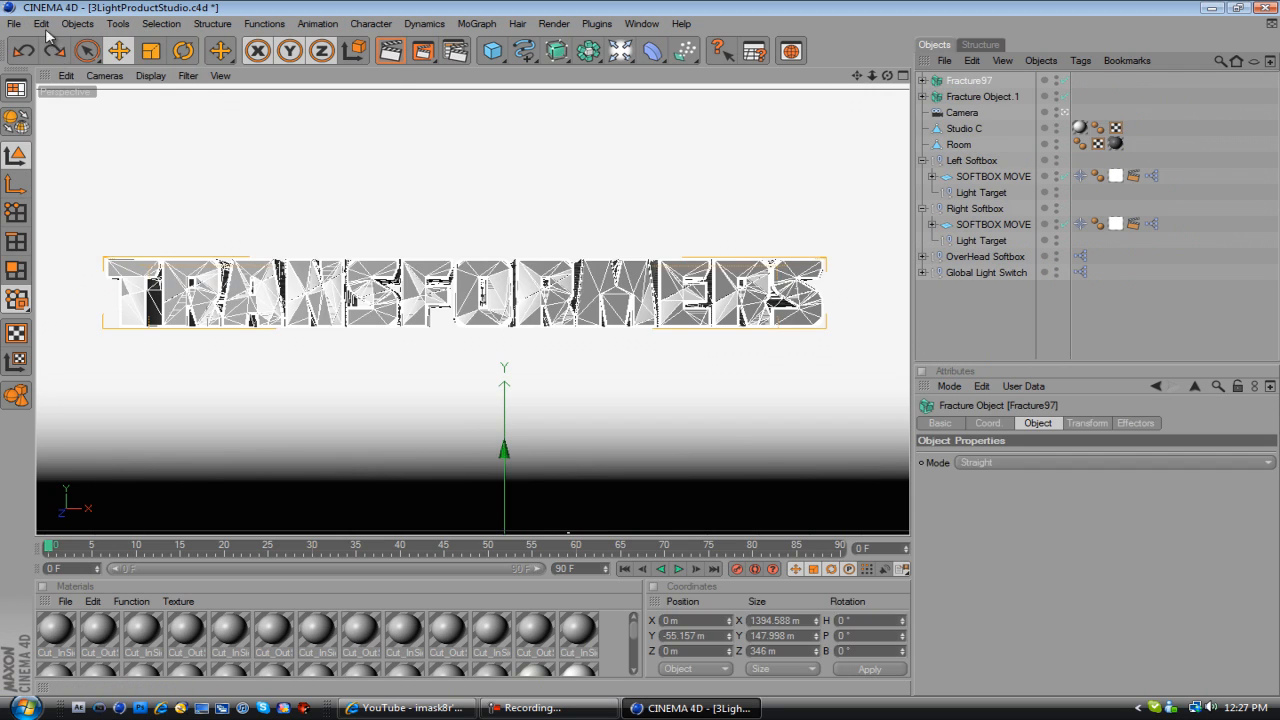
# Redo the last undone step from the Edit menu, then collapse Fracture97's piece list
pyautogui.click(41, 23)
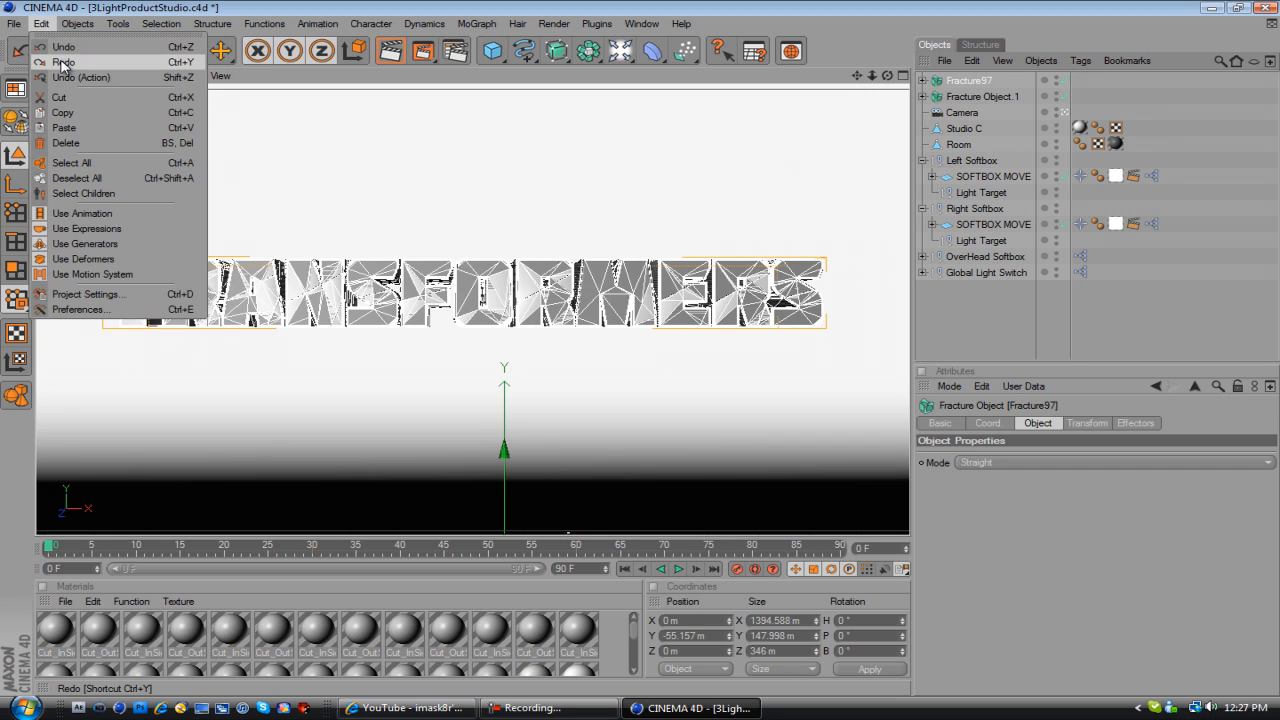
pyautogui.click(64, 62)
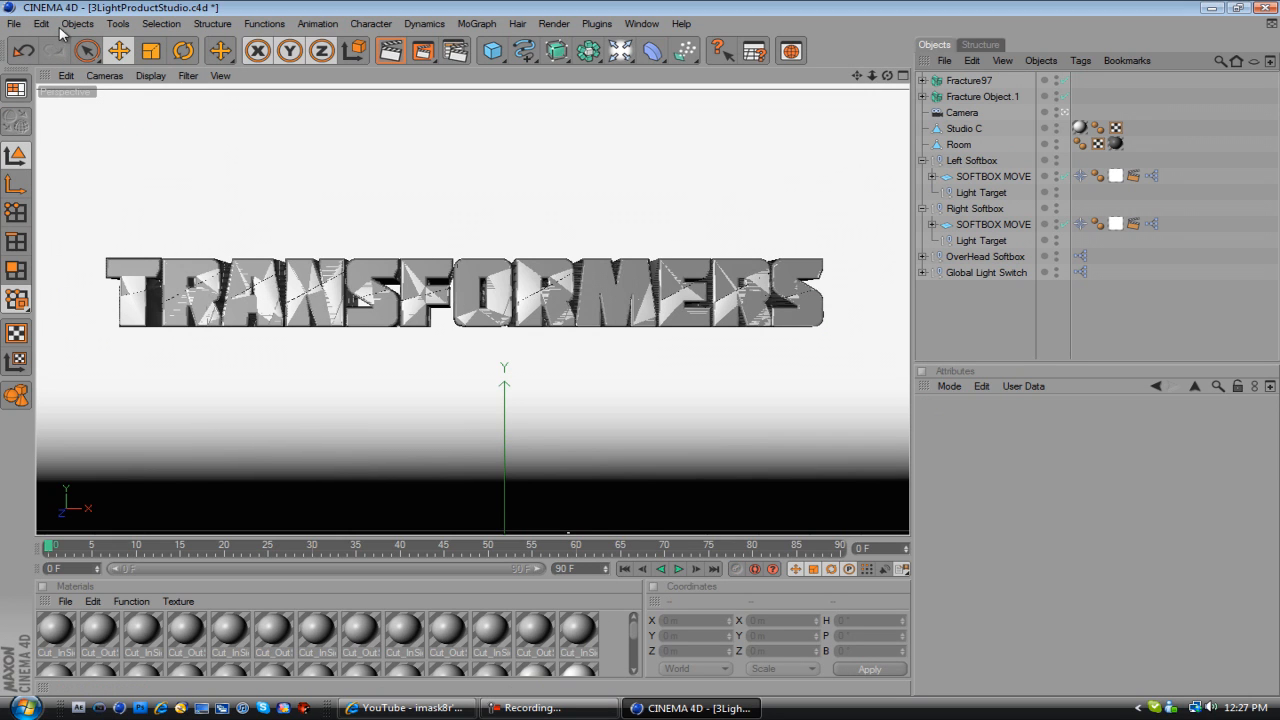
pyautogui.click(41, 23)
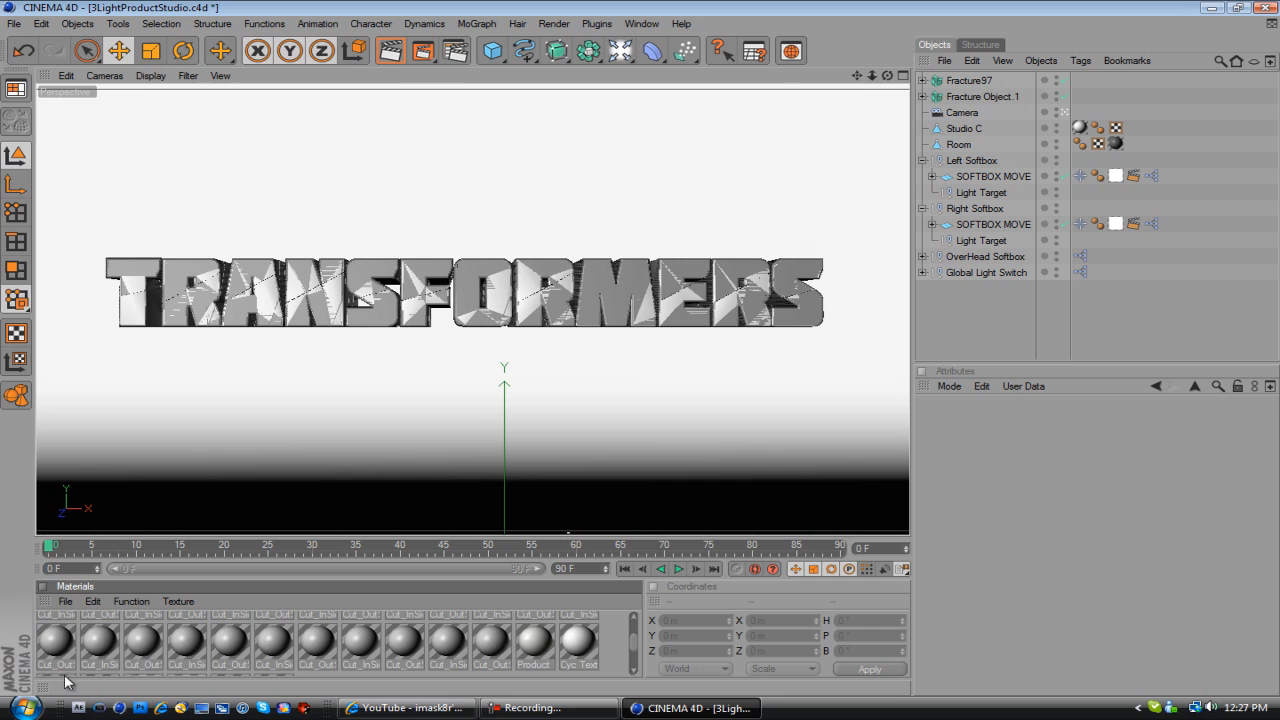
pyautogui.click(931, 80)
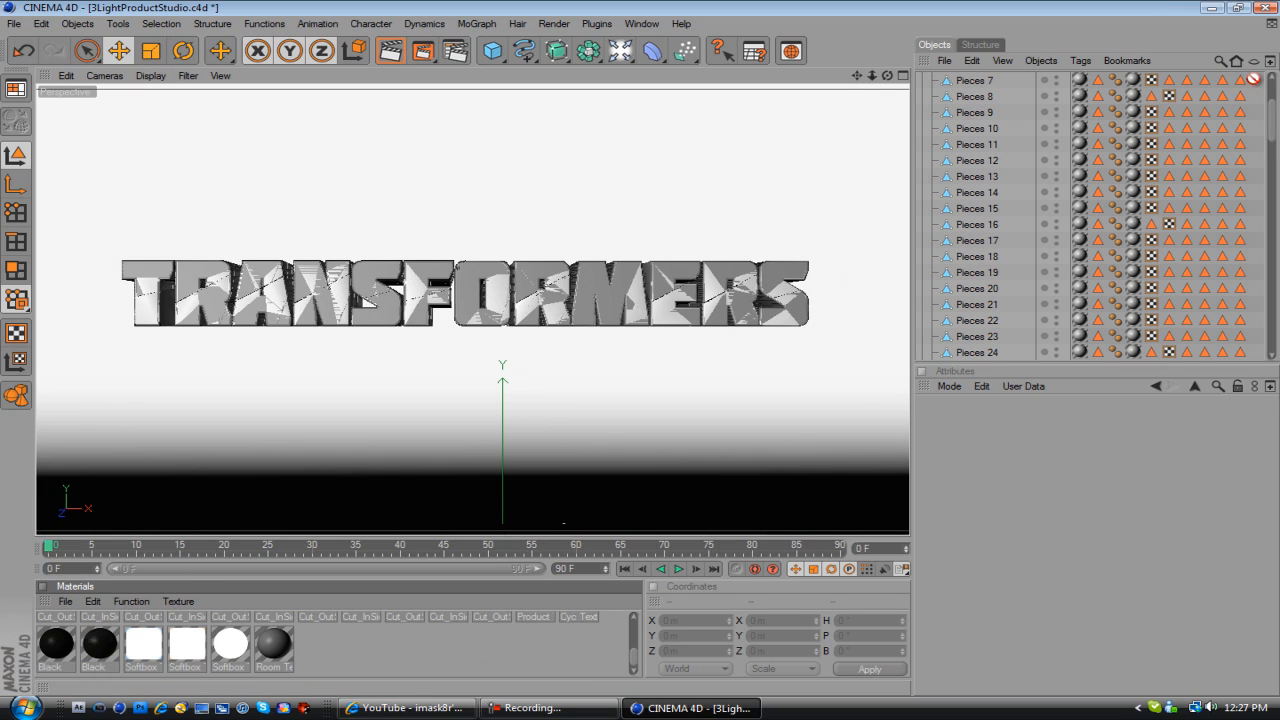
pyautogui.scroll(3)
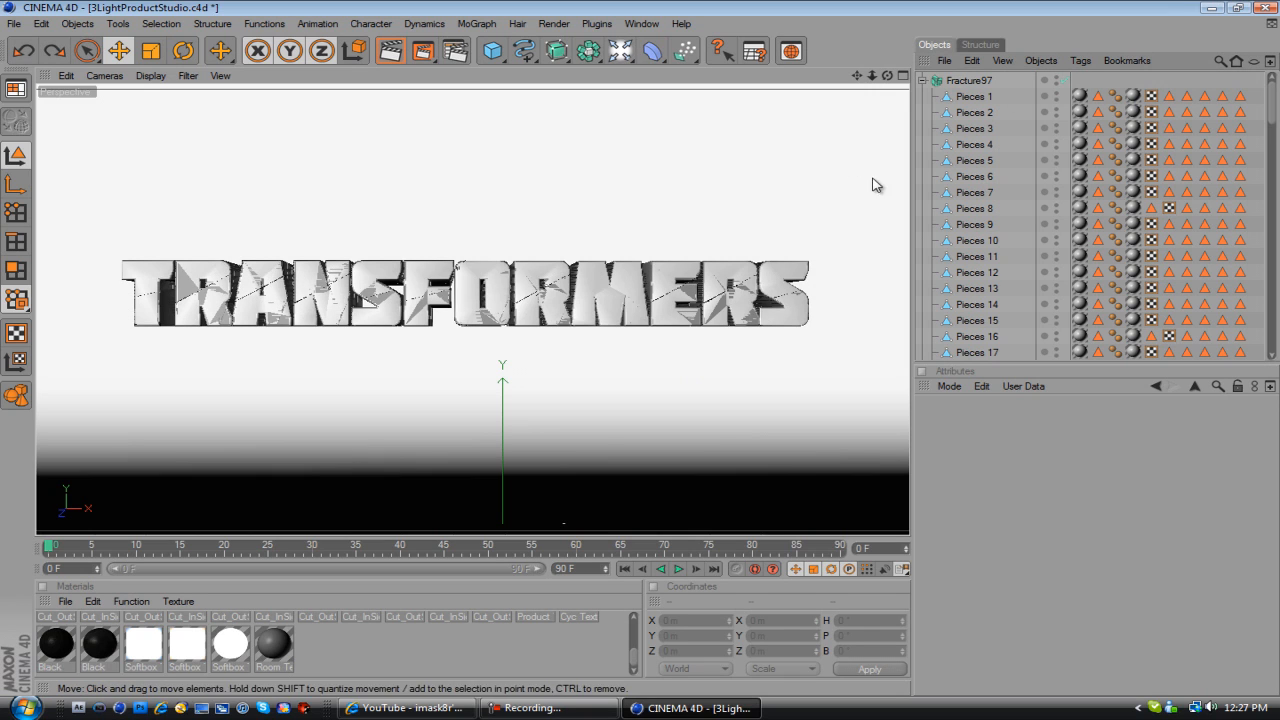
pyautogui.click(925, 80)
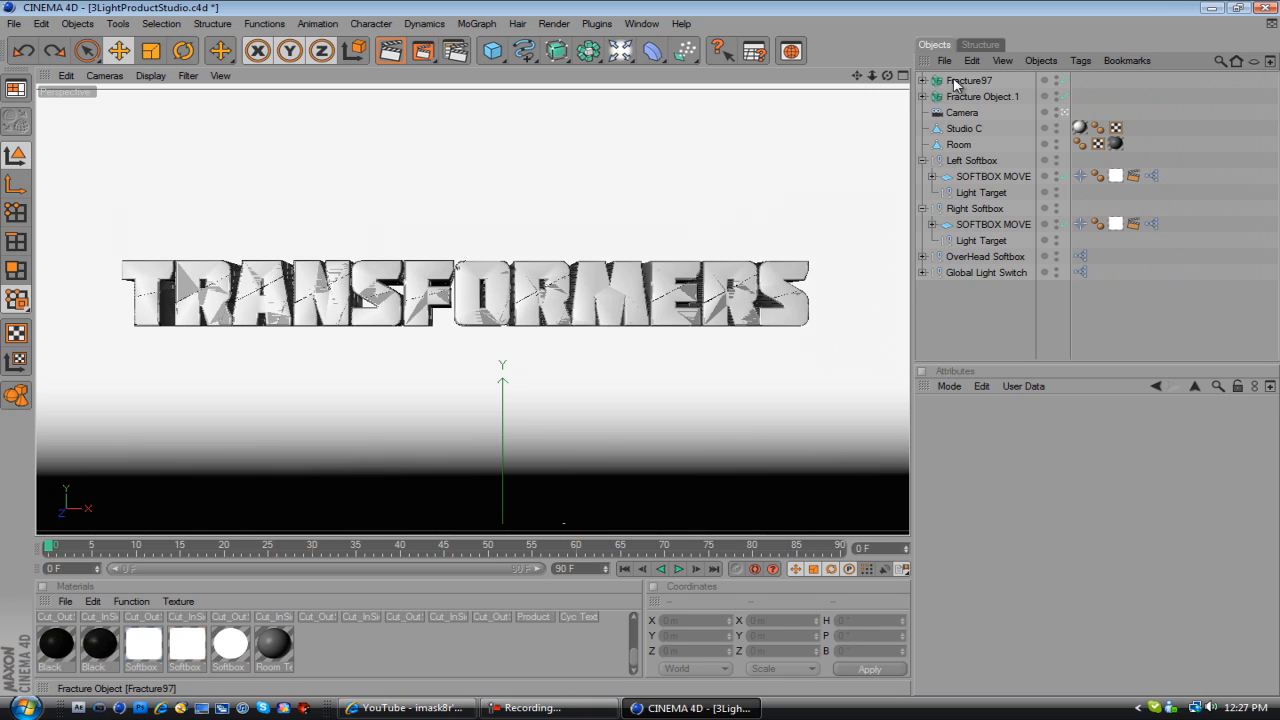
# Add a Random Effector to the selected Fracture97 group
pyautogui.click(969, 80)
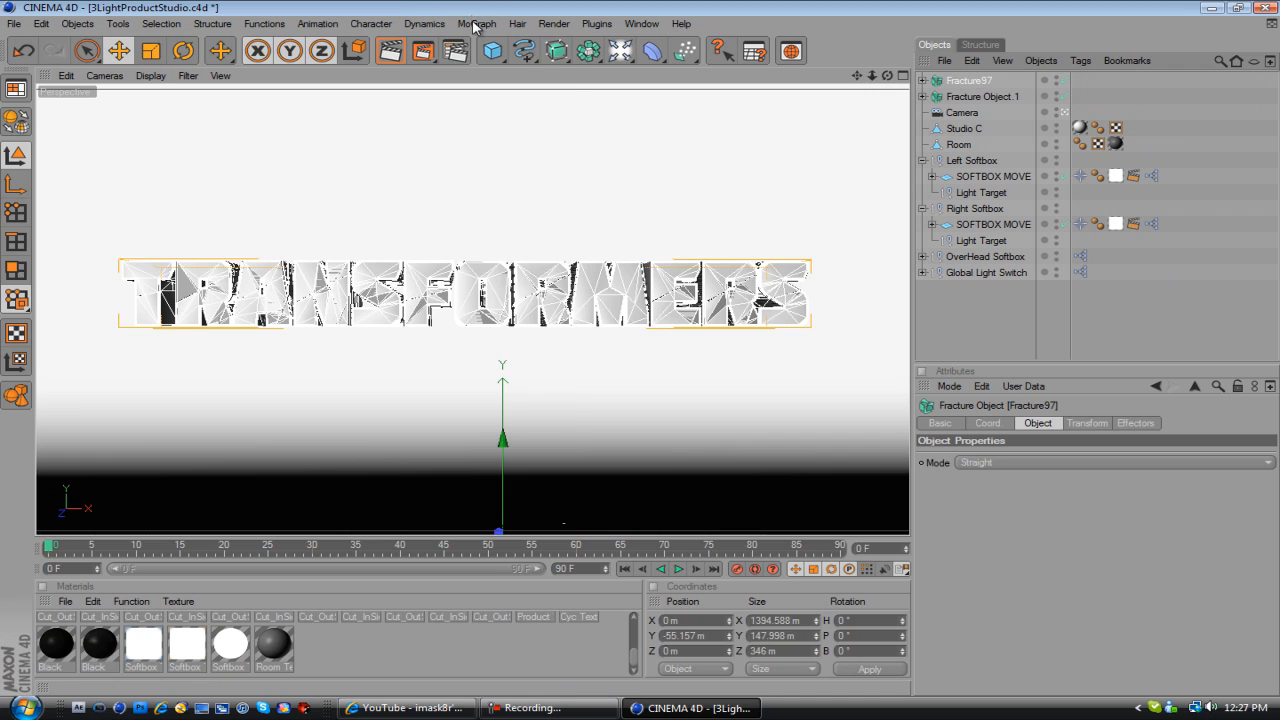
pyautogui.click(477, 23)
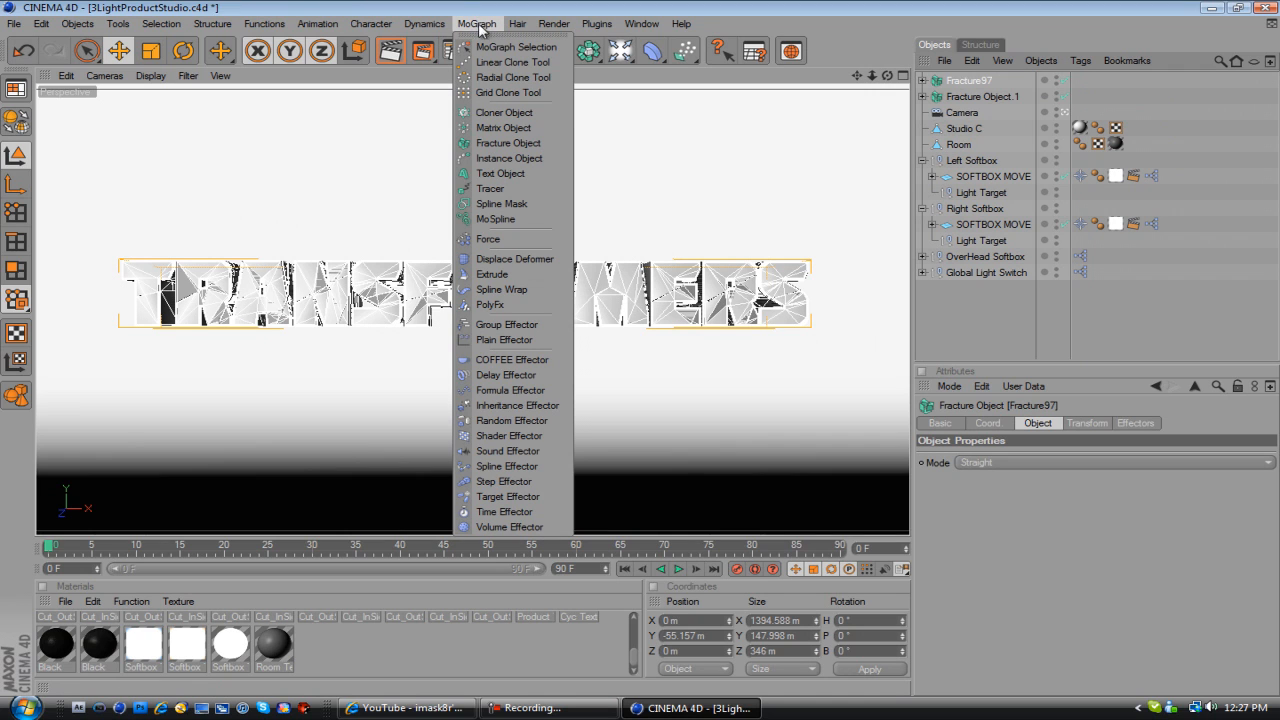
pyautogui.click(512, 420)
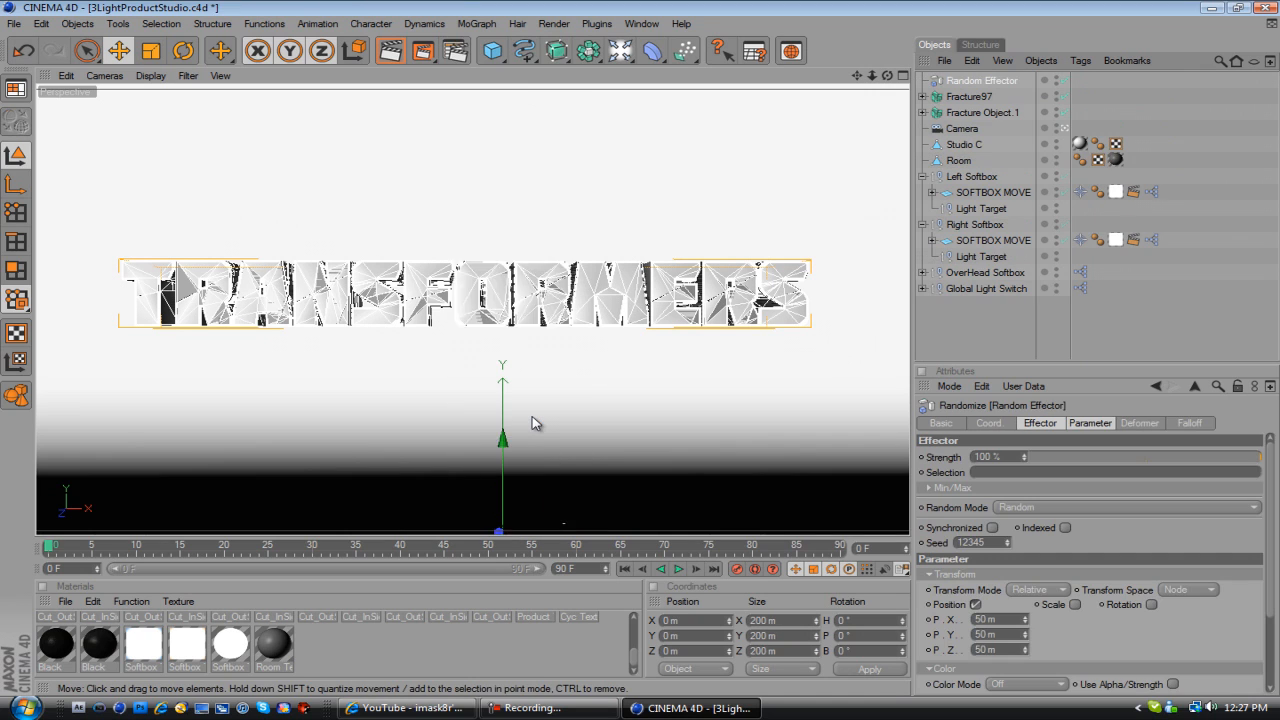
# Delete the extra Fracture Object.1 from the scene
pyautogui.click(982, 112)
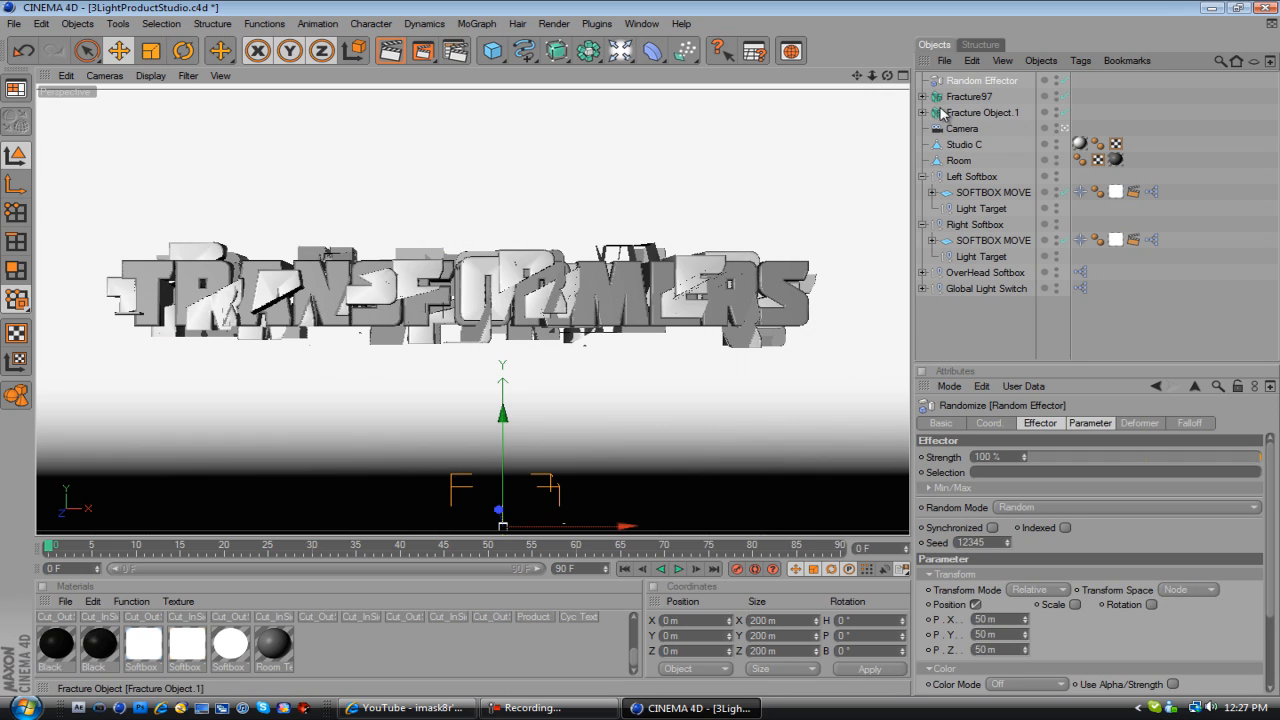
pyautogui.click(983, 112)
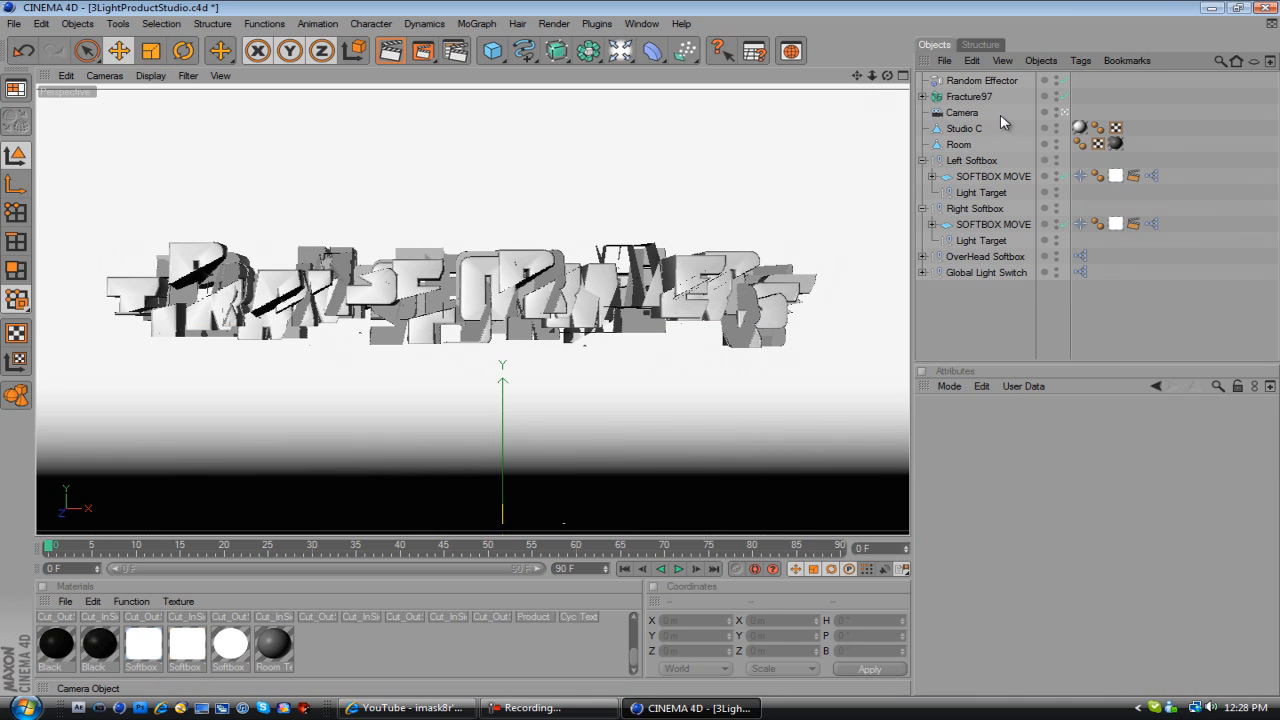
pyautogui.click(968, 96)
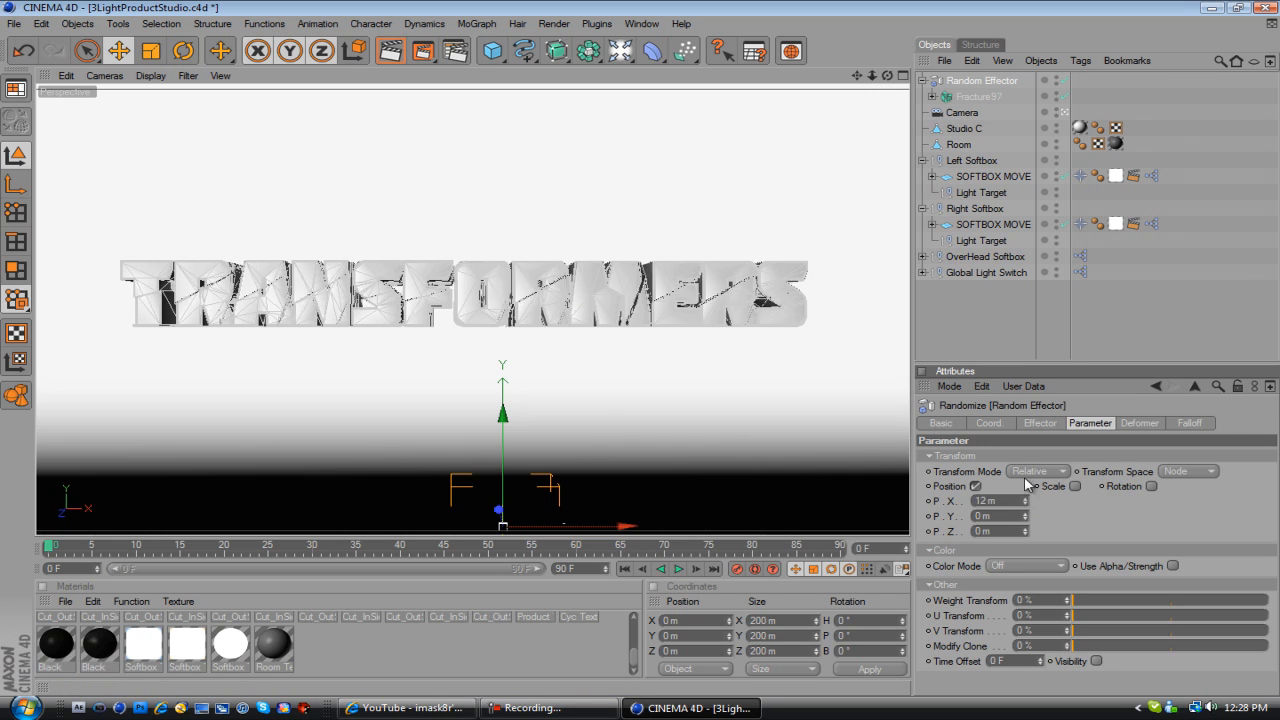
# Give the Random Effector large position and rotation offsets, leaving random scale off
pyautogui.moveTo(1000, 500); pyautogui.dragTo(1000, 515)
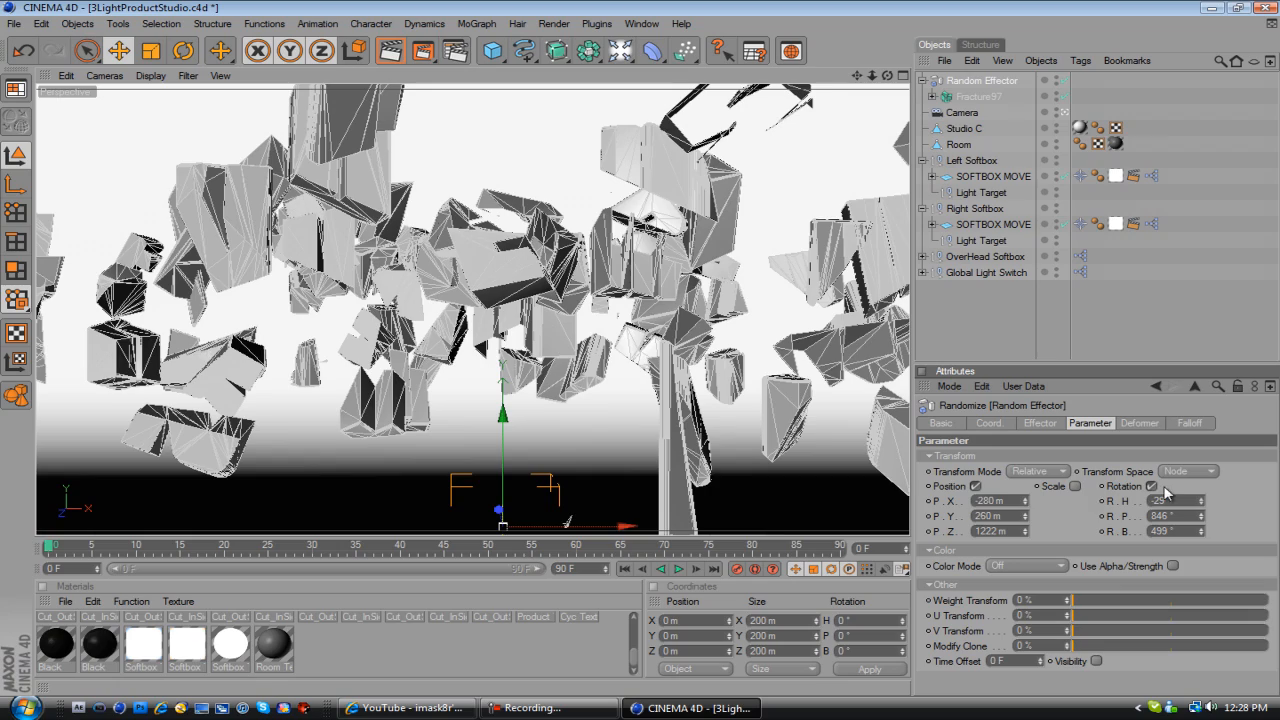
pyautogui.click(1075, 485)
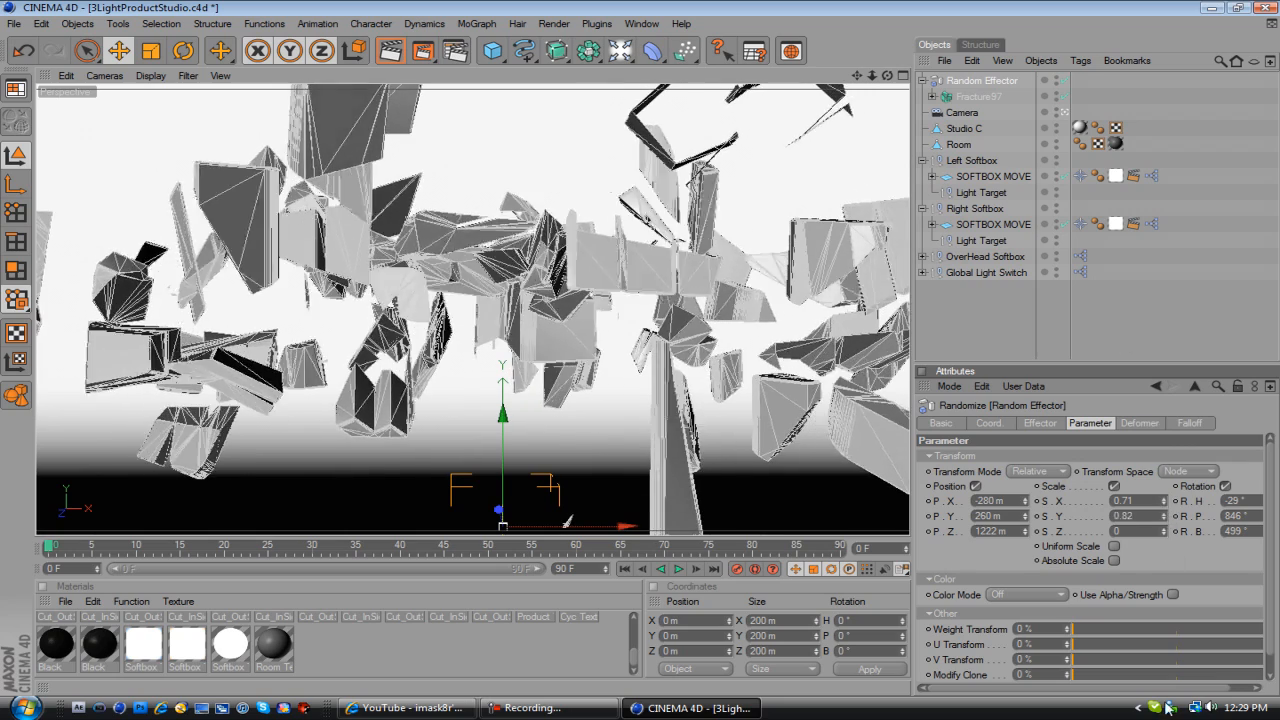
pyautogui.click(1078, 486)
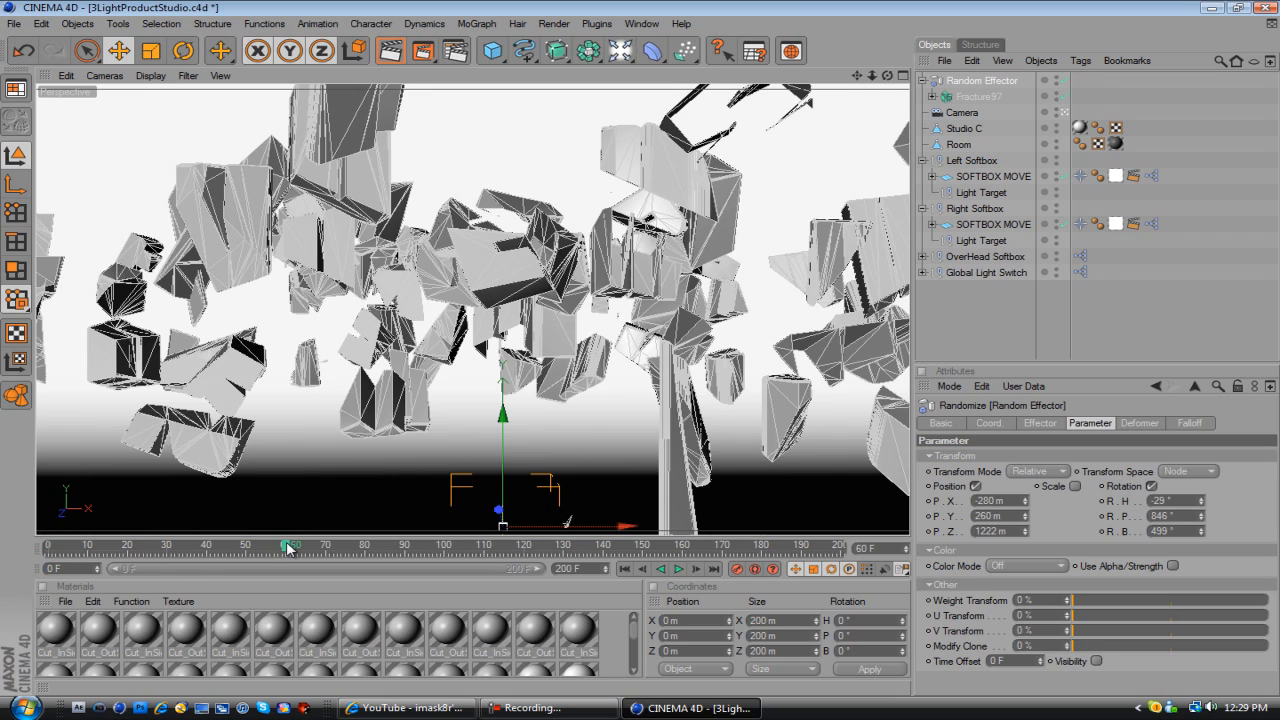
pyautogui.moveTo(724, 470)
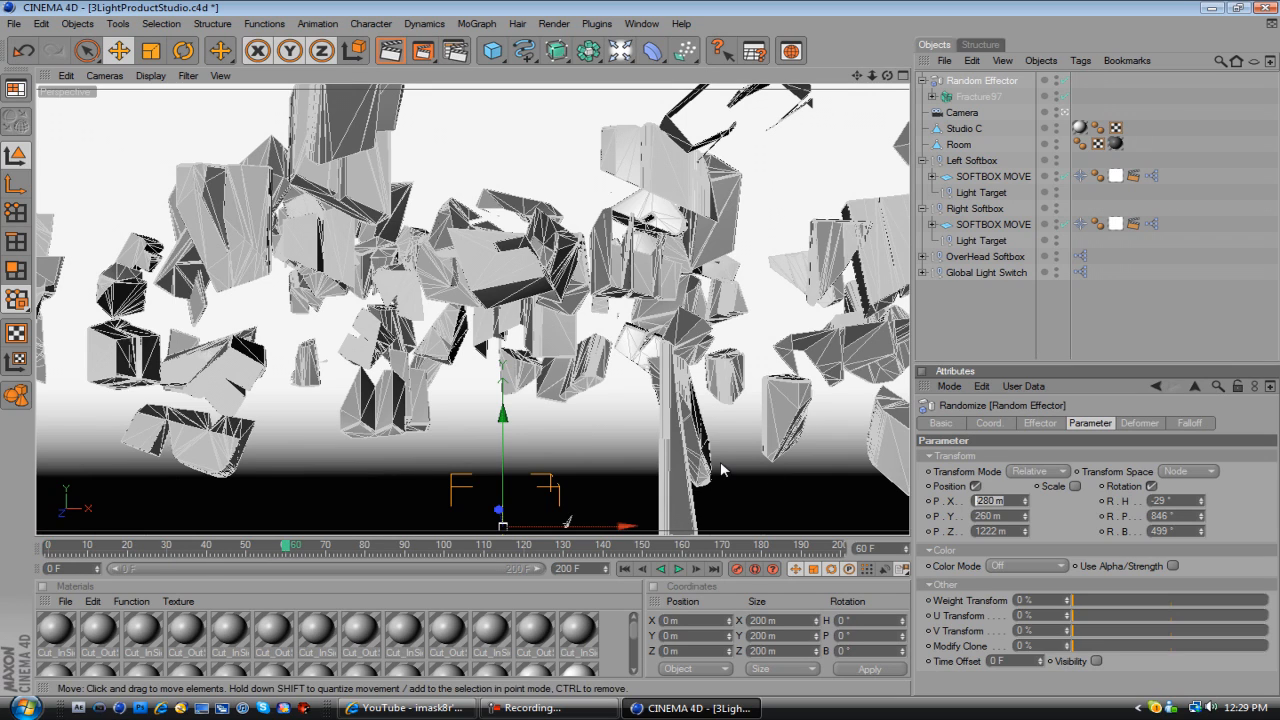
# Extend the timeline to 200F and test new effector position values near frame 70, then revert
pyautogui.tripleClick(997, 500)
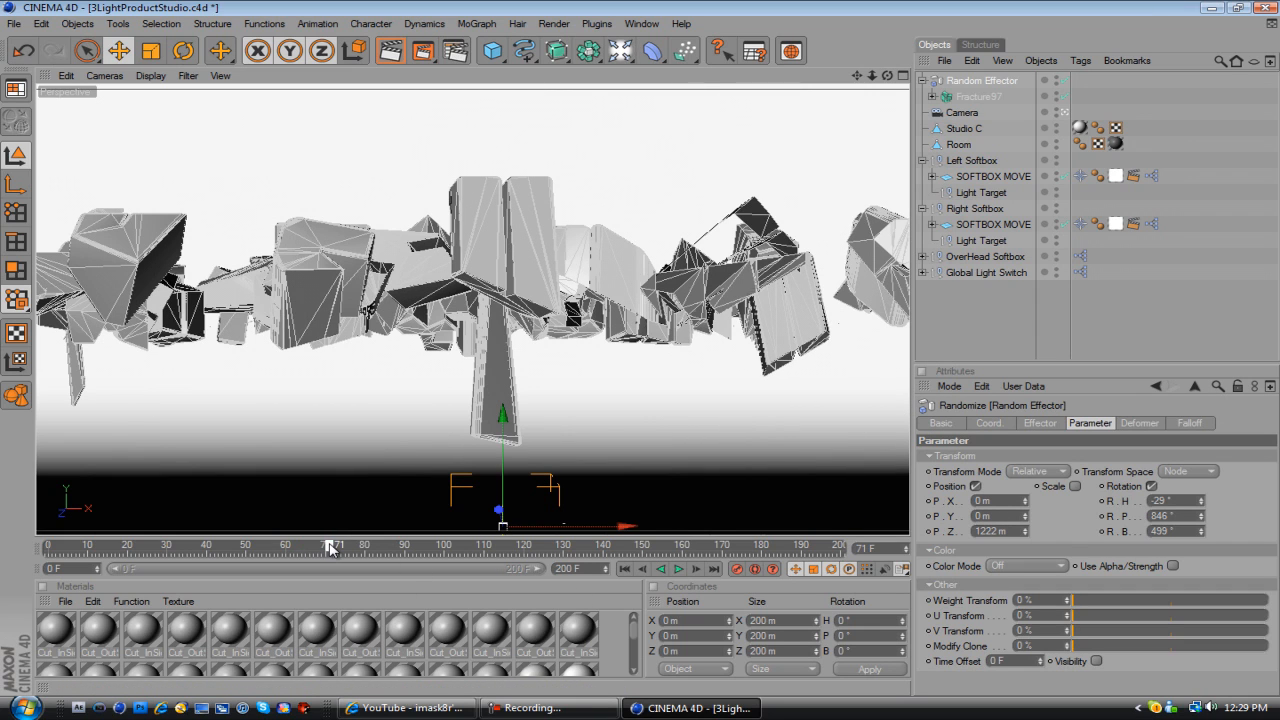
pyautogui.moveTo(330, 544); pyautogui.dragTo(327, 544)
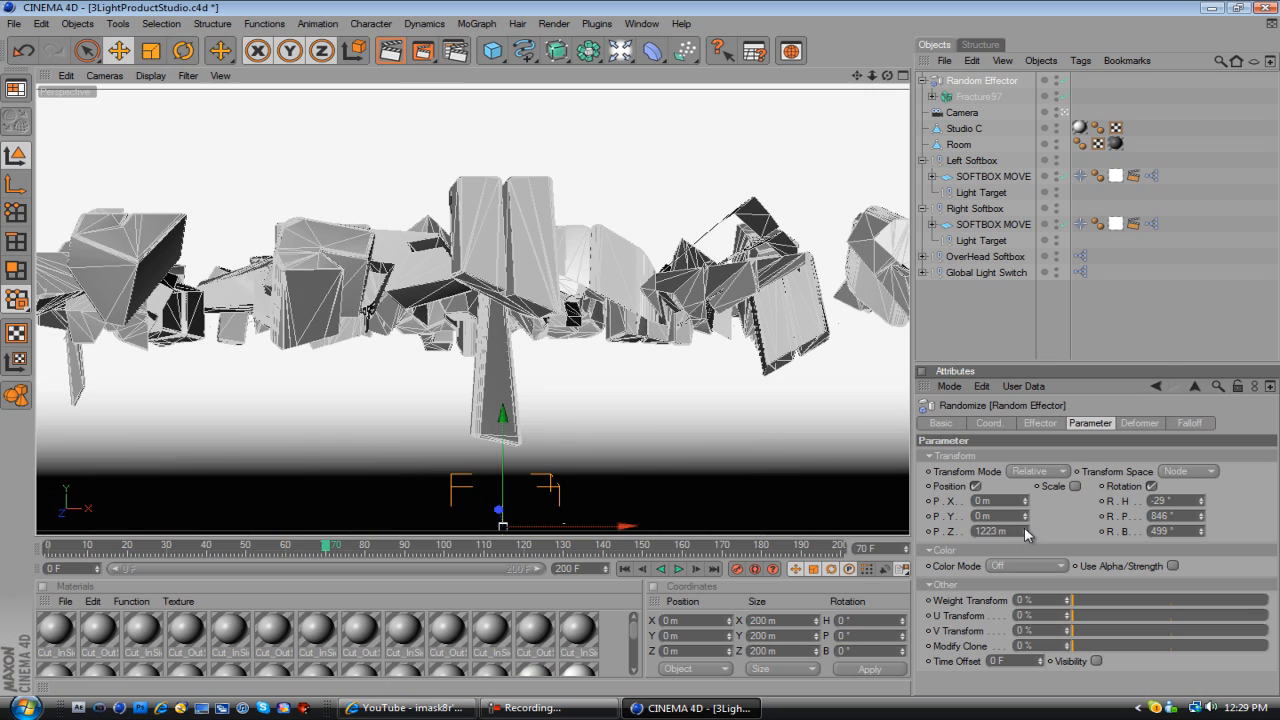
pyautogui.moveTo(990, 531); pyautogui.dragTo(1025, 531)
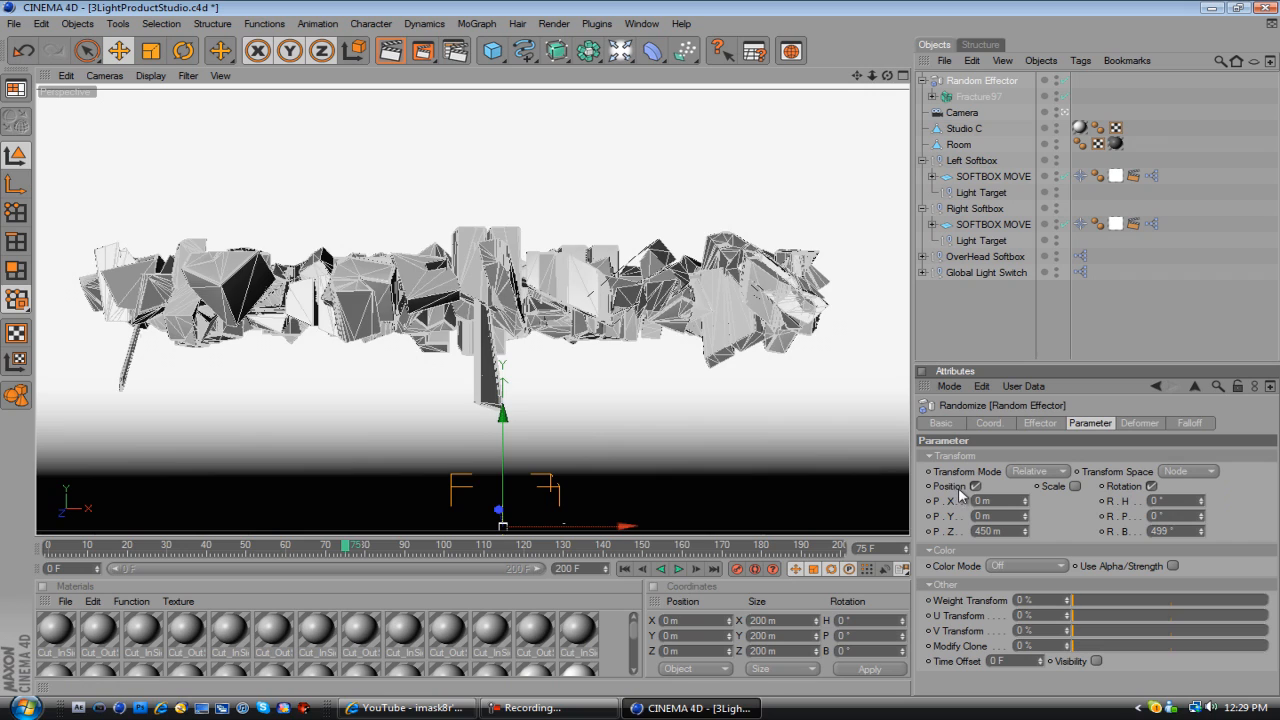
pyautogui.moveTo(345, 545); pyautogui.dragTo(372, 545)
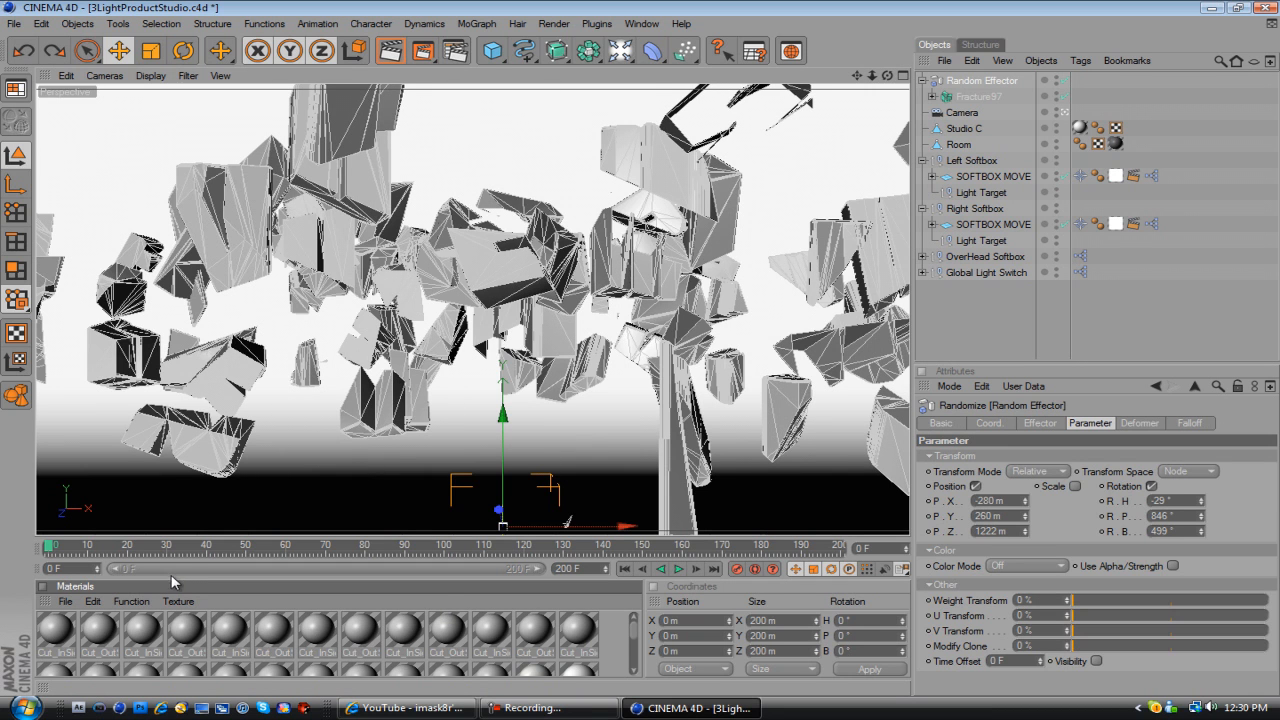
# Enable Auto Keyframing and key the effector's X and Y position values around frame 60
pyautogui.click(1033, 486)
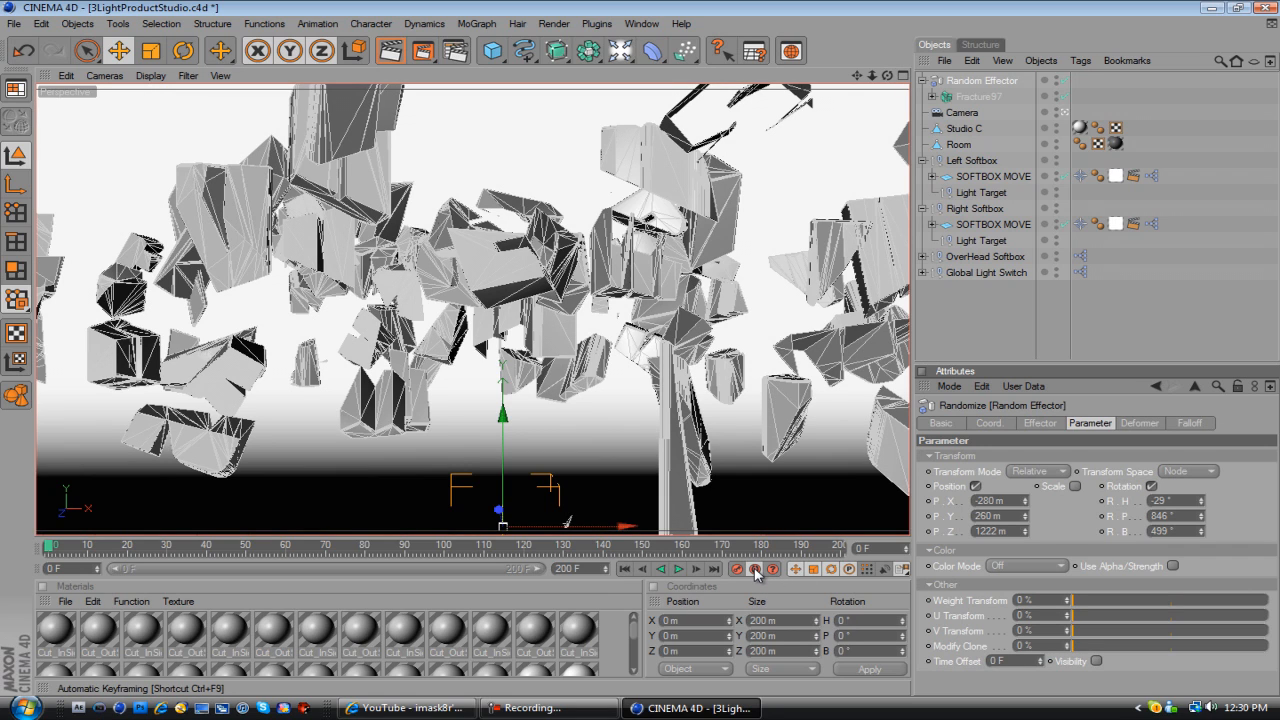
pyautogui.moveTo(740, 569)
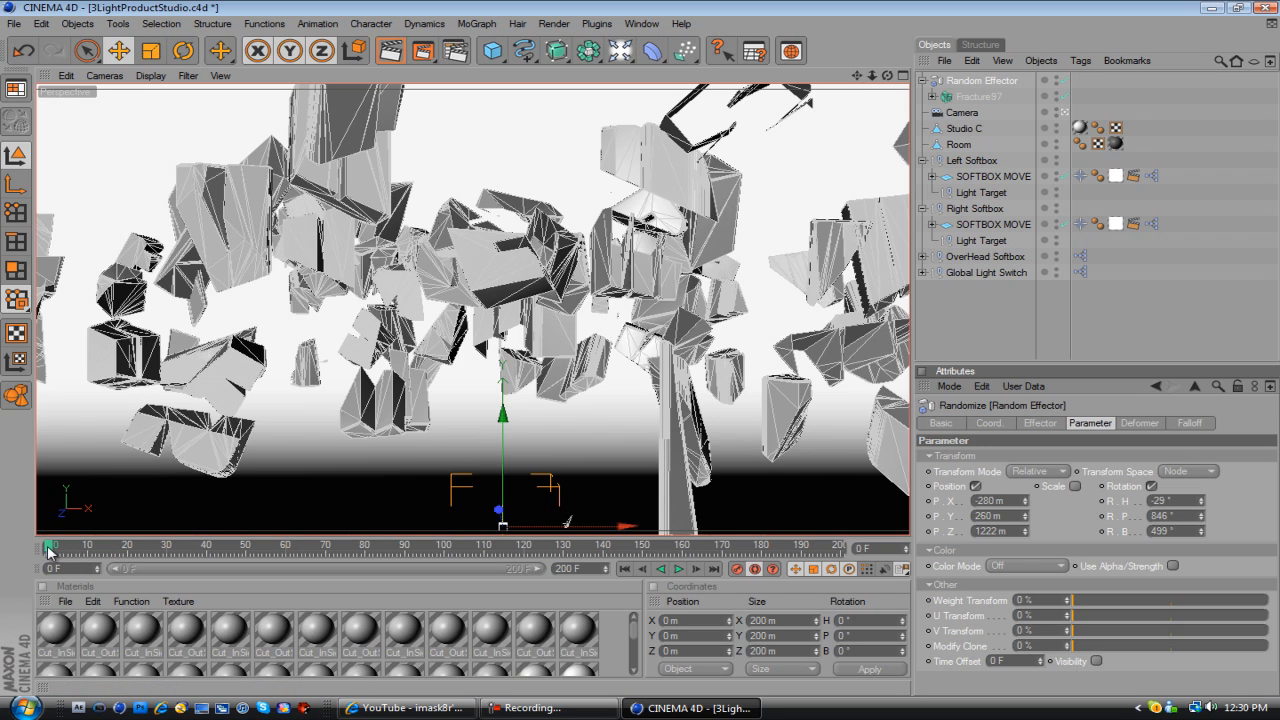
pyautogui.moveTo(50, 545); pyautogui.dragTo(275, 545)
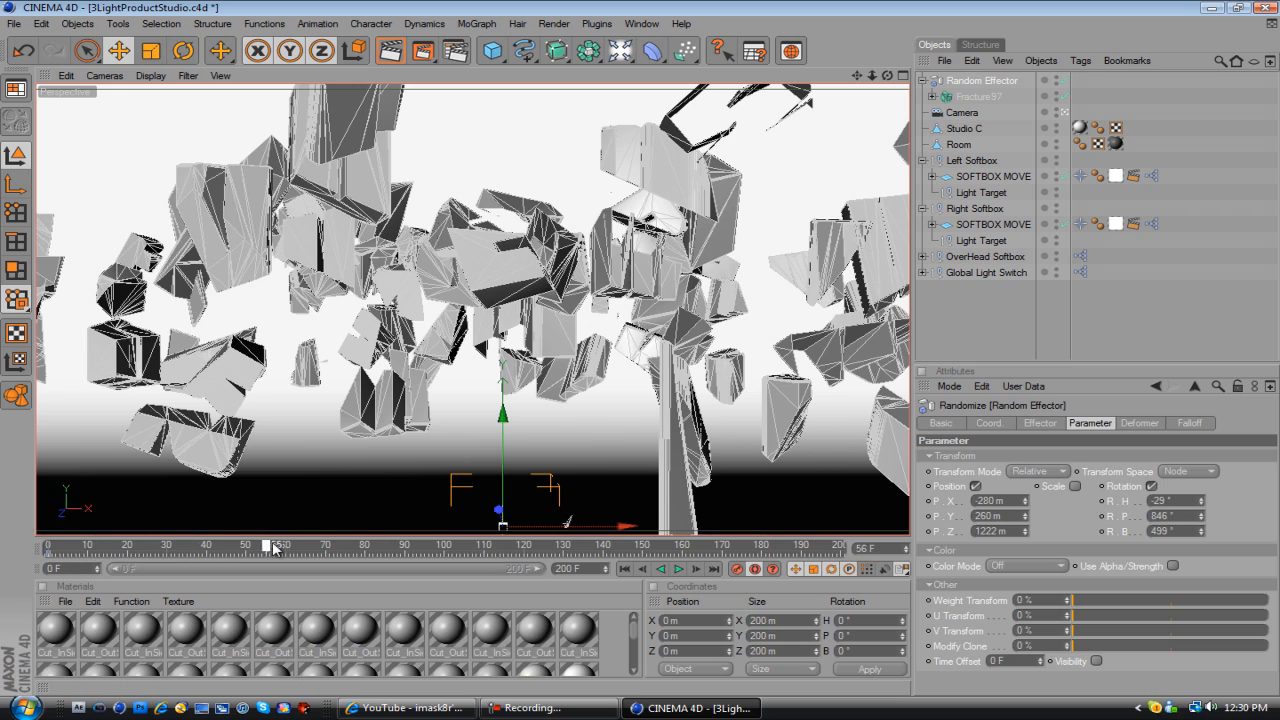
pyautogui.click(285, 545)
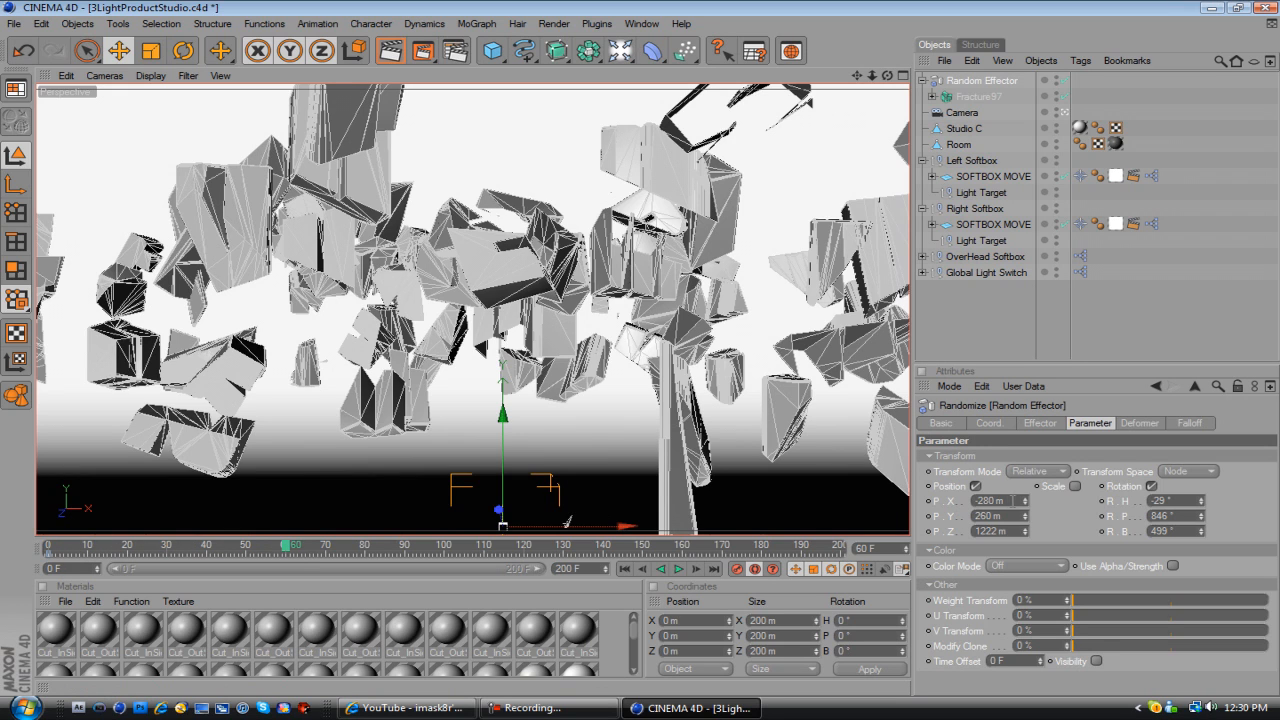
pyautogui.tripleClick(985, 500)
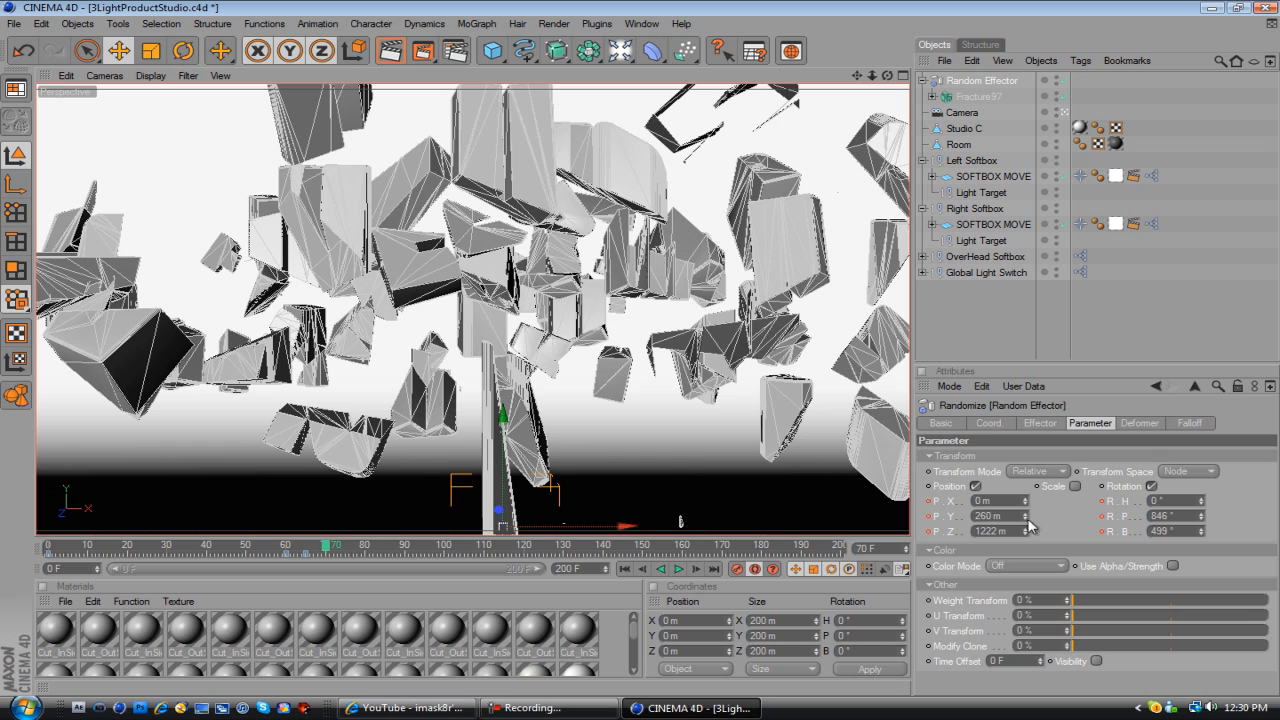
pyautogui.tripleClick(990, 516)
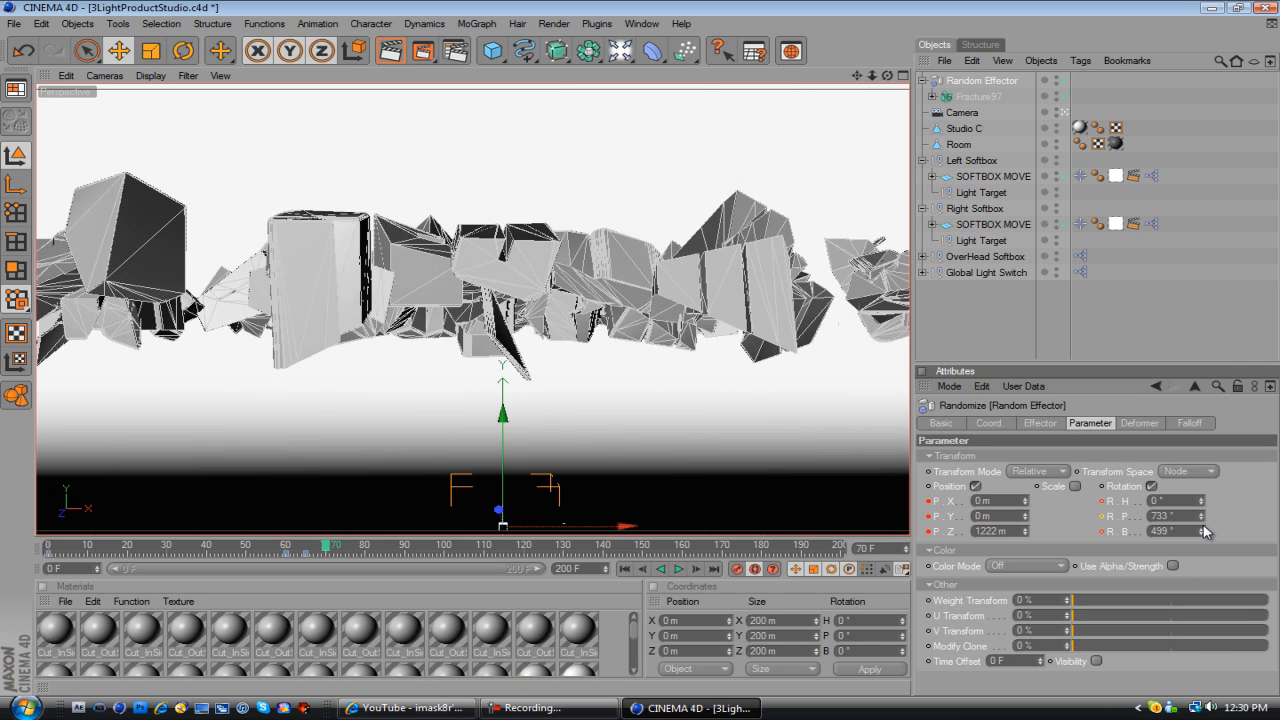
# Reduce the random pitch rotation near frame 75 and scrub to check the shards reassembling
pyautogui.moveTo(326, 545); pyautogui.dragTo(340, 545)
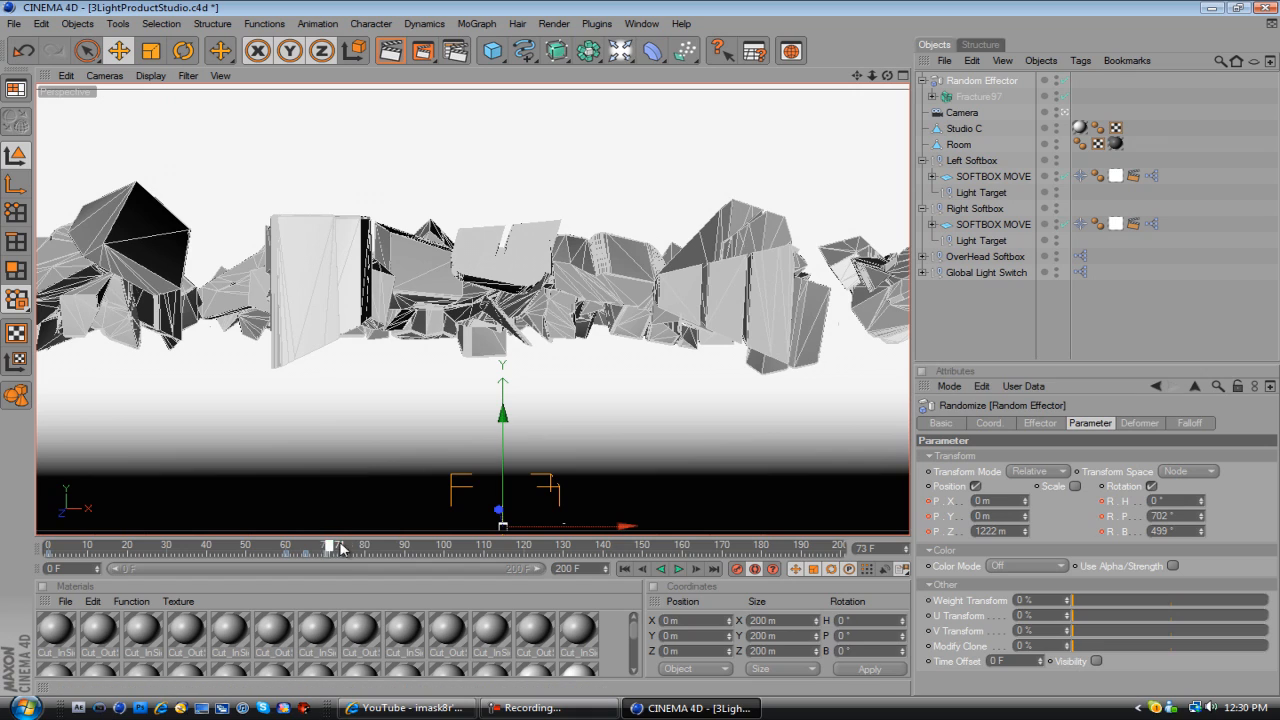
pyautogui.moveTo(330, 545); pyautogui.dragTo(345, 545)
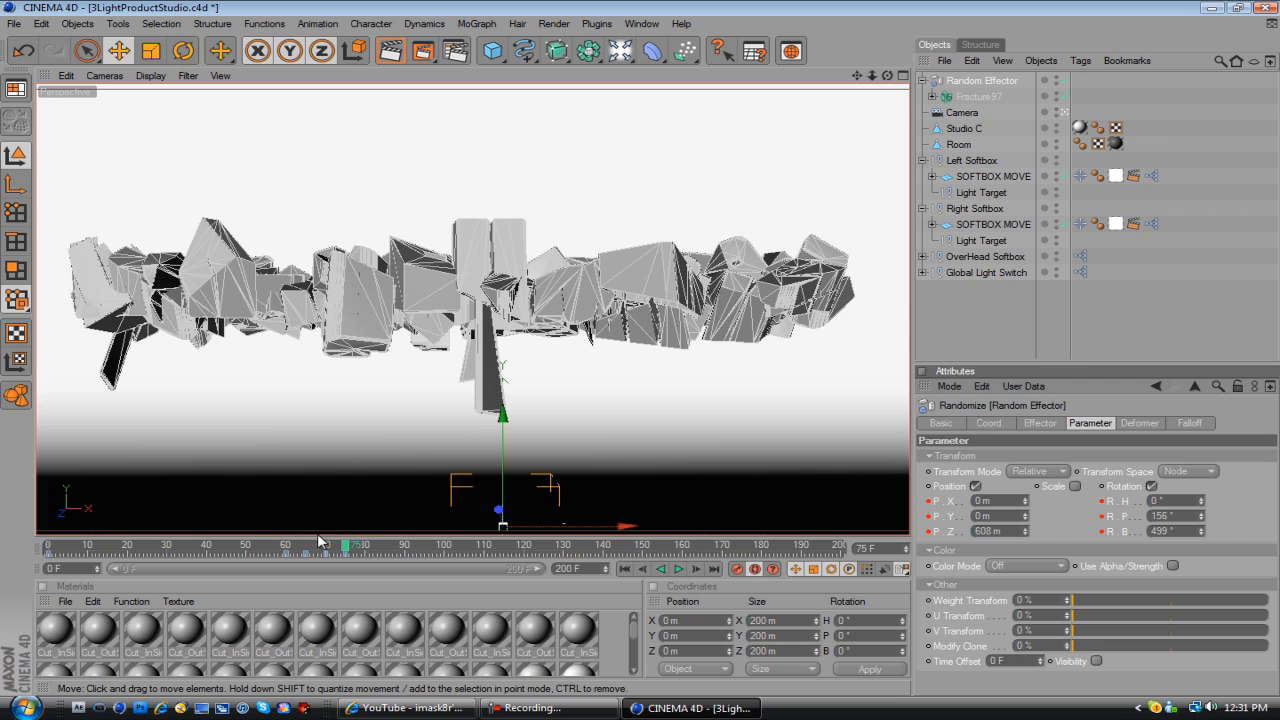
pyautogui.moveTo(350, 527); pyautogui.dragTo(625, 527)
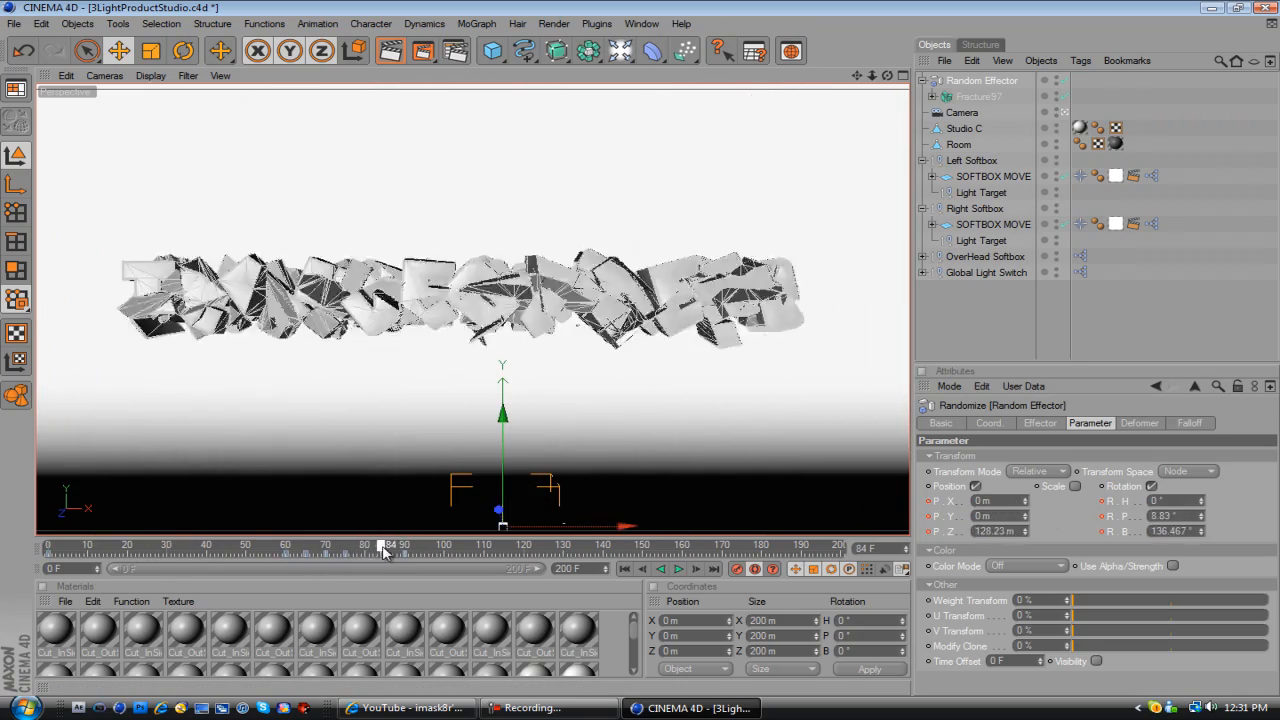
pyautogui.moveTo(384, 547); pyautogui.dragTo(52, 547)
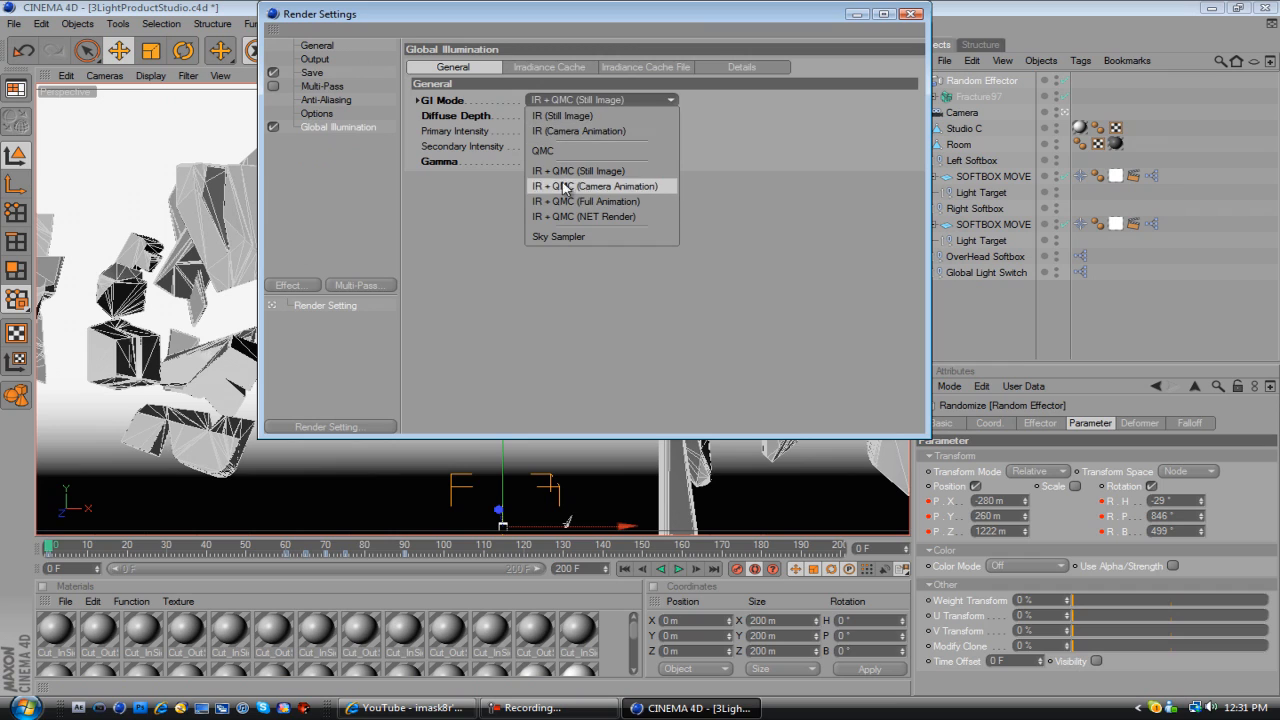
# Set GI Mode to IR (Still Image) and view the Irradiance Cache File settings
pyautogui.click(562, 115)
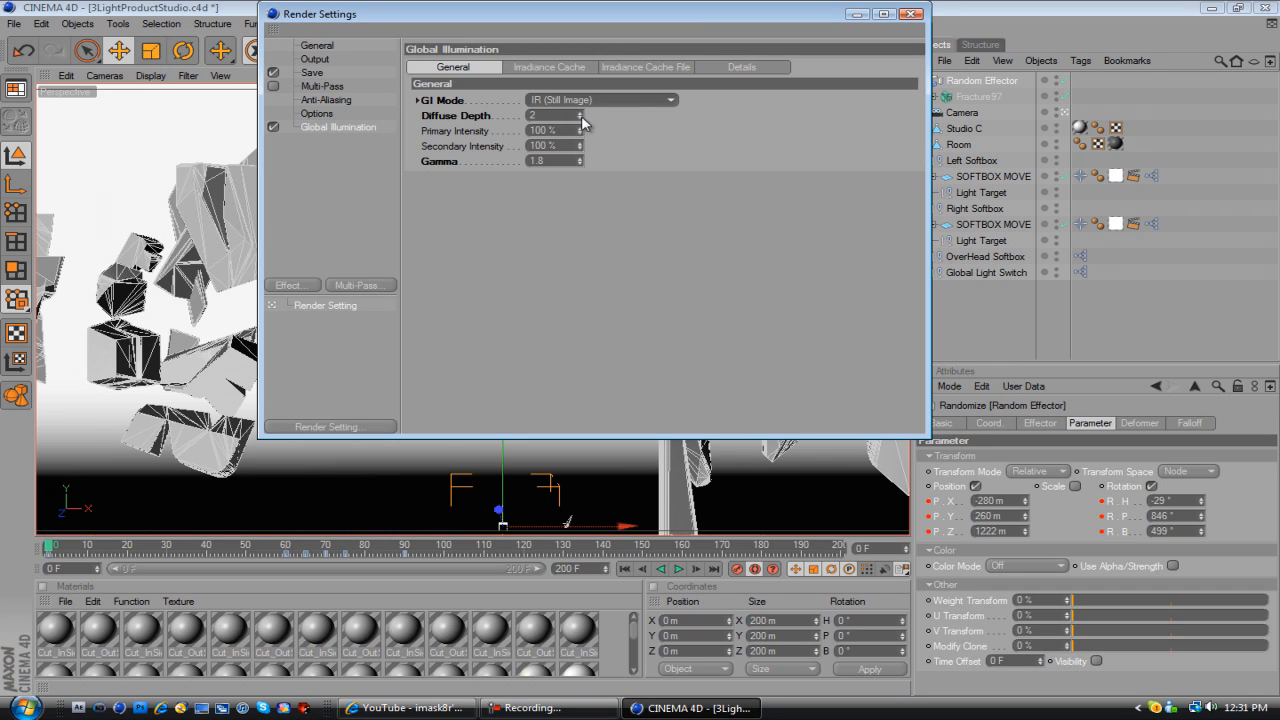
pyautogui.click(645, 67)
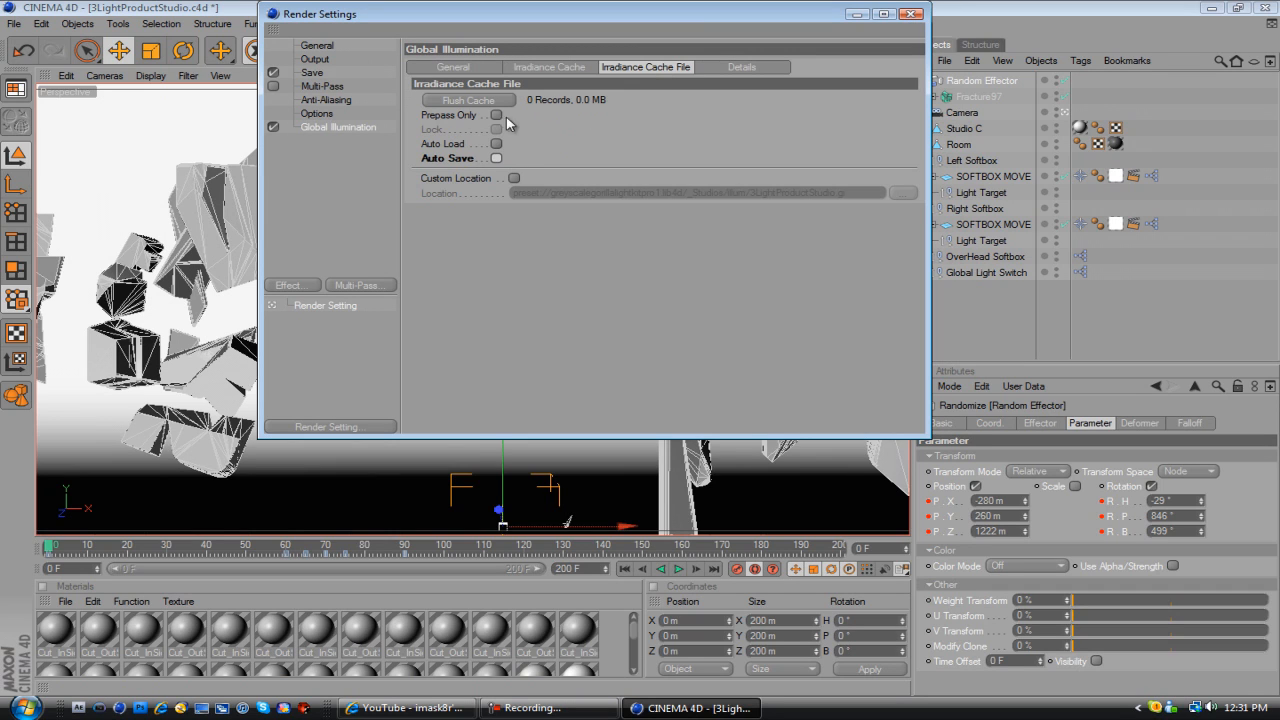
pyautogui.moveTo(313, 73)
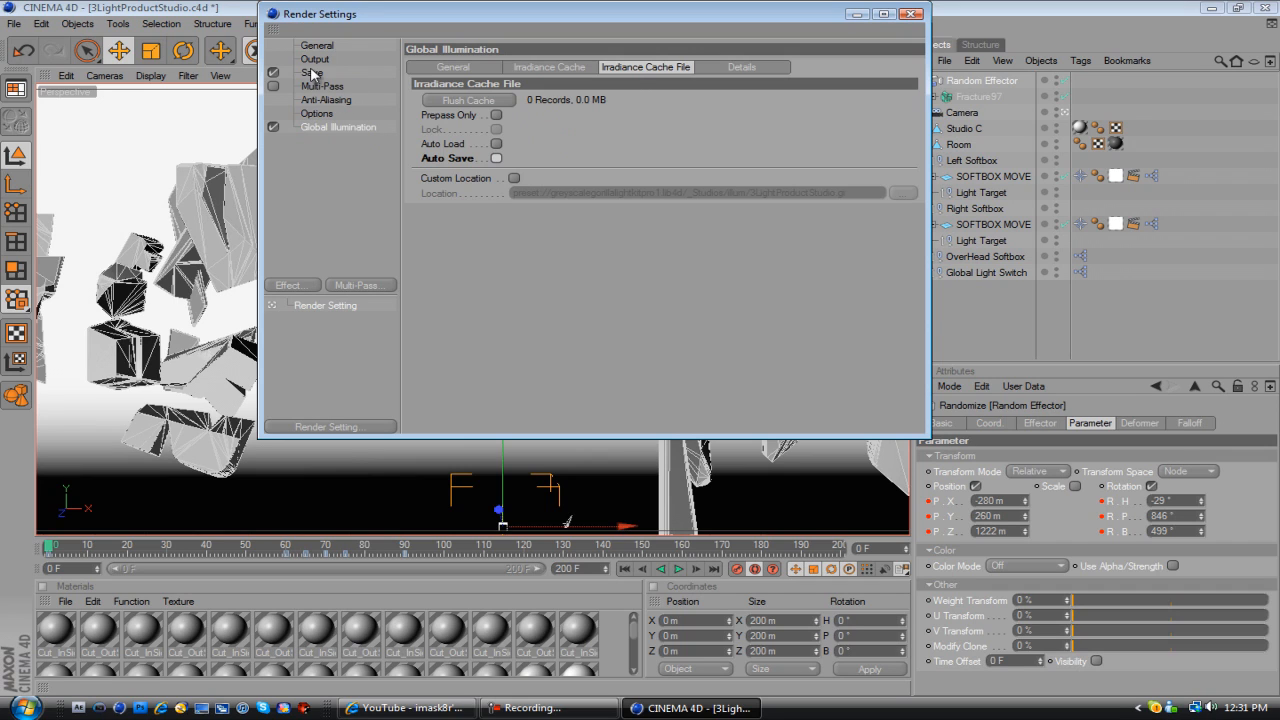
# Save the render as a QuickTime movie named 'transformers' on the Desktop
pyautogui.click(570, 109)
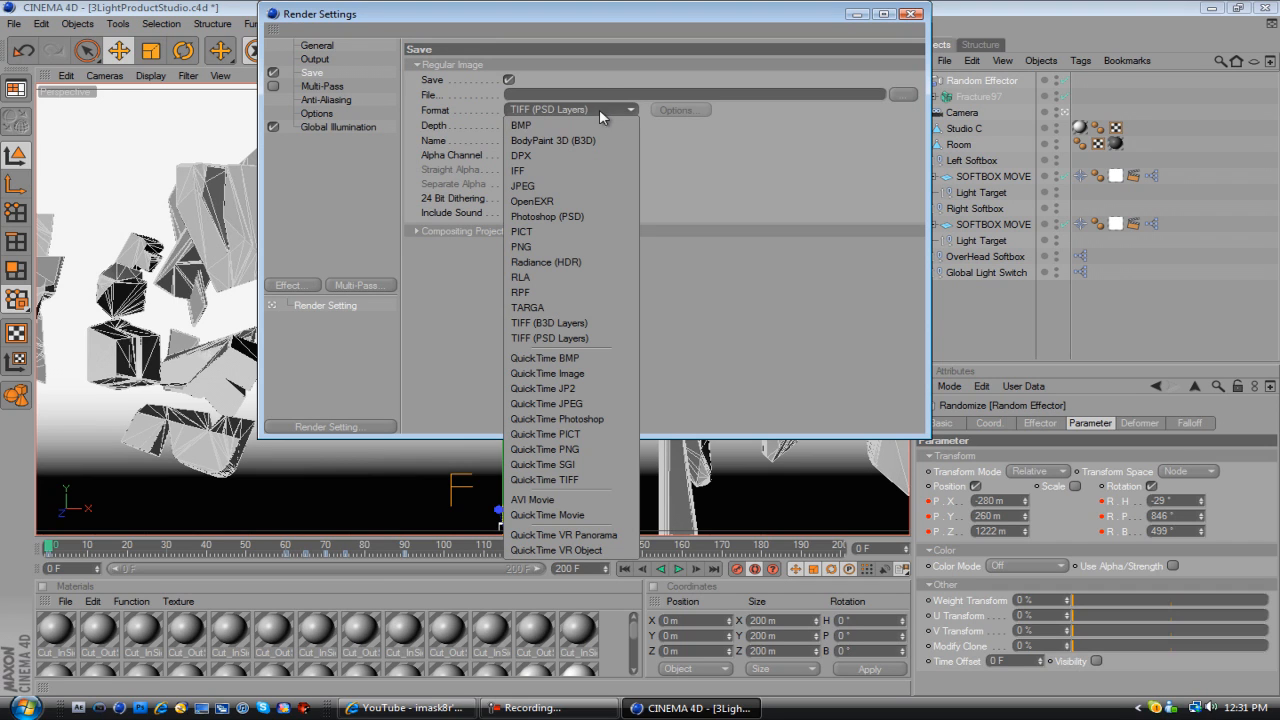
pyautogui.moveTo(405, 152)
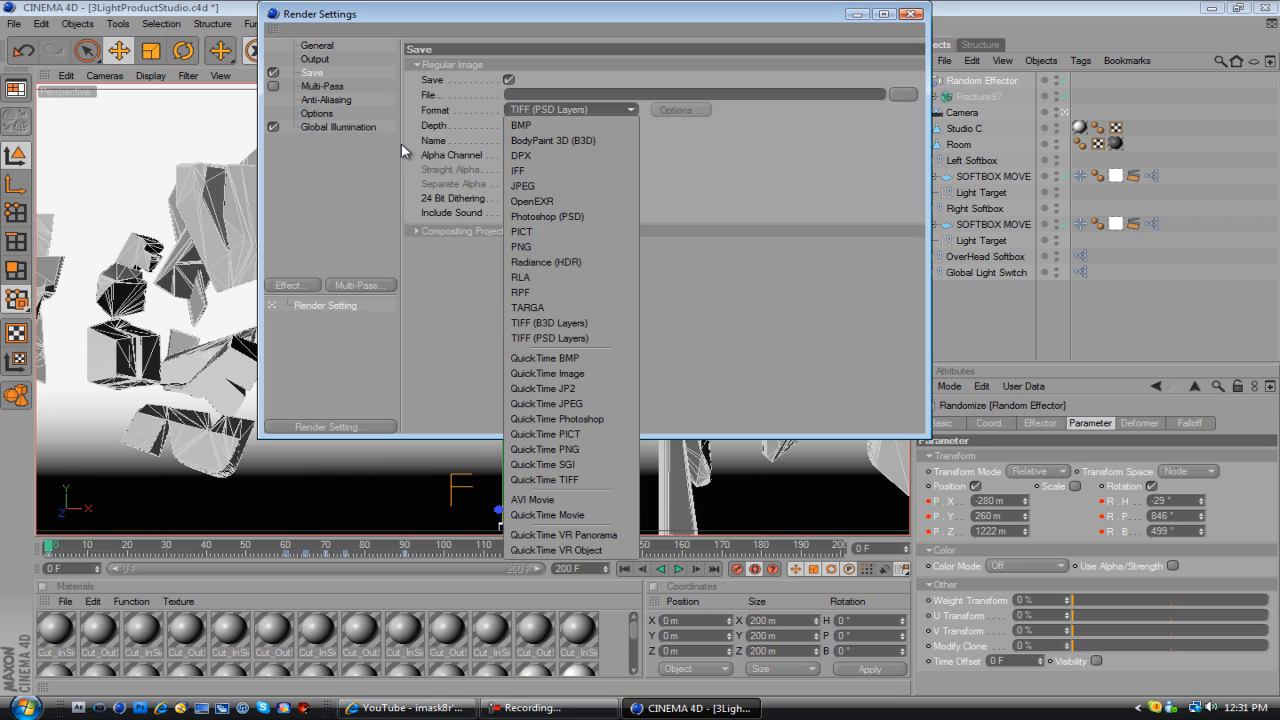
pyautogui.moveTo(308, 77)
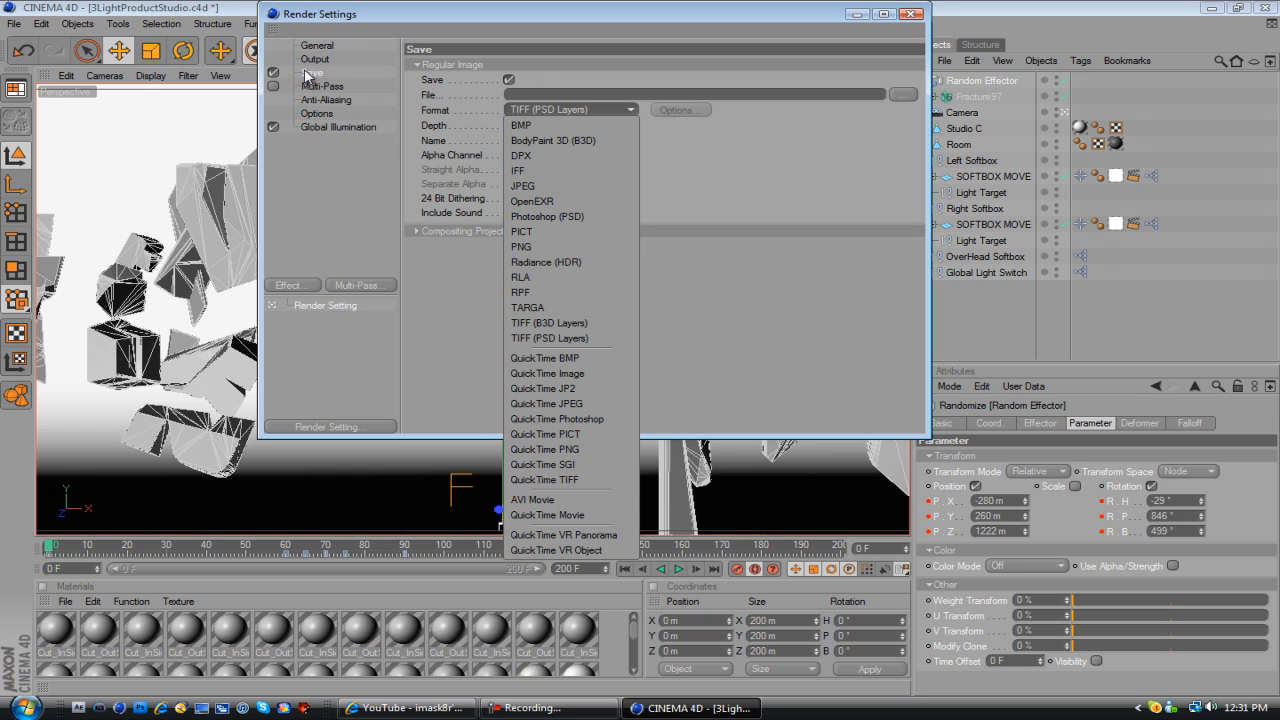
pyautogui.moveTo(545, 514)
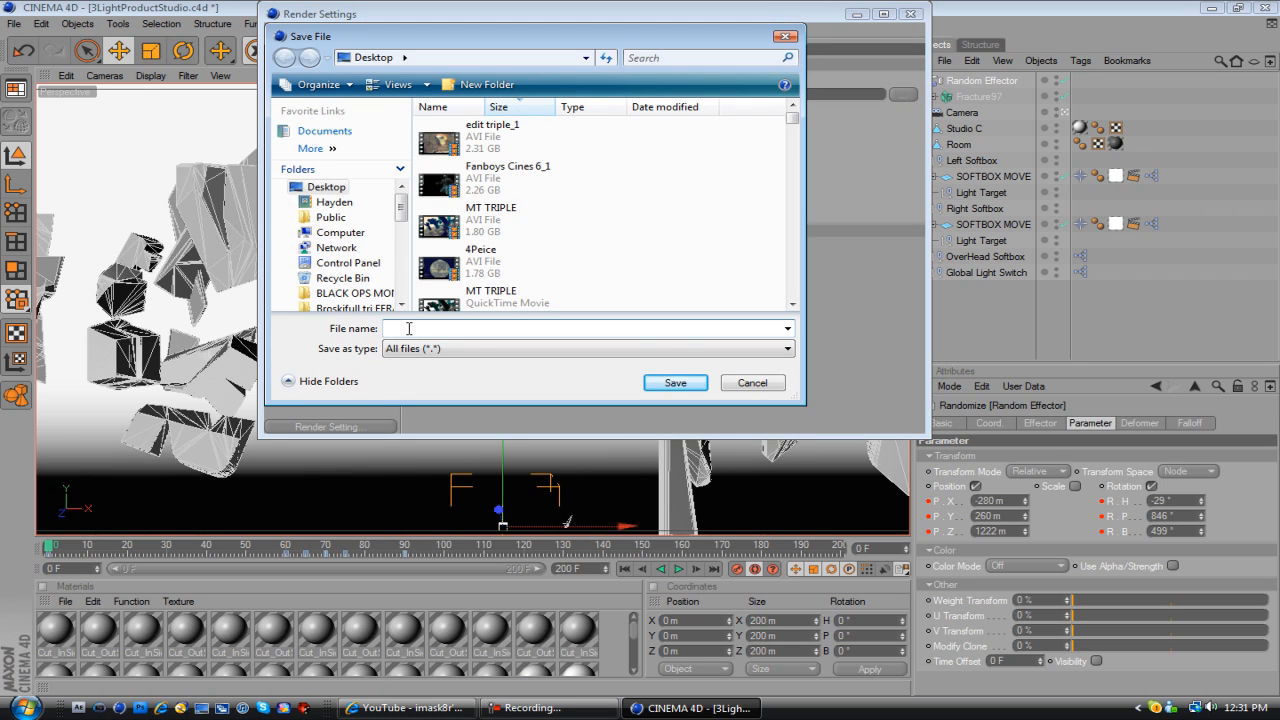
pyautogui.write('transforme')
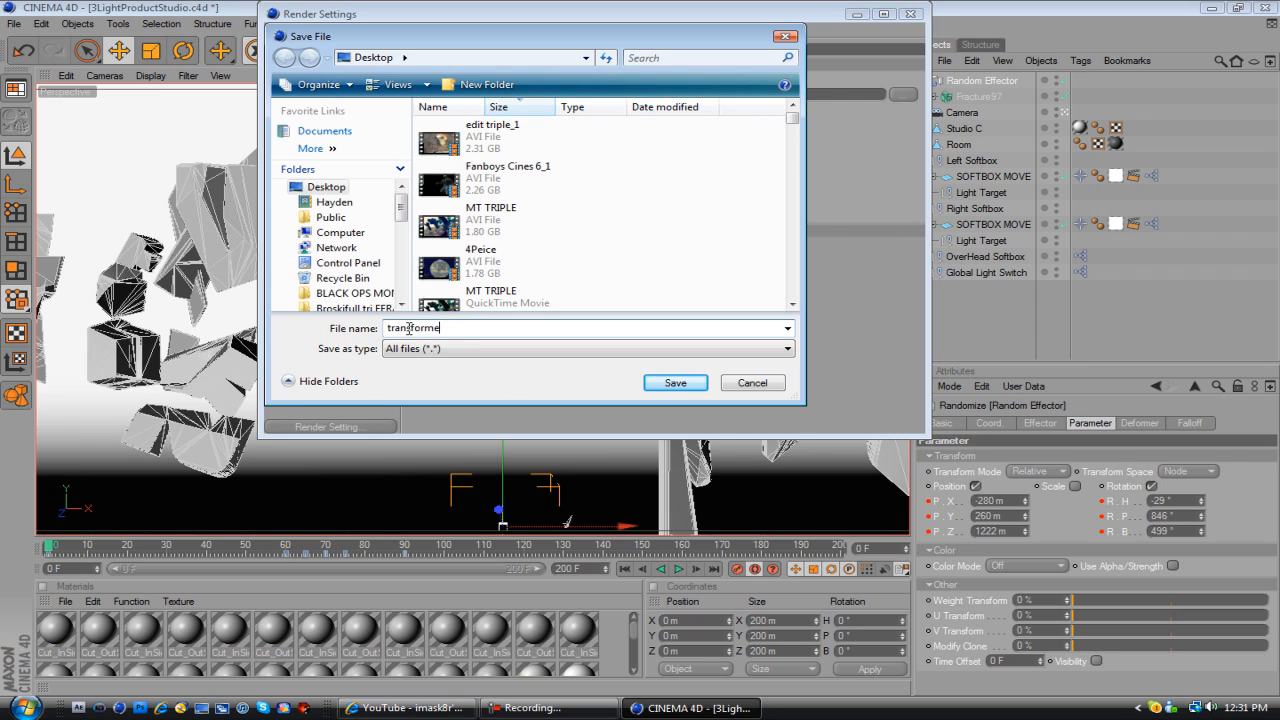
pyautogui.click(675, 382)
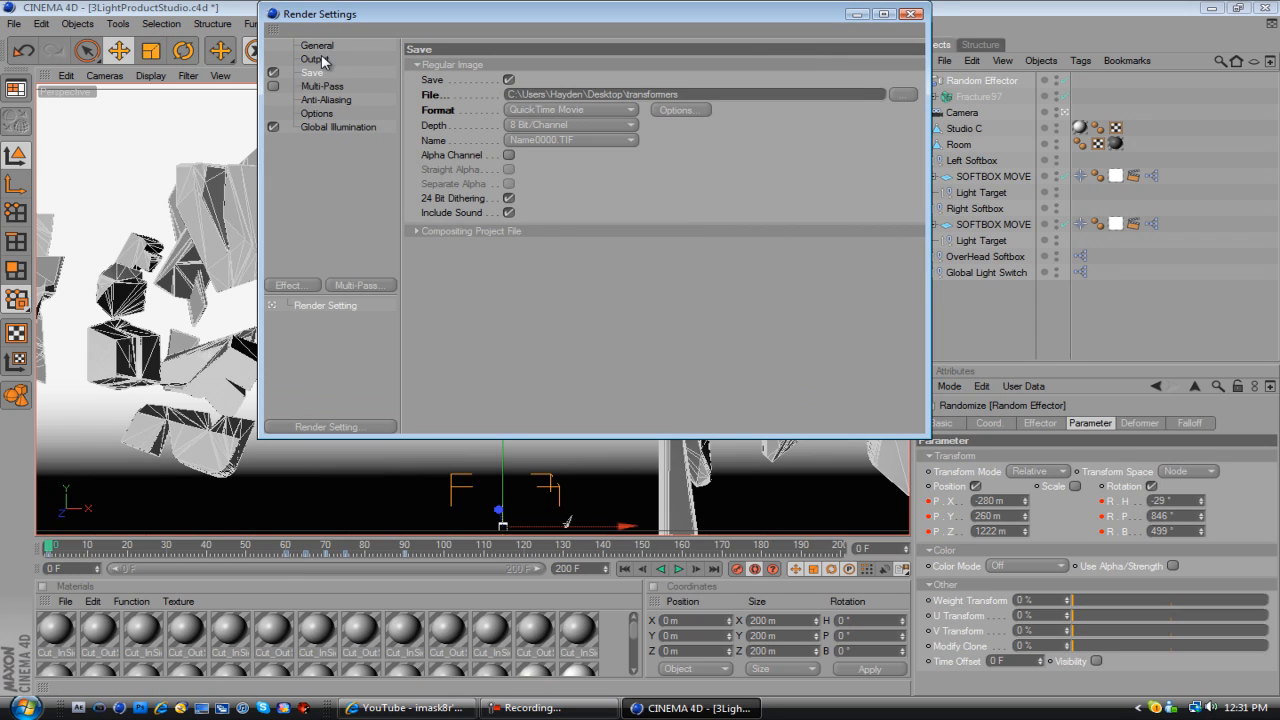
# Change the render Frame Range from Current Frame to All Frames (0 to 200)
pyautogui.click(315, 45)
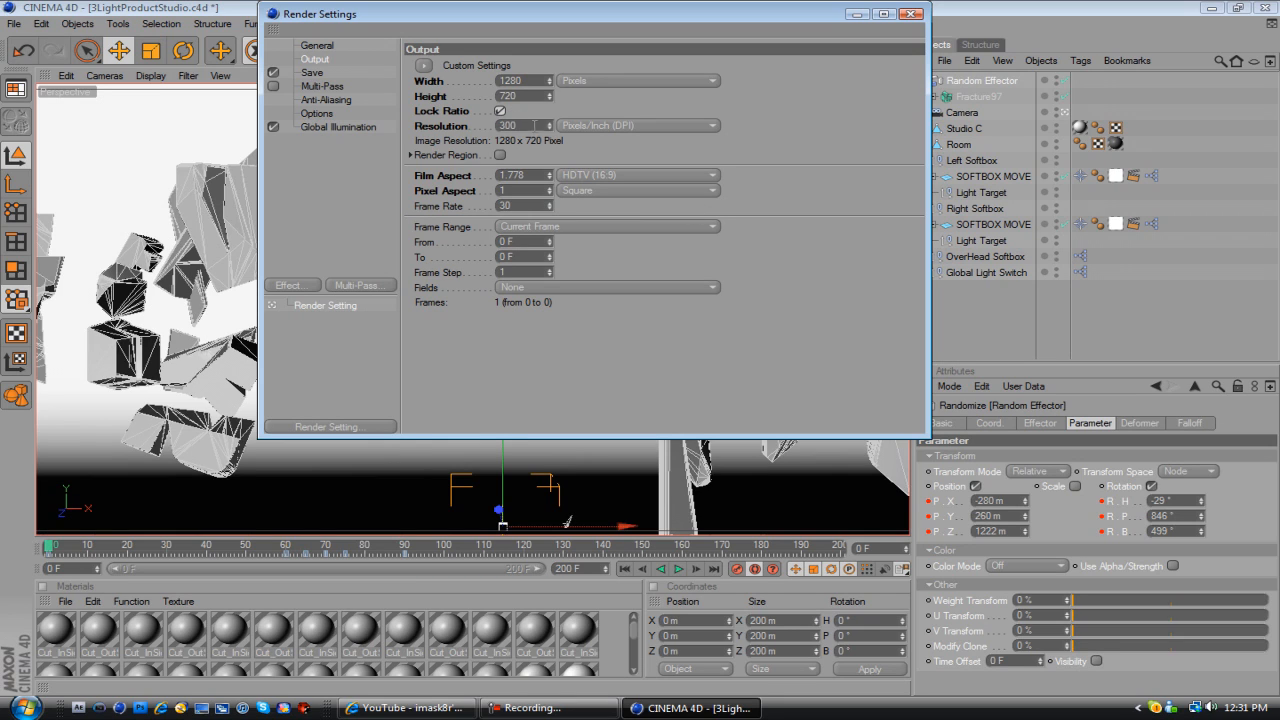
pyautogui.moveTo(630, 226)
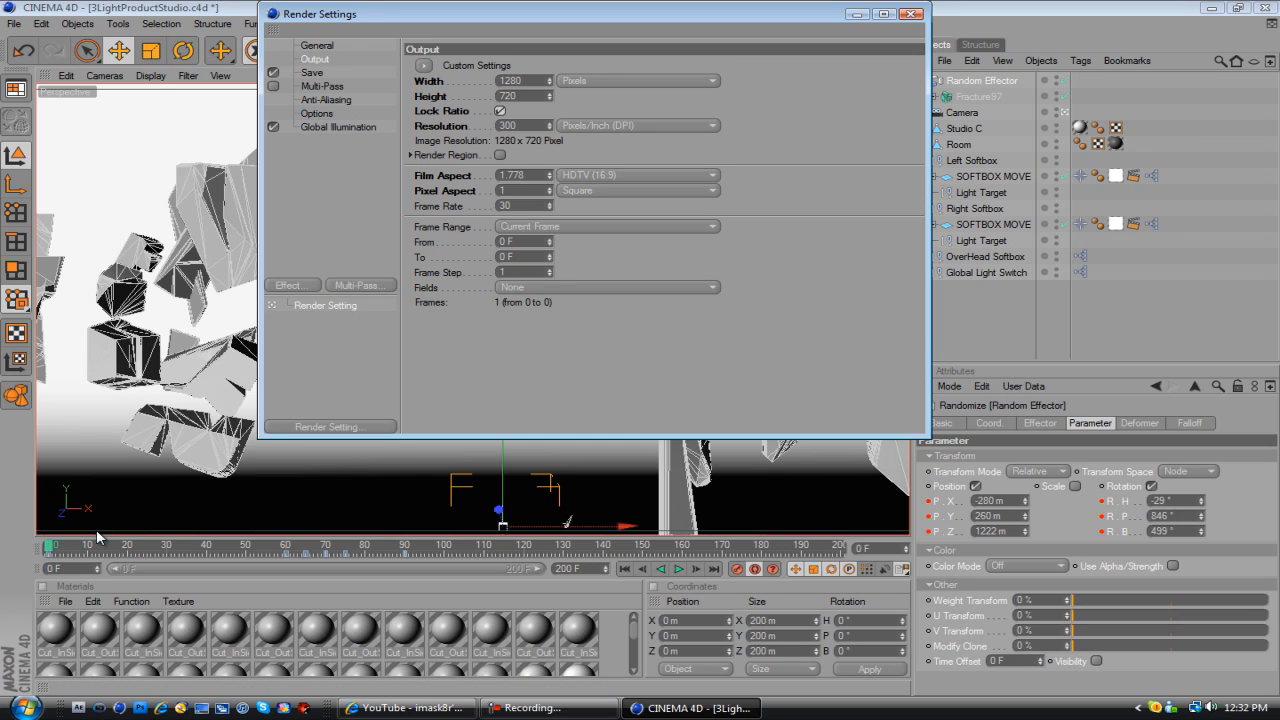
pyautogui.moveTo(563, 224)
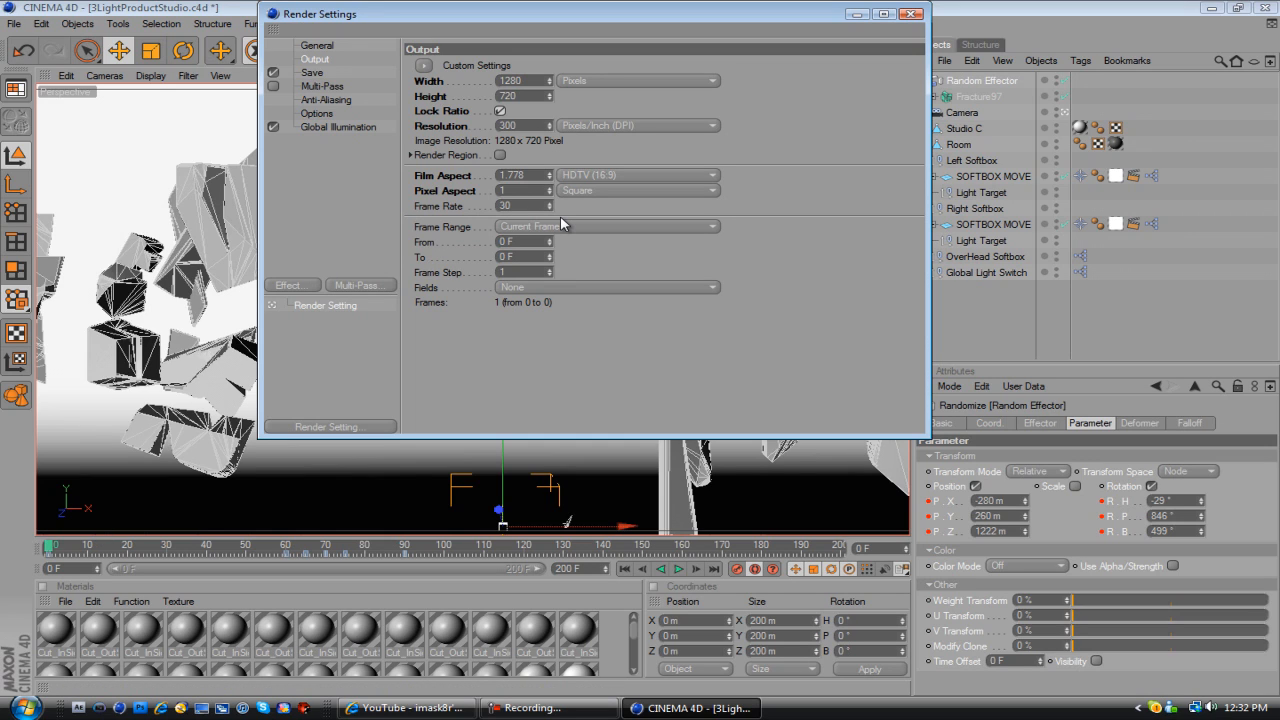
pyautogui.moveTo(380, 95)
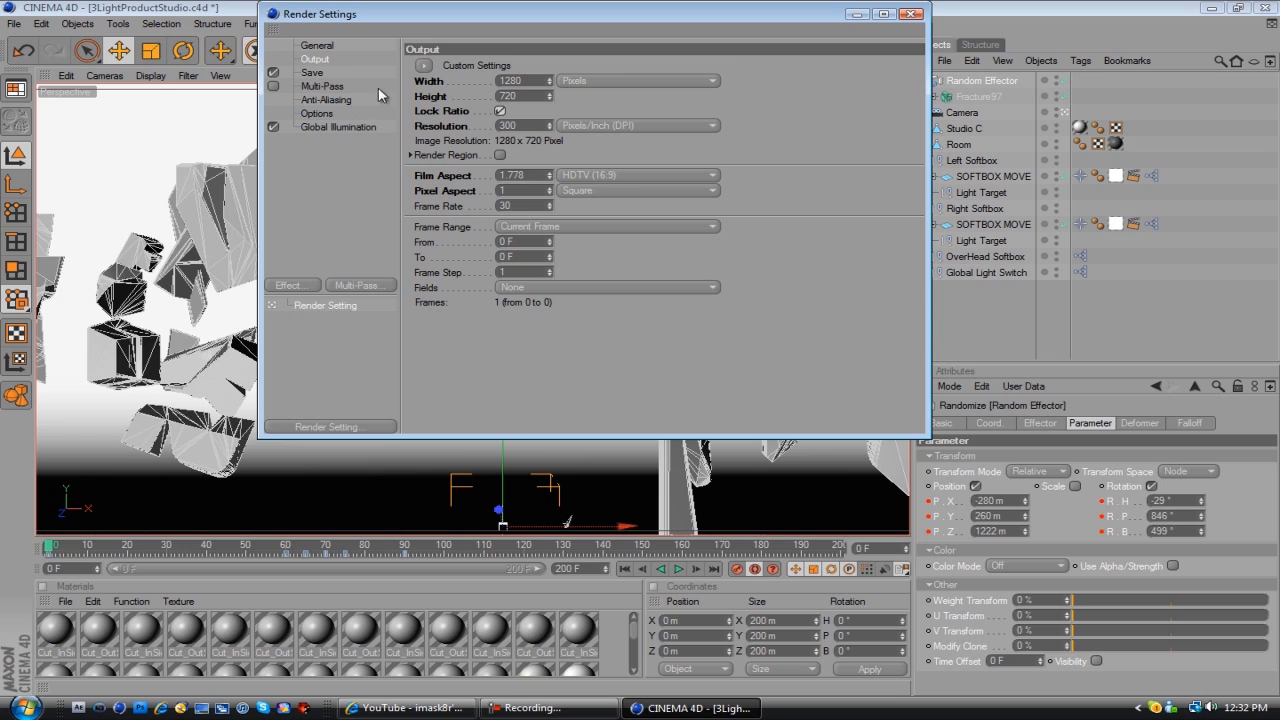
pyautogui.click(605, 225)
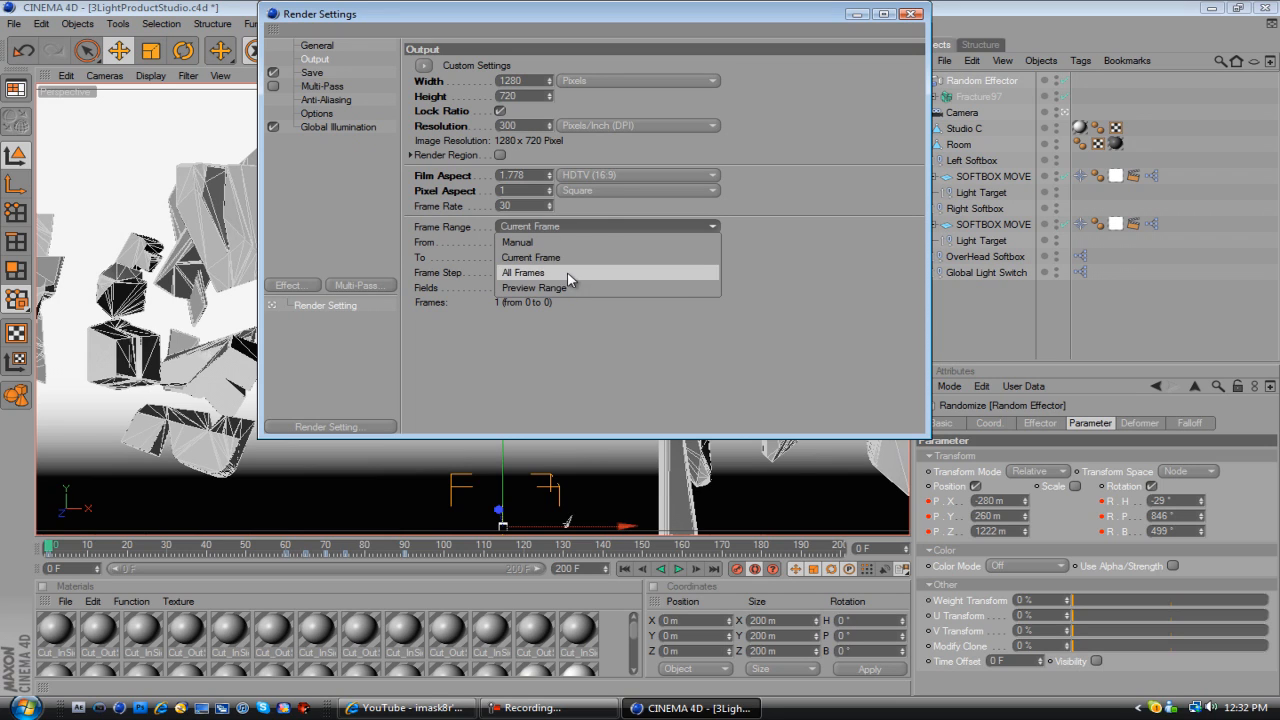
pyautogui.click(523, 272)
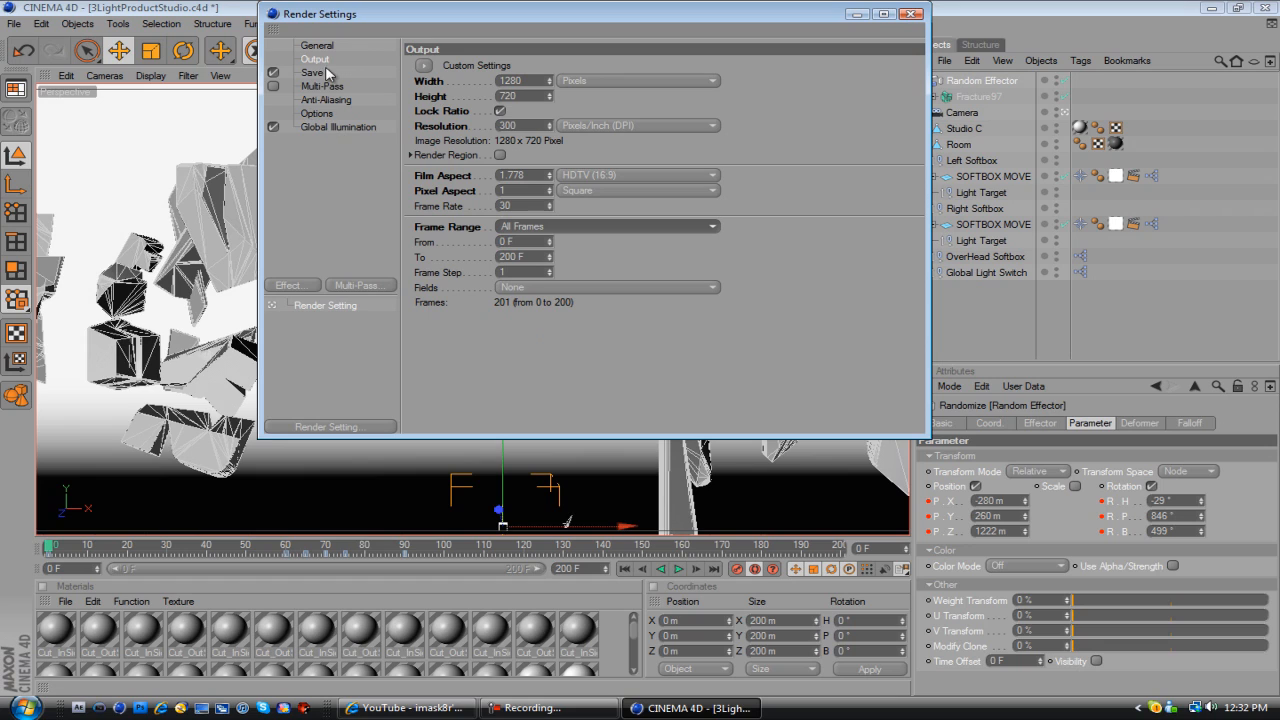
pyautogui.click(317, 45)
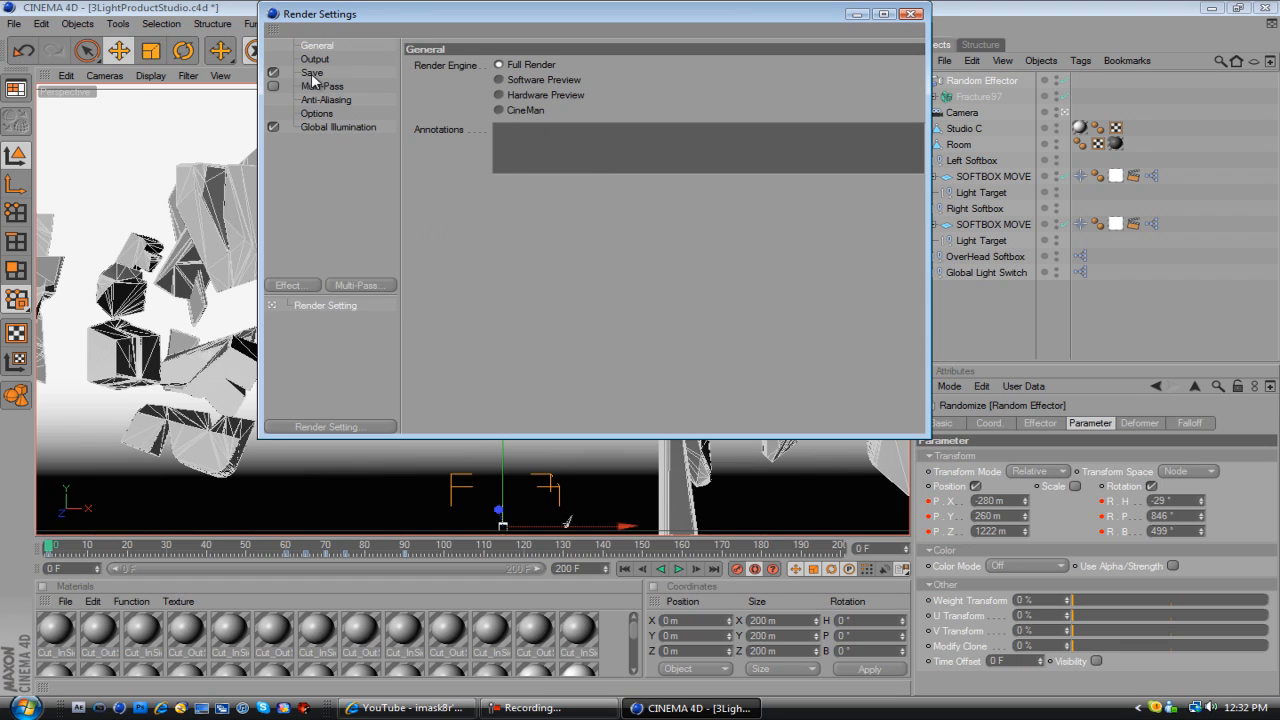
# Switch the Anti-Aliasing filter from Still Image to Animation
pyautogui.click(326, 99)
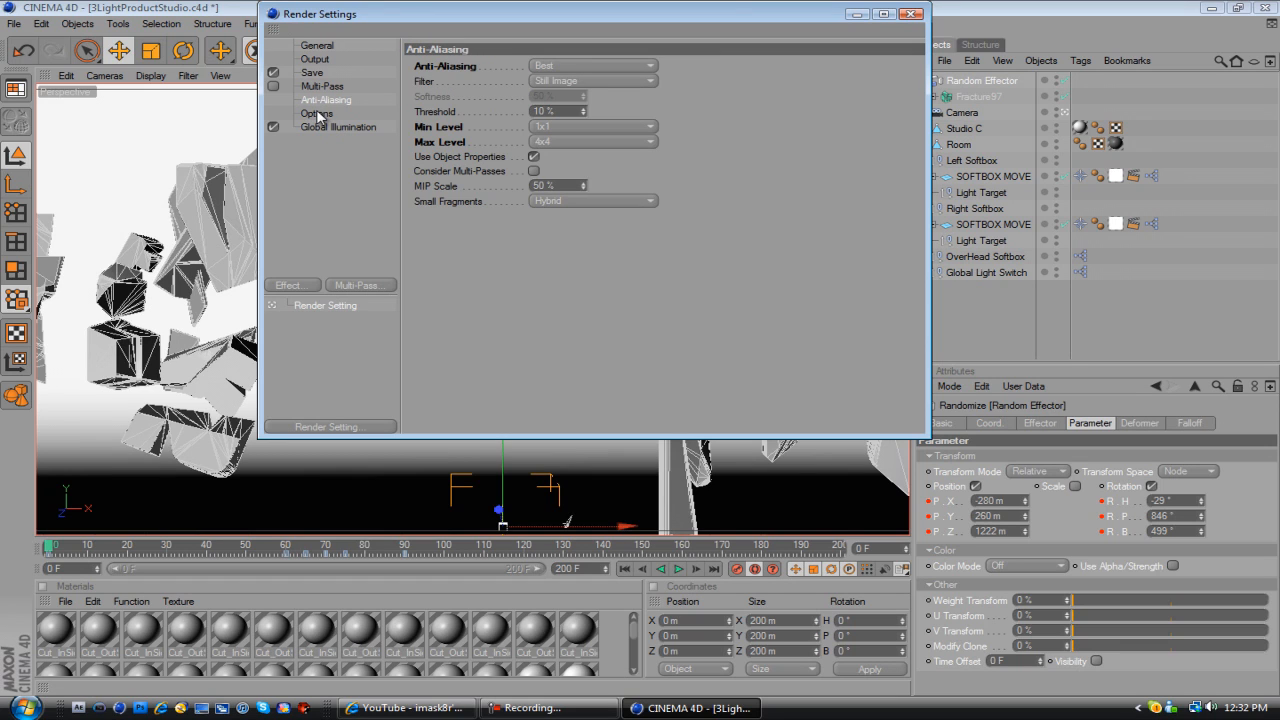
pyautogui.moveTo(528, 55)
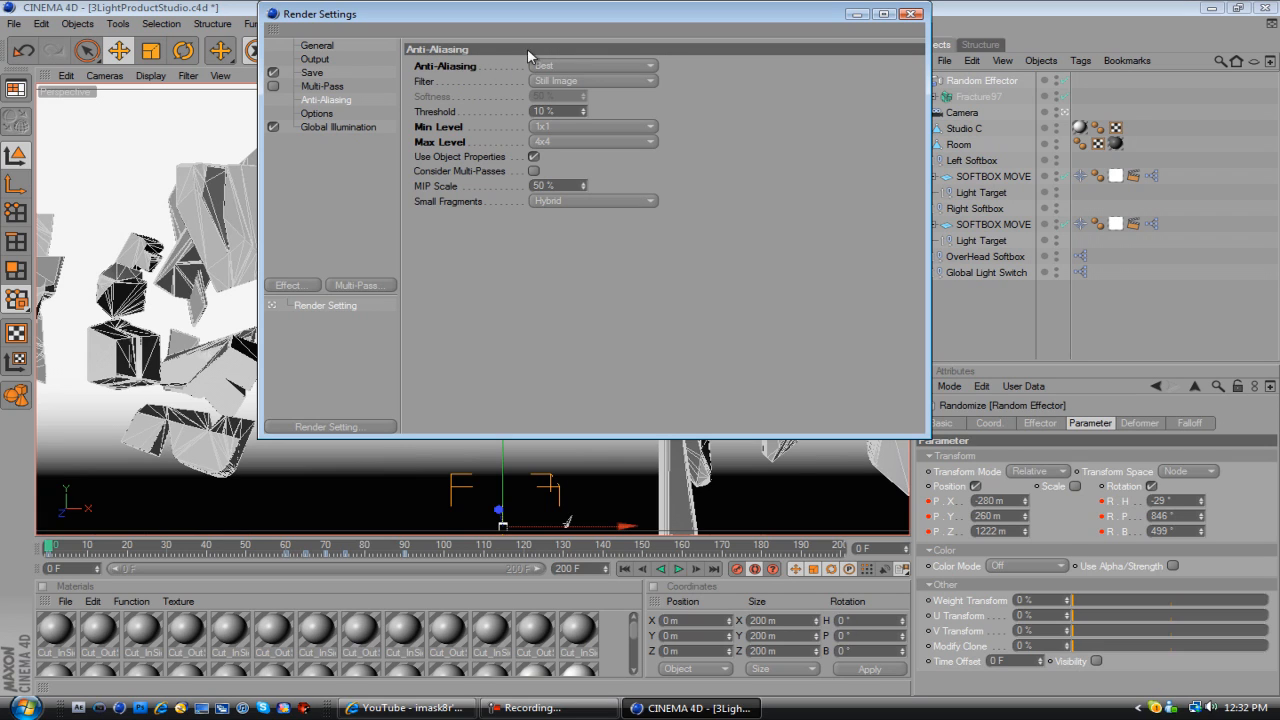
pyautogui.moveTo(465, 78)
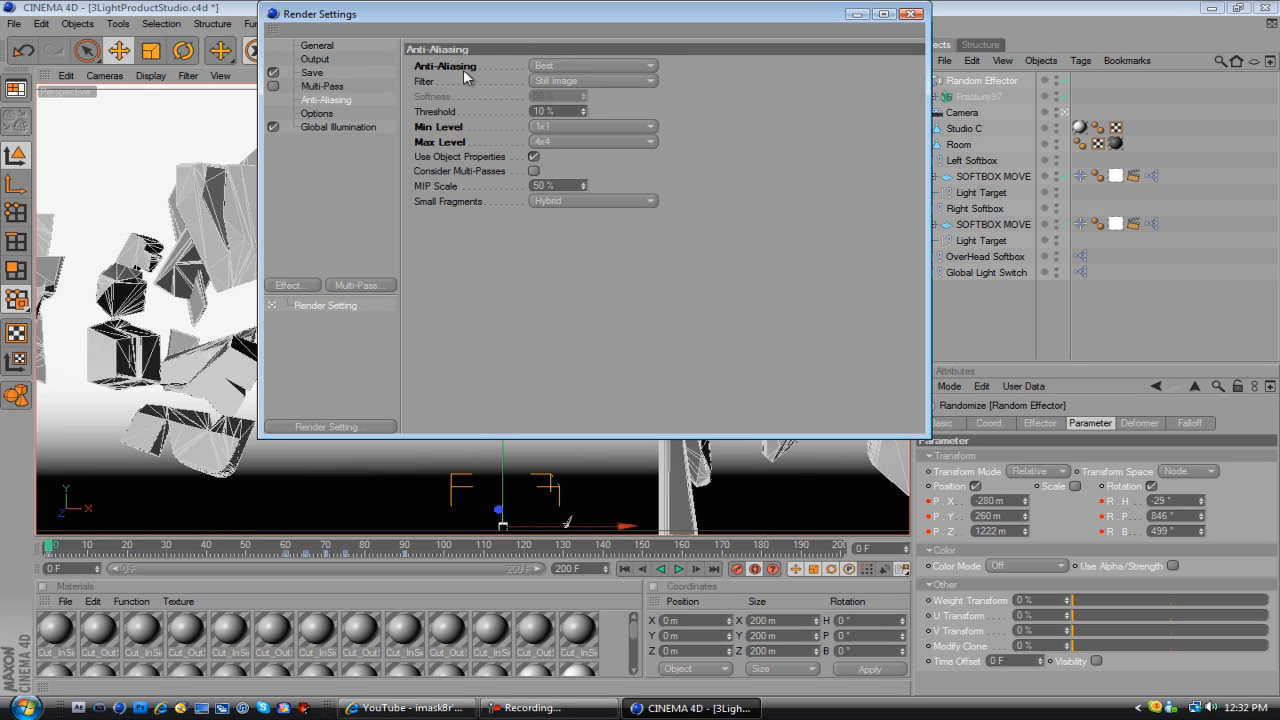
pyautogui.click(592, 65)
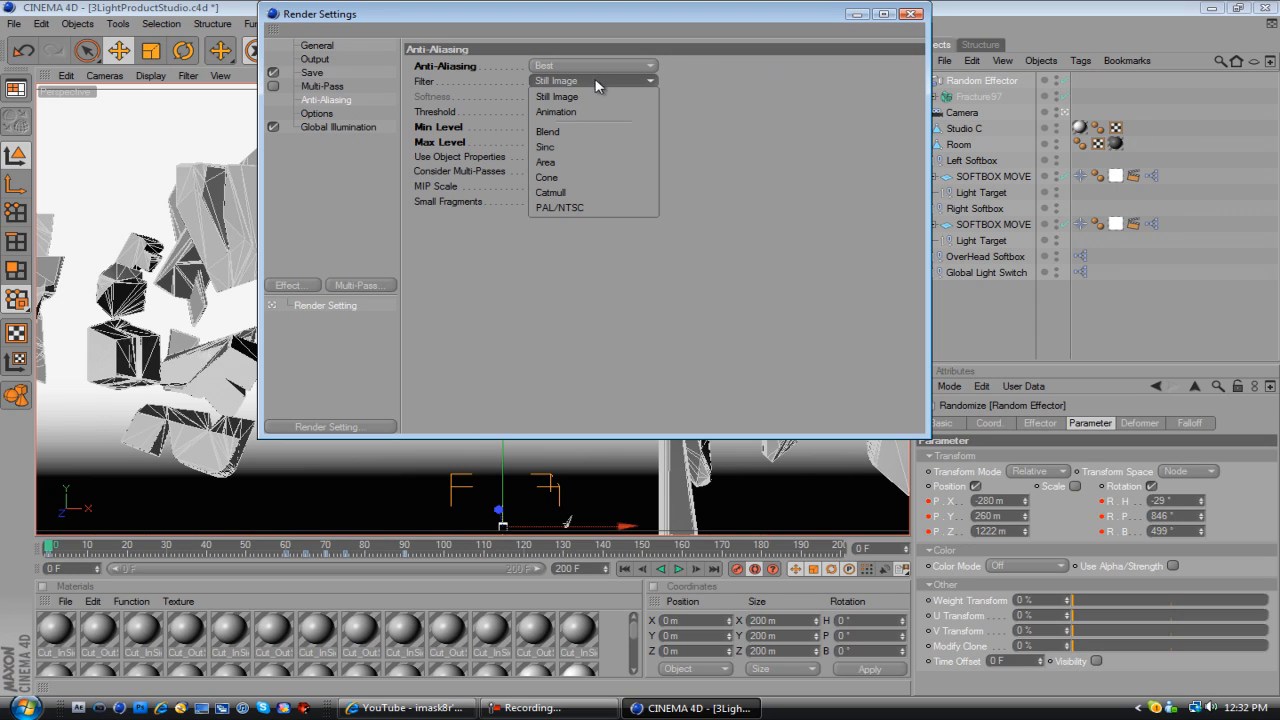
pyautogui.click(555, 111)
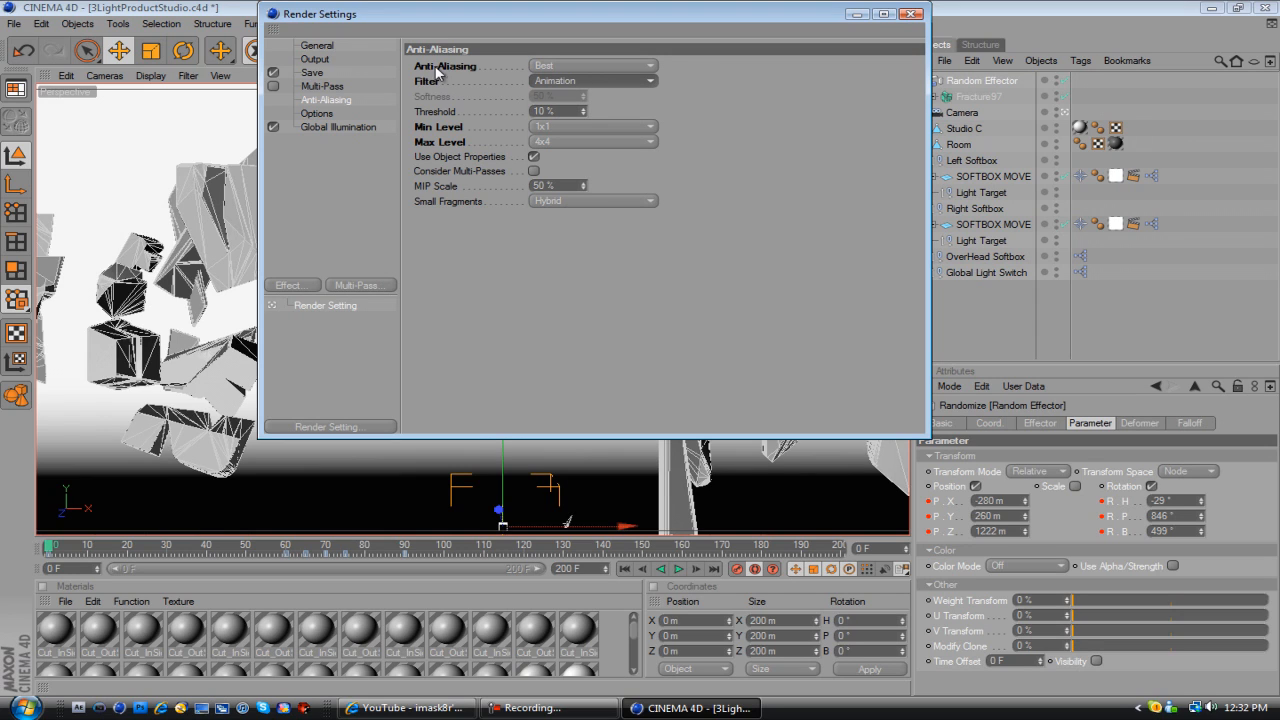
pyautogui.moveTo(328, 138)
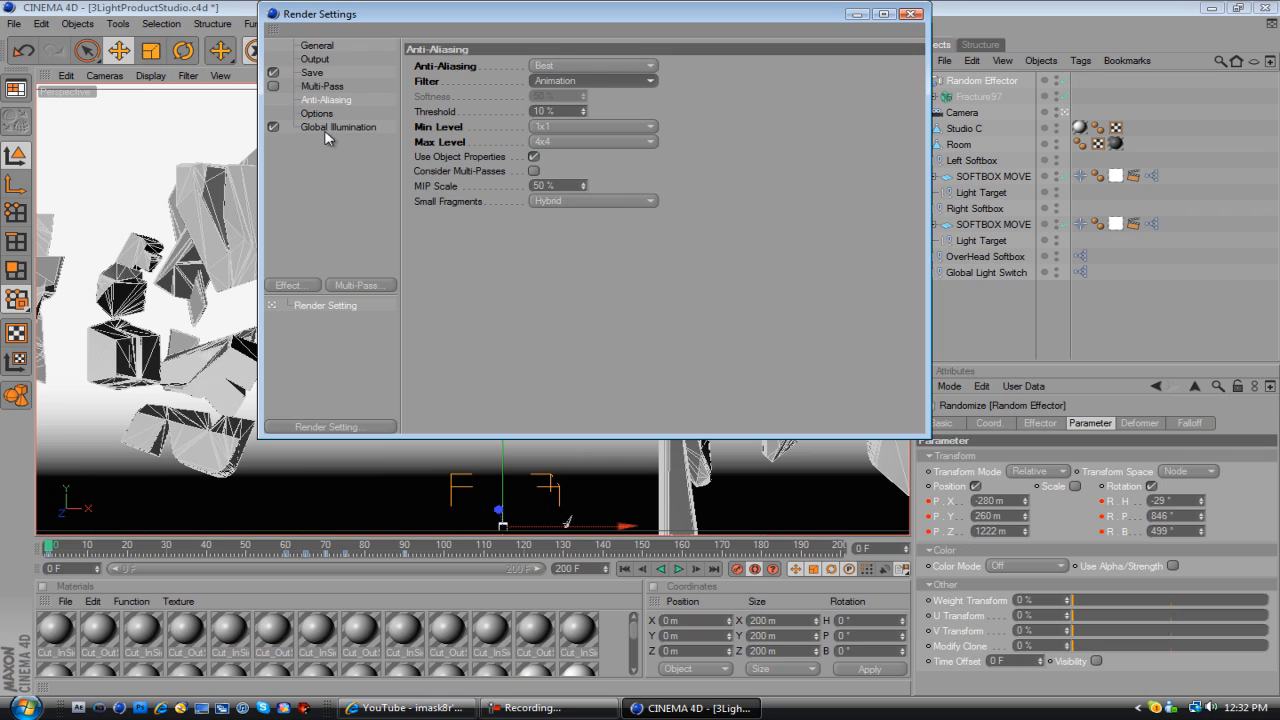
pyautogui.click(317, 113)
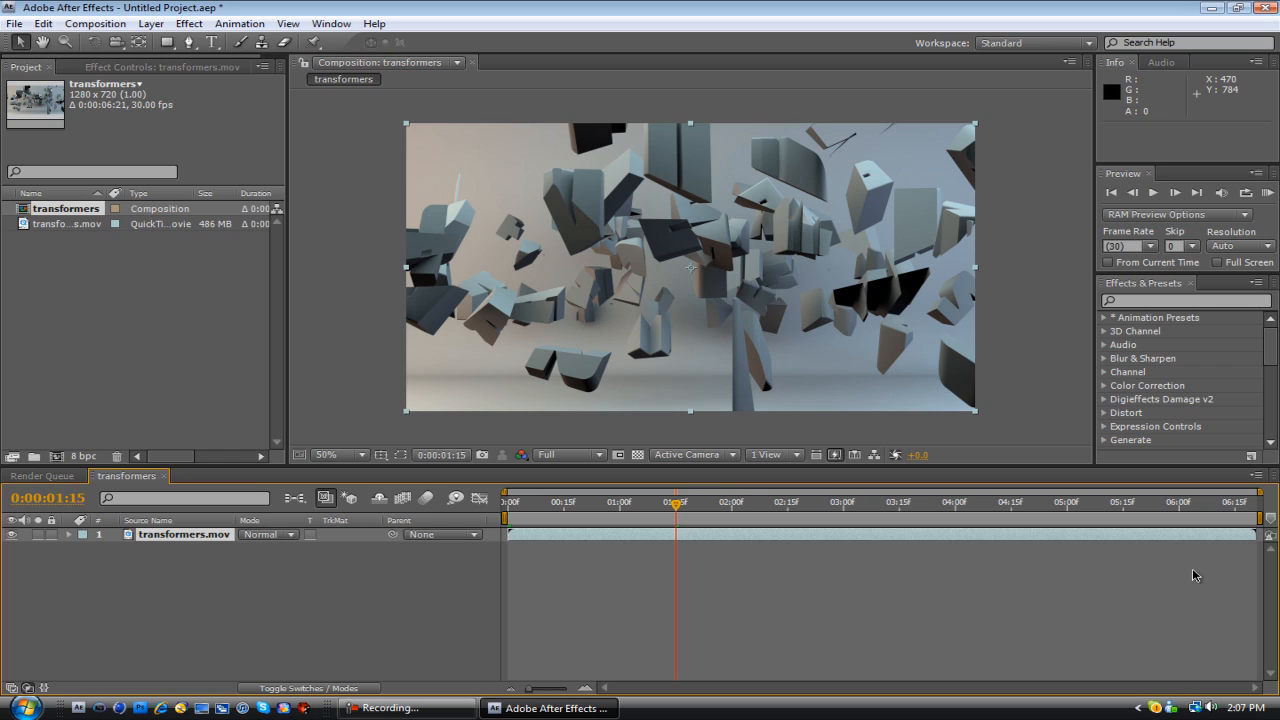
pyautogui.moveTo(850, 402)
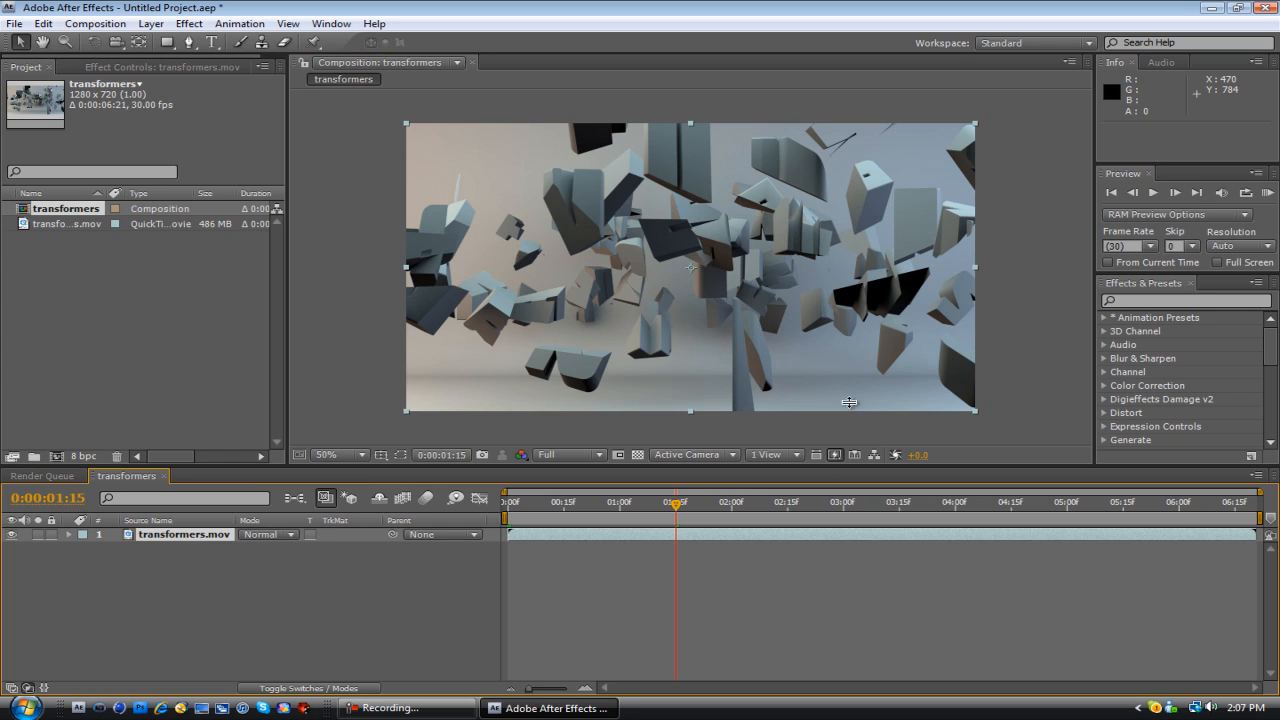
pyautogui.moveTo(605, 335)
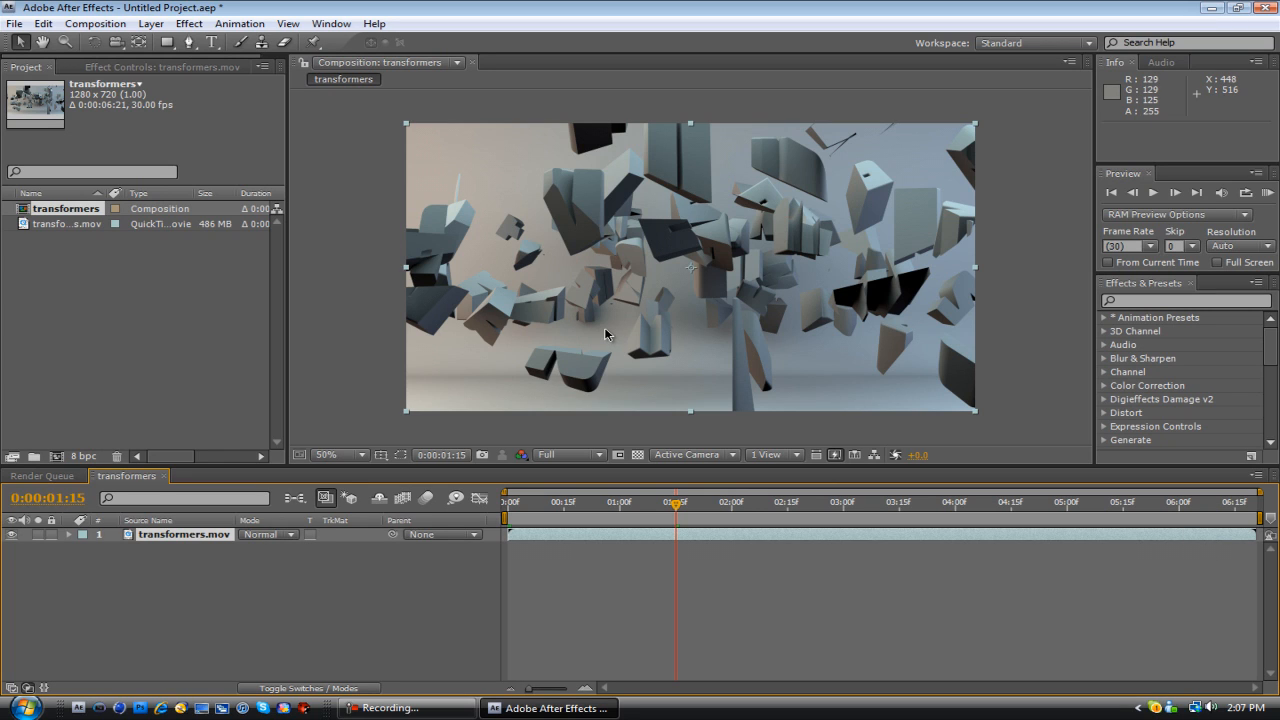
pyautogui.moveTo(298, 131)
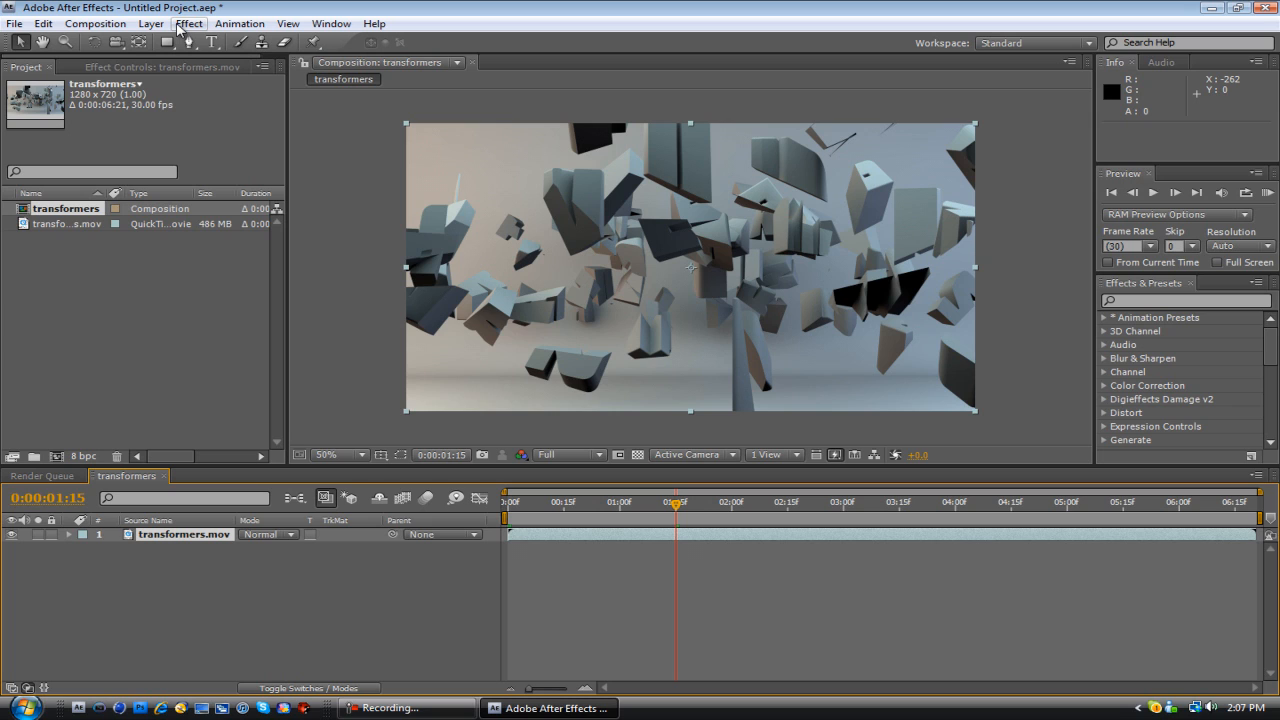
# Apply RSMB 3.x from RE:Vision Plug-ins to transformers.mov and add a Curves effect
pyautogui.scroll(-3)
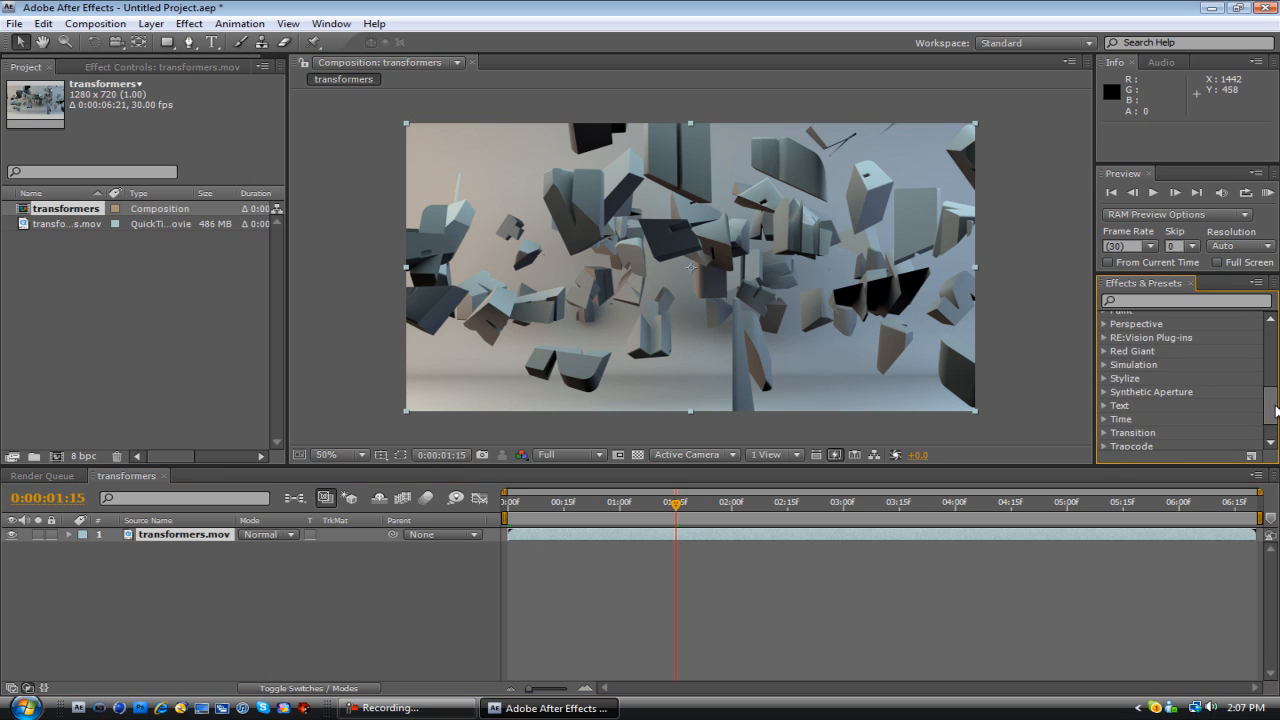
pyautogui.click(1107, 337)
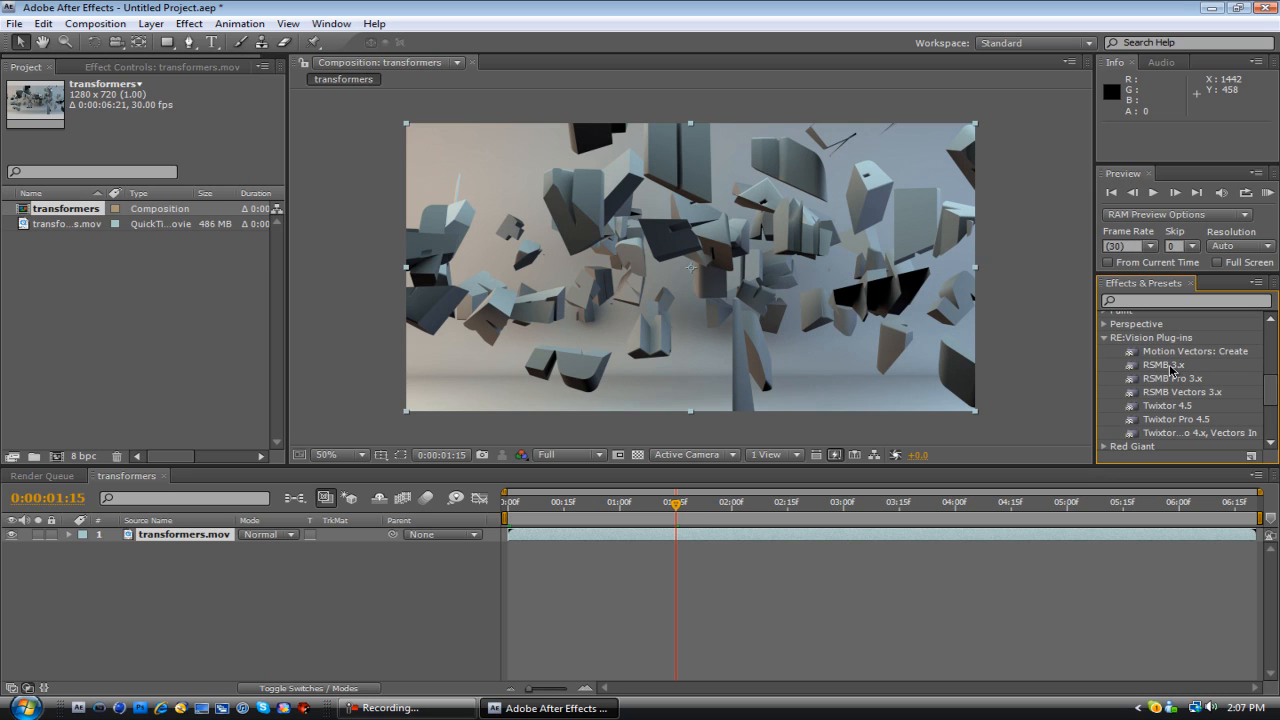
pyautogui.doubleClick(1163, 364)
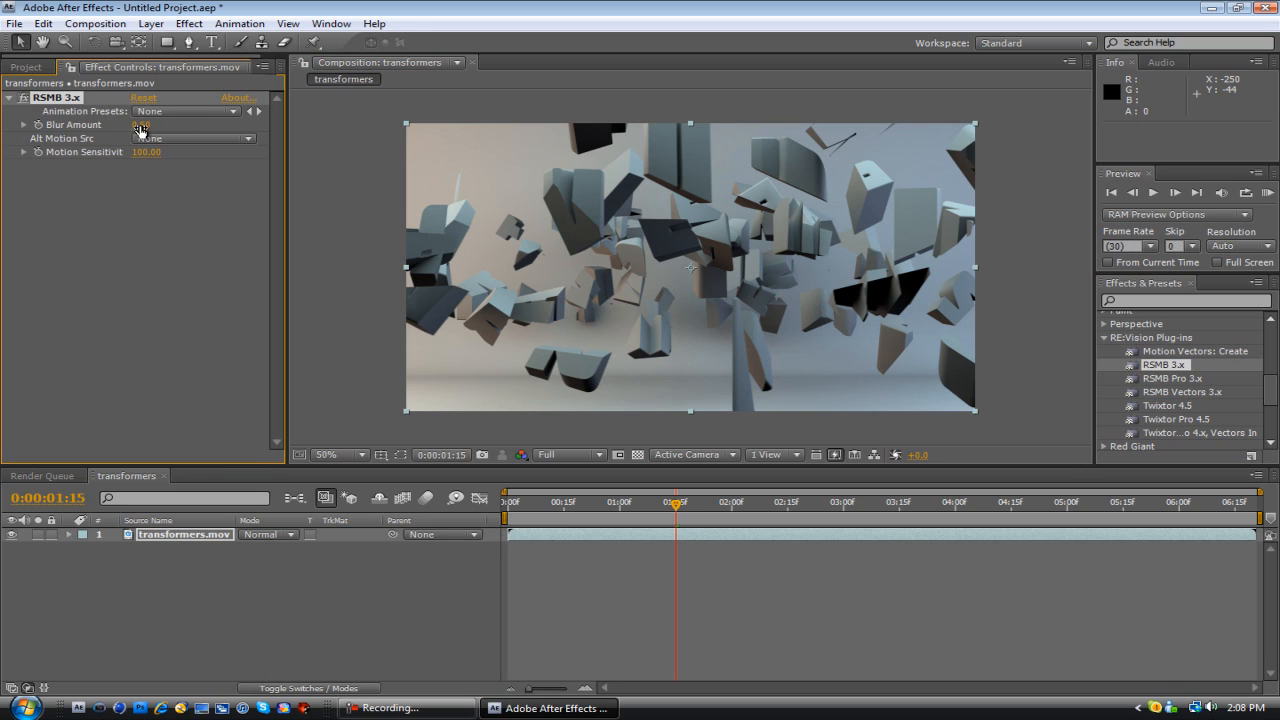
pyautogui.click(141, 124)
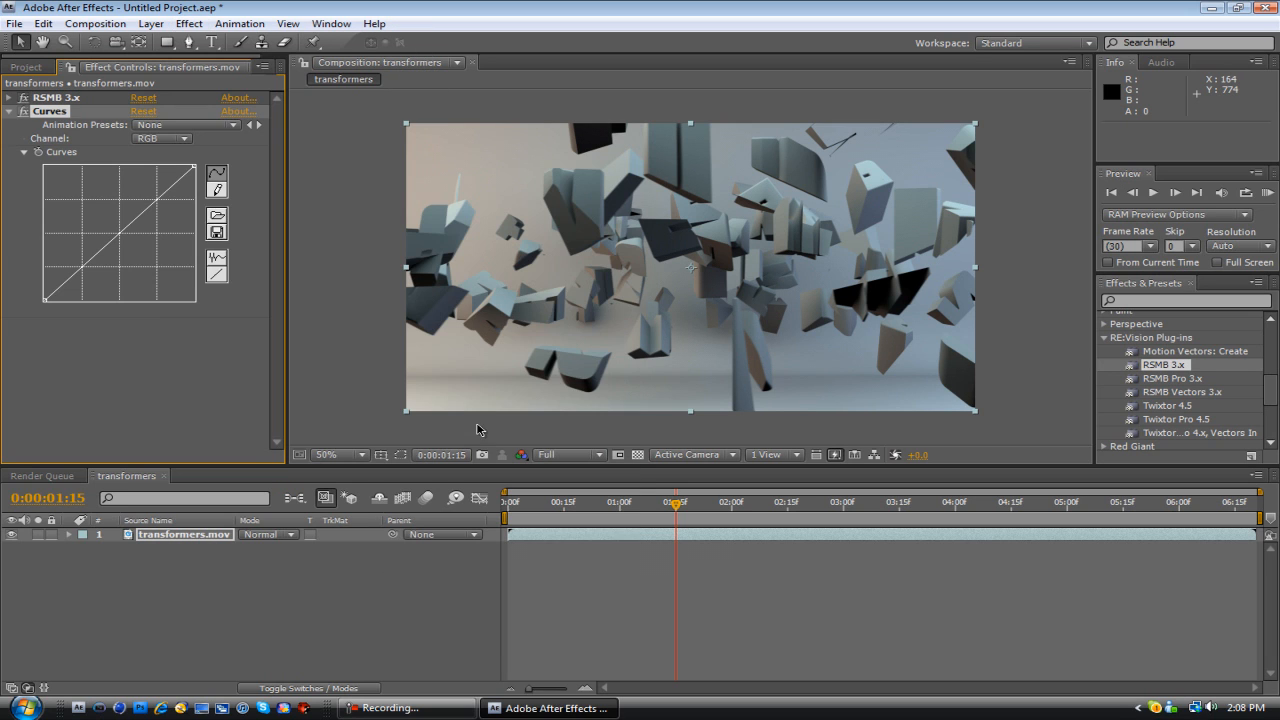
# Load a saved .ACV curve preset into Curves and jump to the reassembled title
pyautogui.click(217, 216)
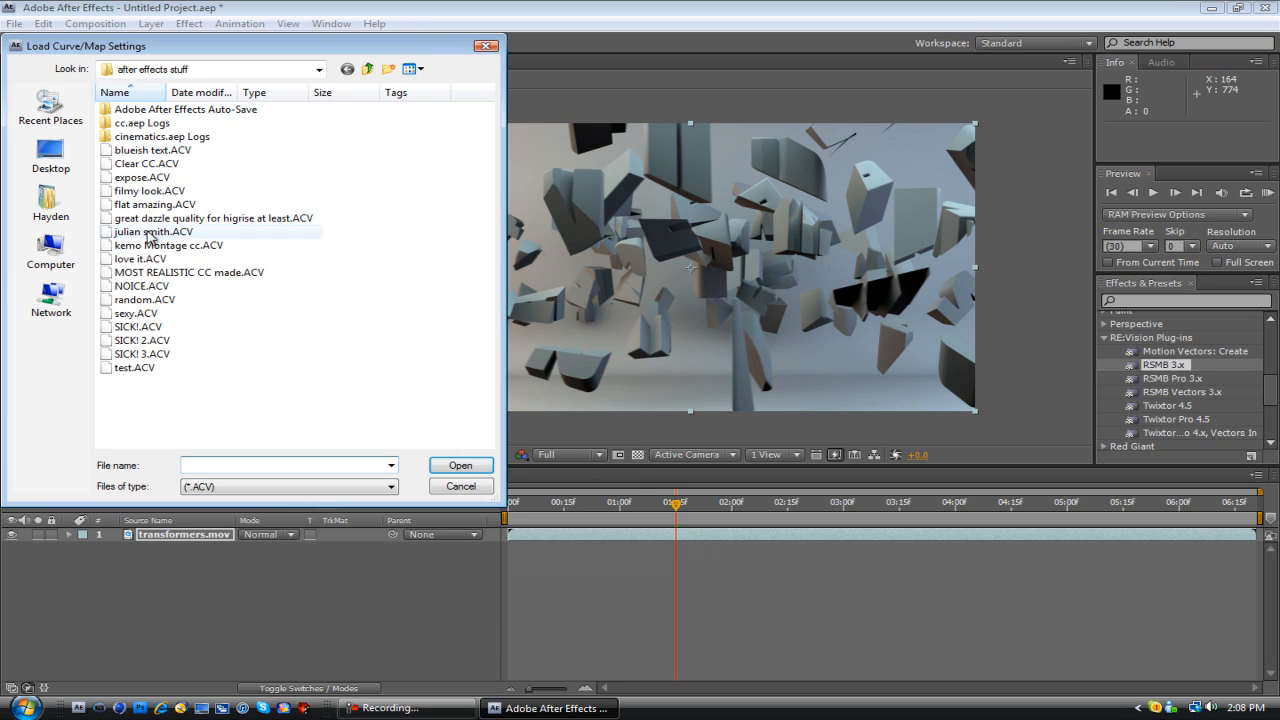
pyautogui.click(141, 354)
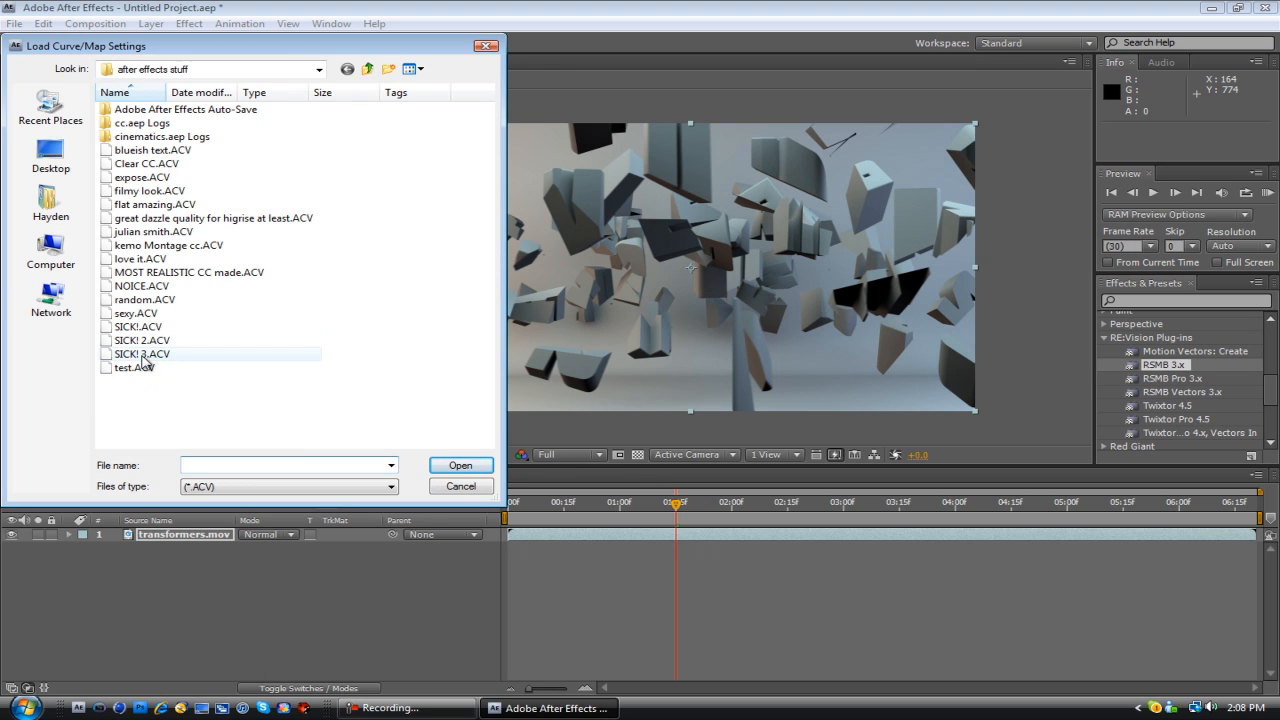
pyautogui.click(460, 465)
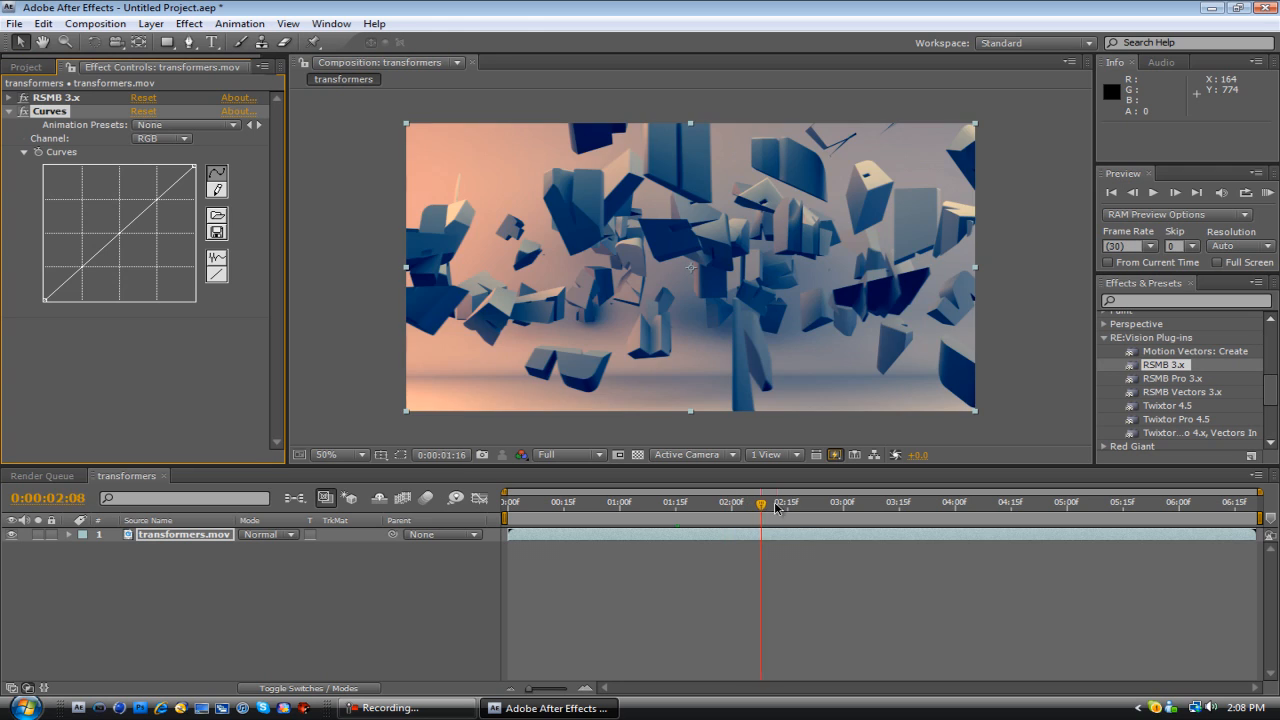
pyautogui.click(850, 501)
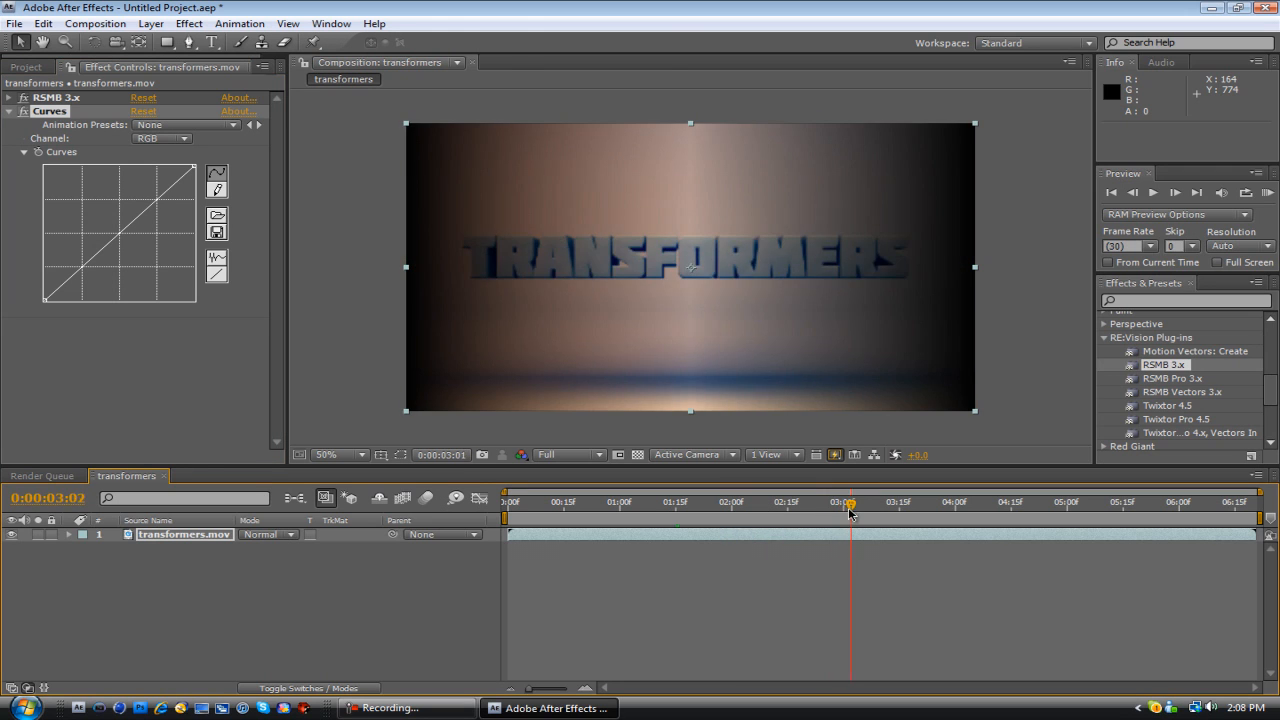